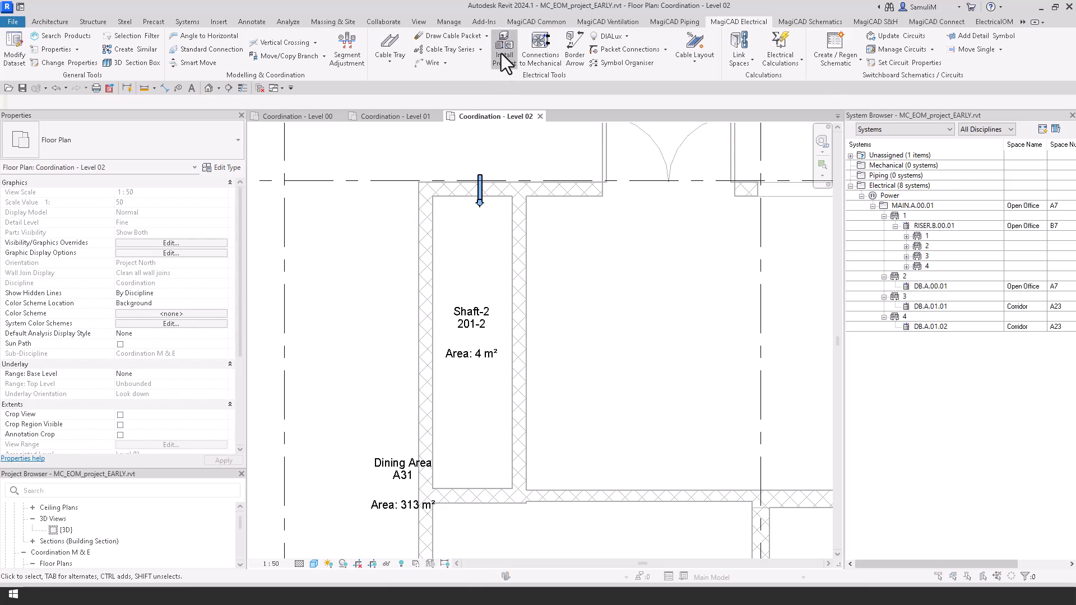
Step: Install a Generic Distribution Board named DBA.02.01 against the Shaft-2 wall
click(503, 48)
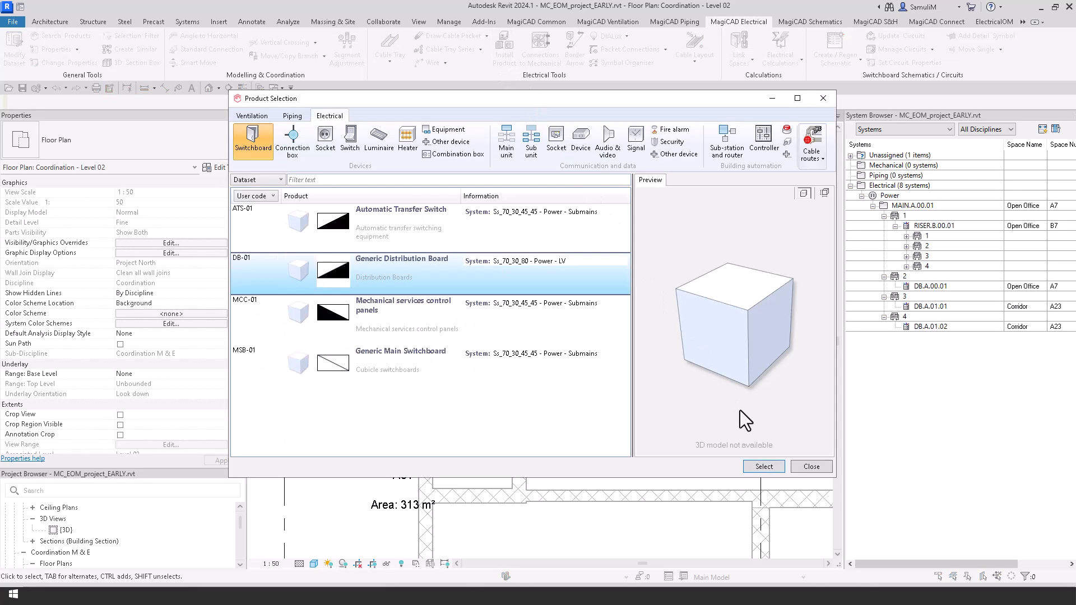
click(810, 466)
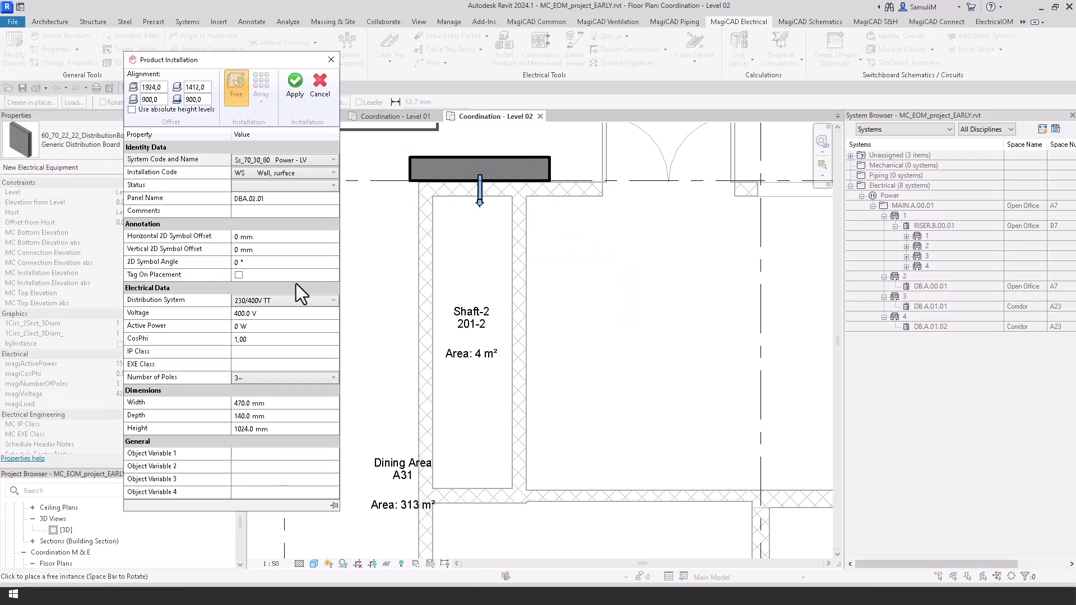
click(285, 198)
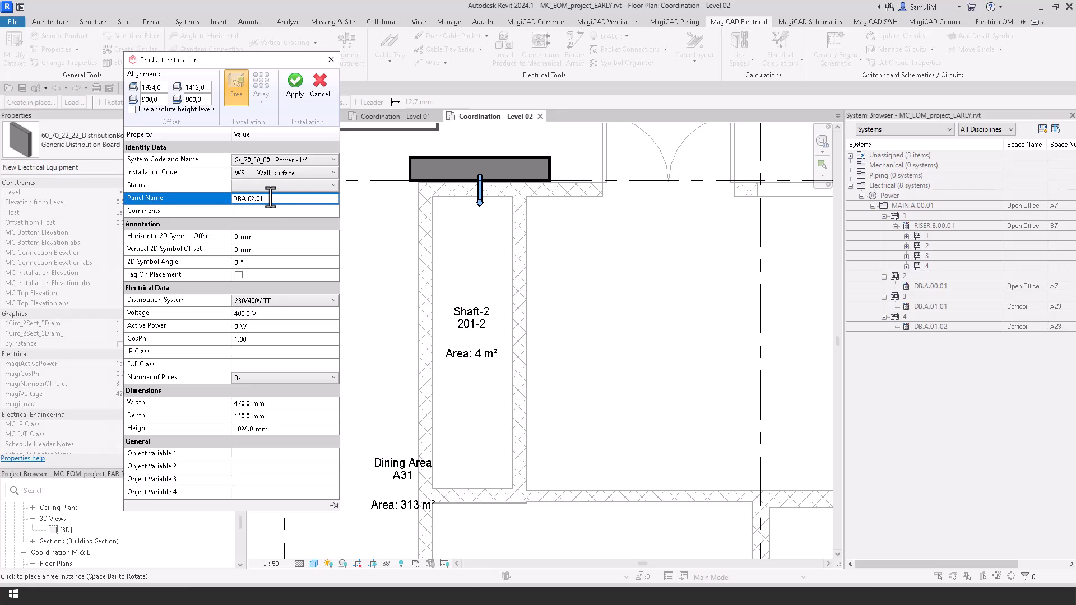
click(294, 86)
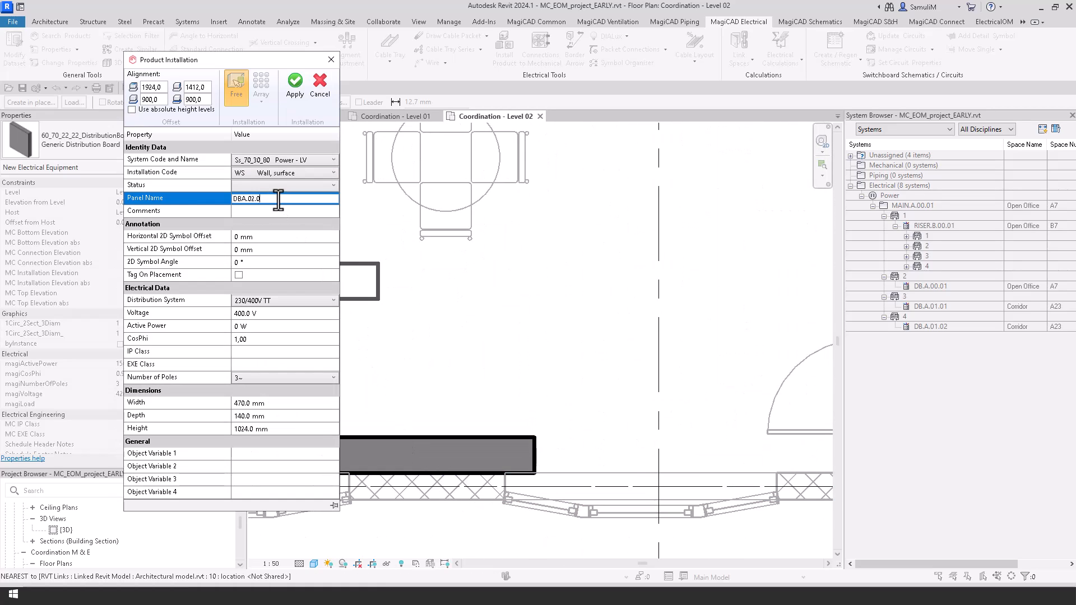
Step: Place a second generic distribution board on the Level 02 outer wall
click(319, 84)
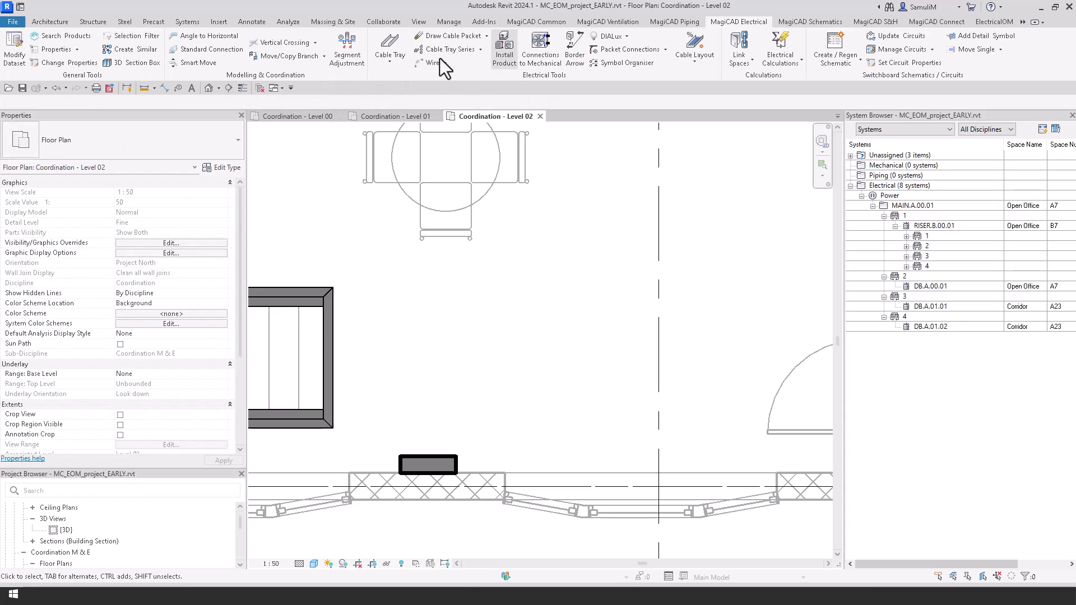
click(427, 464)
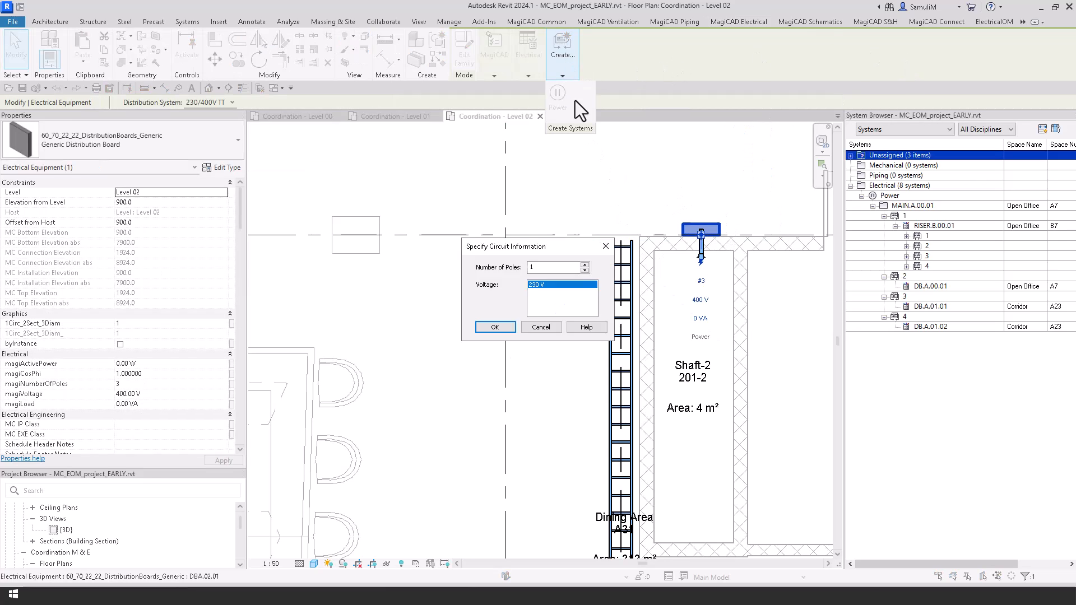
Step: Confirm poles and voltage for the new power circuits from MAIN.A.00.01 and review circuit 6's properties
click(494, 326)
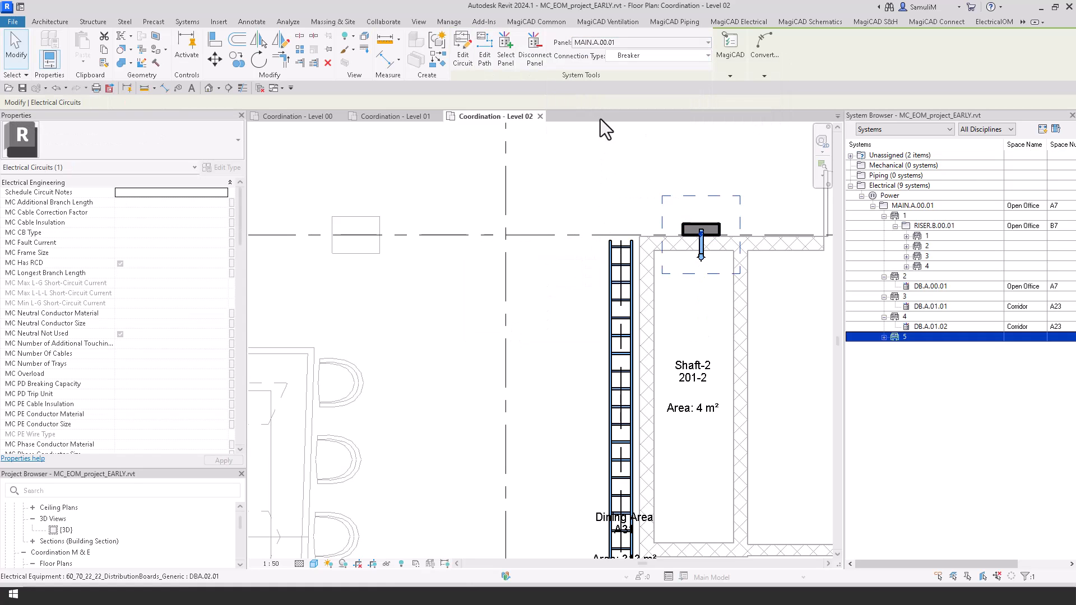
click(701, 229)
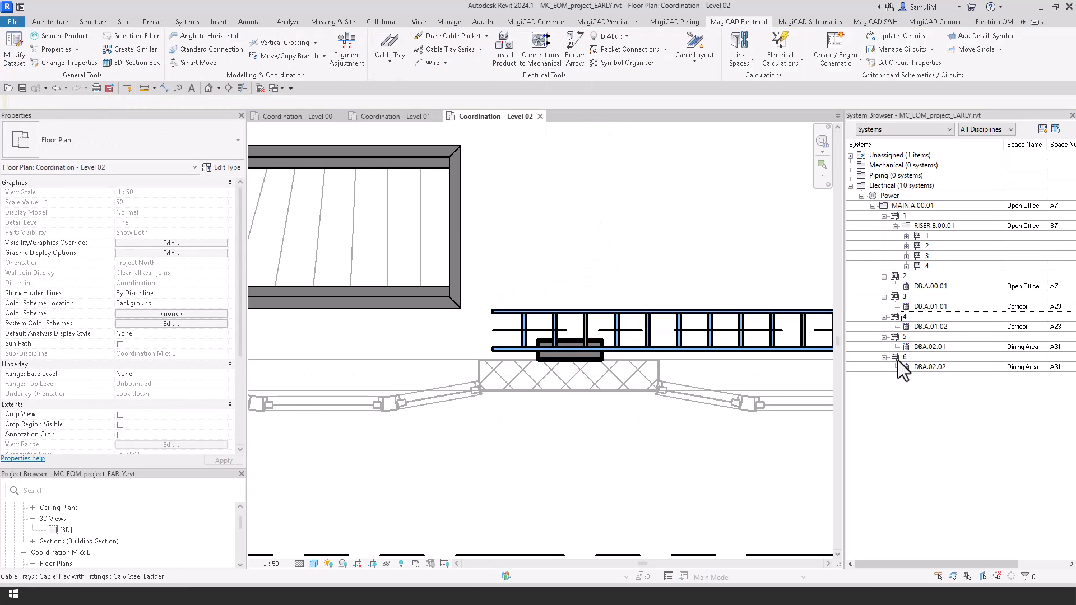
click(931, 366)
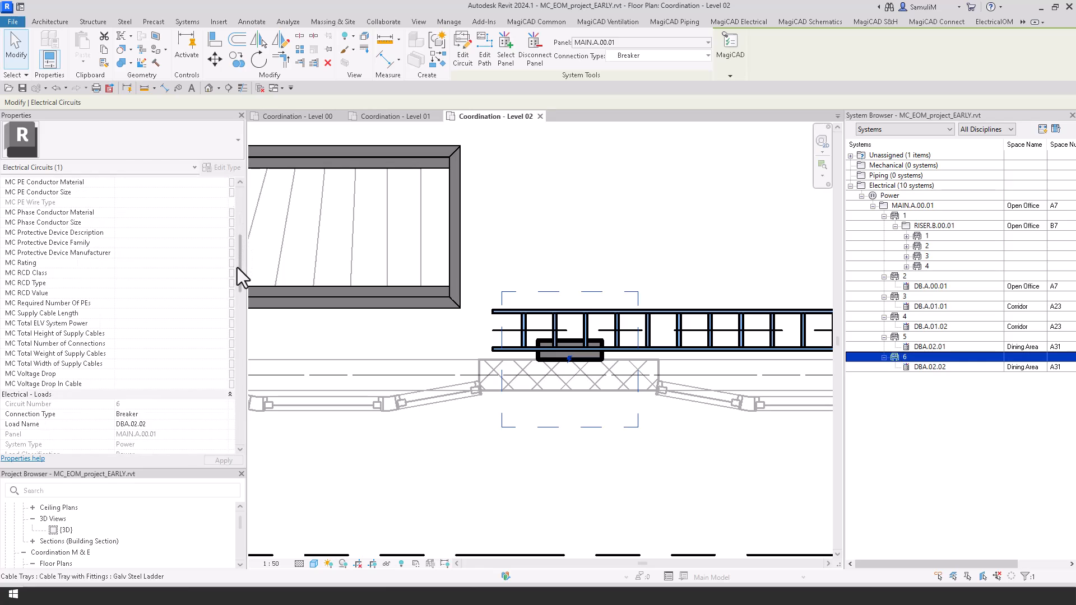
mouse_move(126, 326)
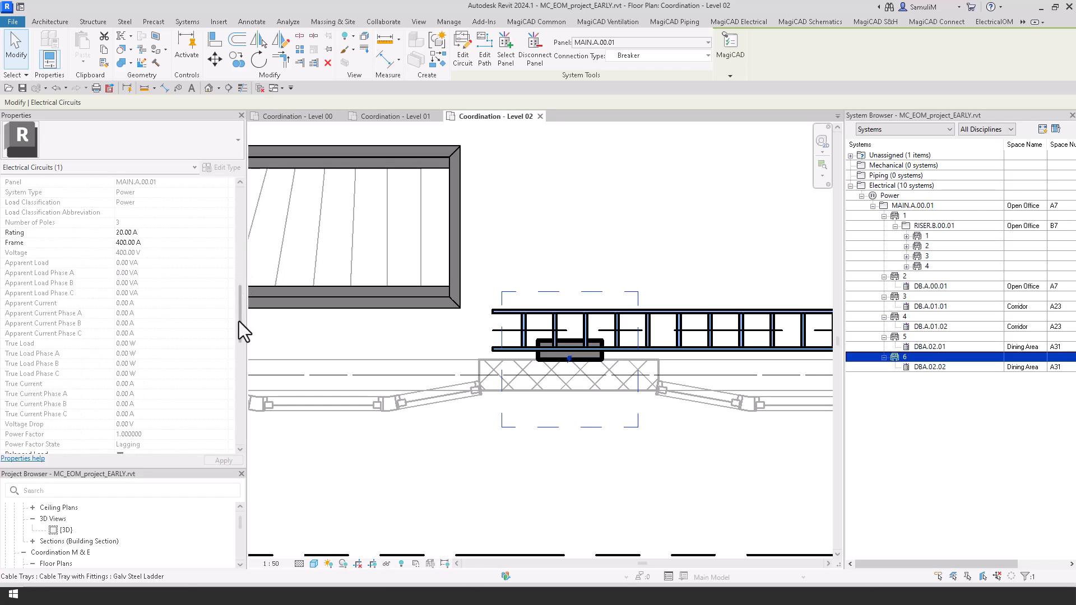
scroll(down, 3)
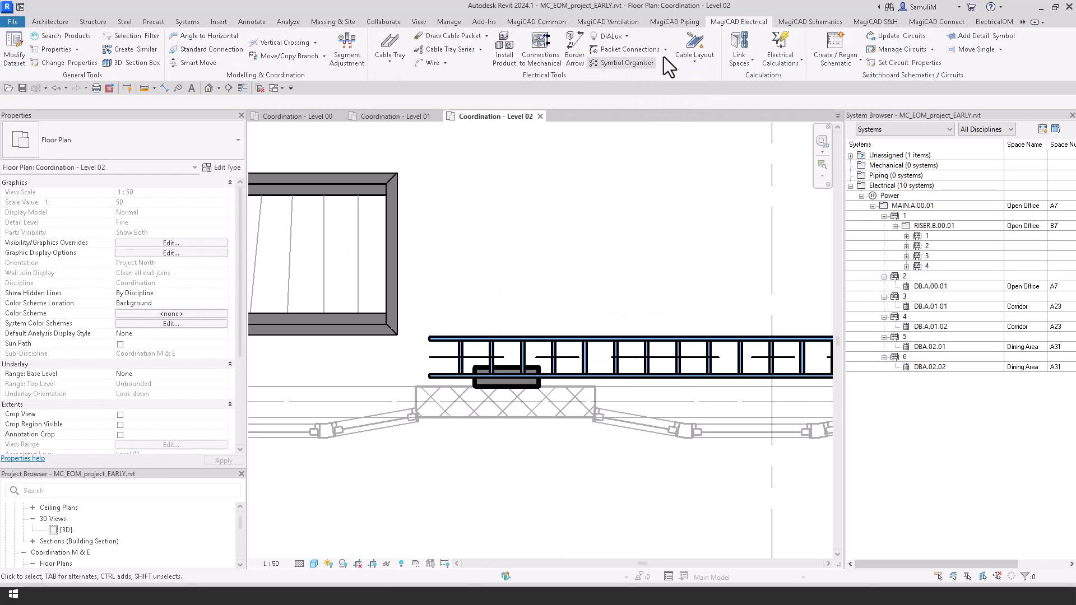
mouse_move(447, 36)
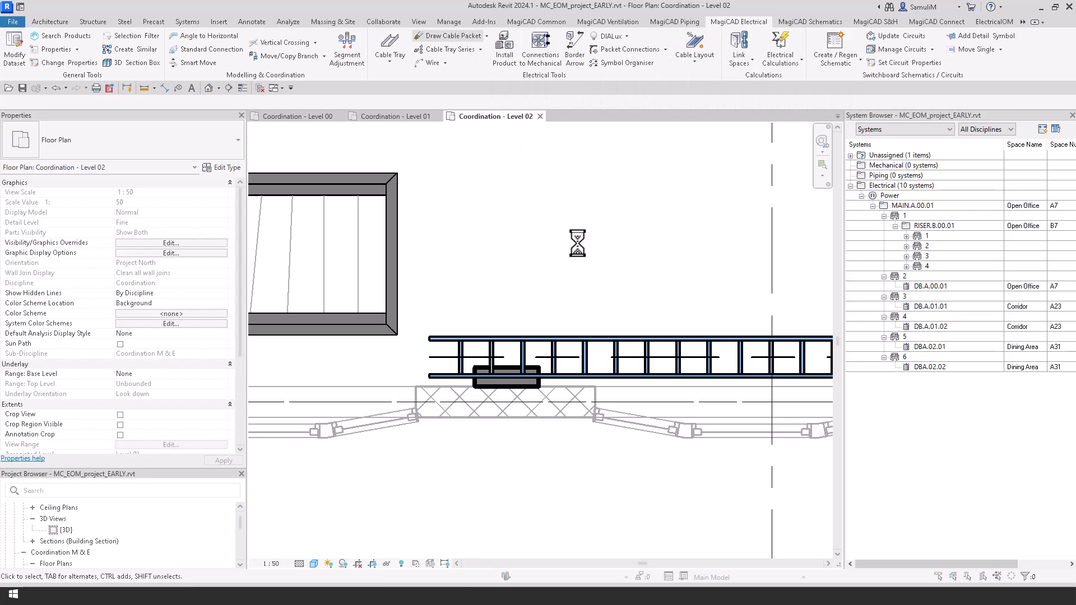
Step: Draw cable packets from the cable tray into both boards and run Packet Connections for each
click(448, 36)
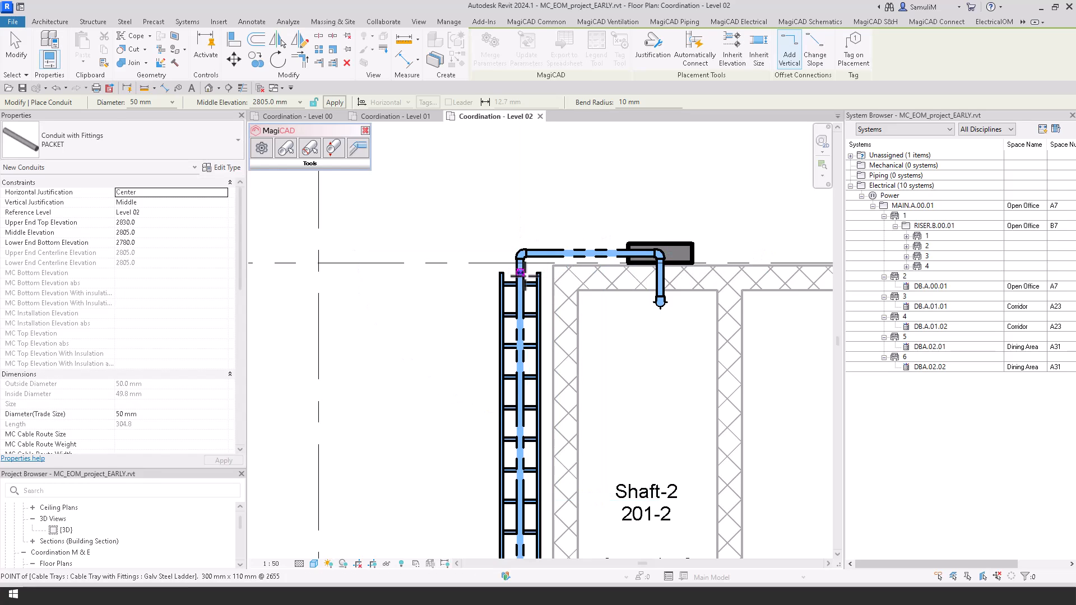
click(739, 21)
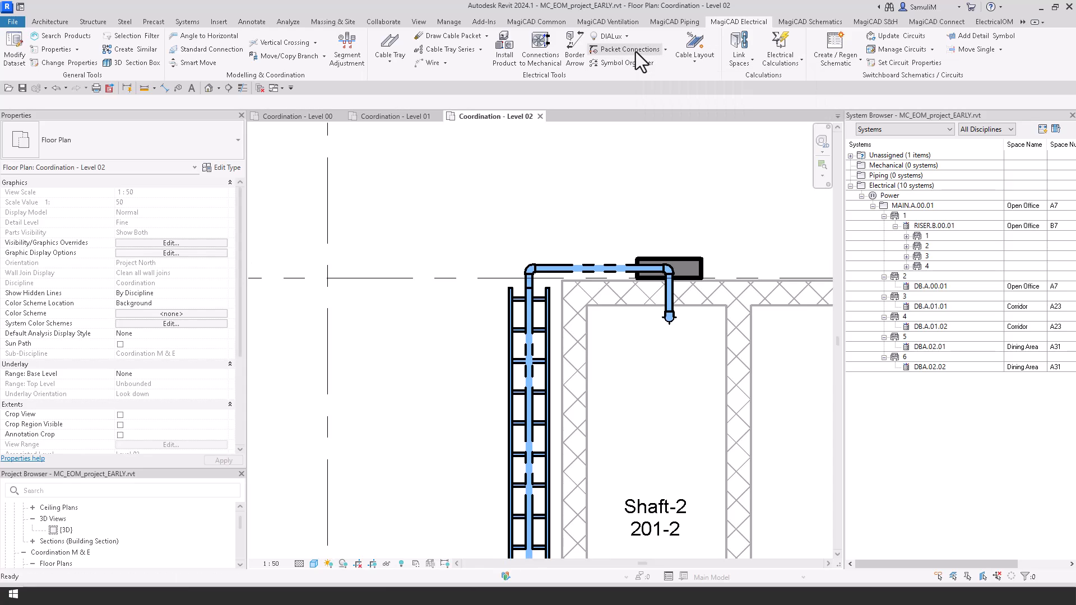
click(669, 268)
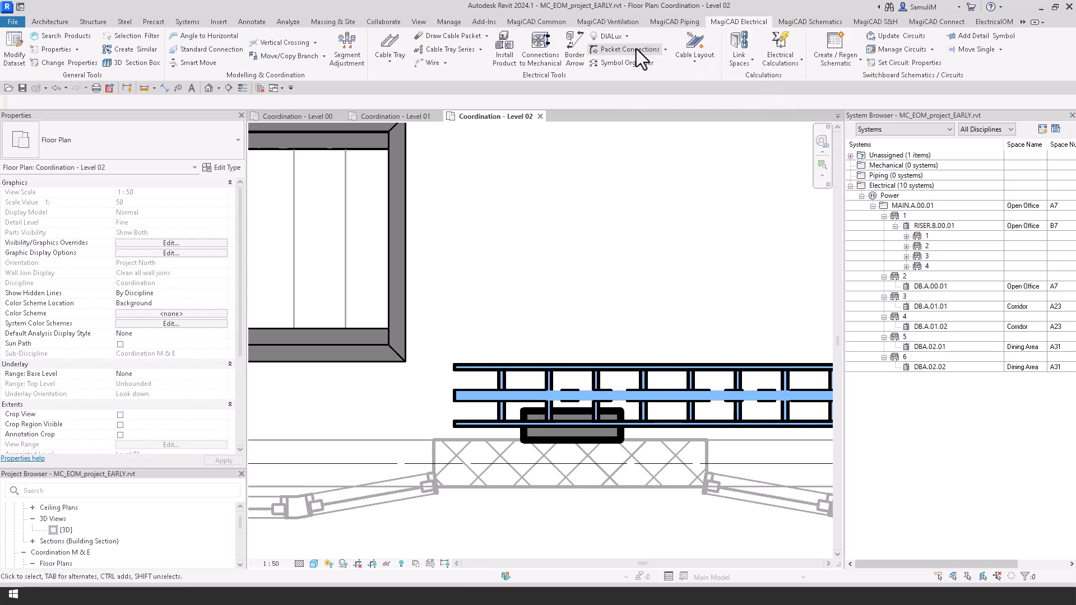
click(629, 49)
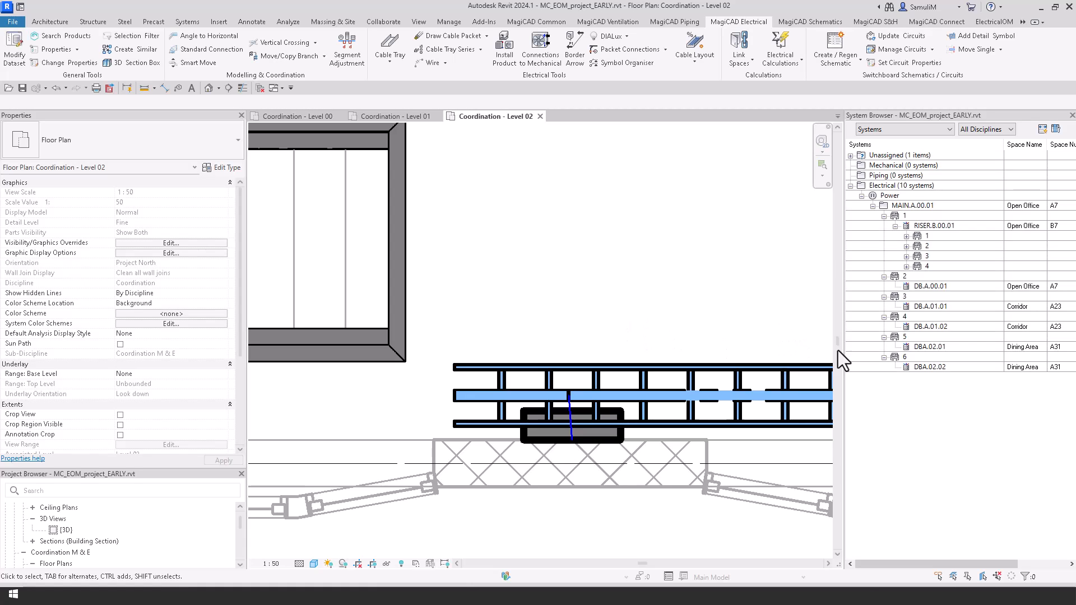
Step: Select circuits 6 and 5 and review MC Supply Cable Length and Length in Properties
click(929, 356)
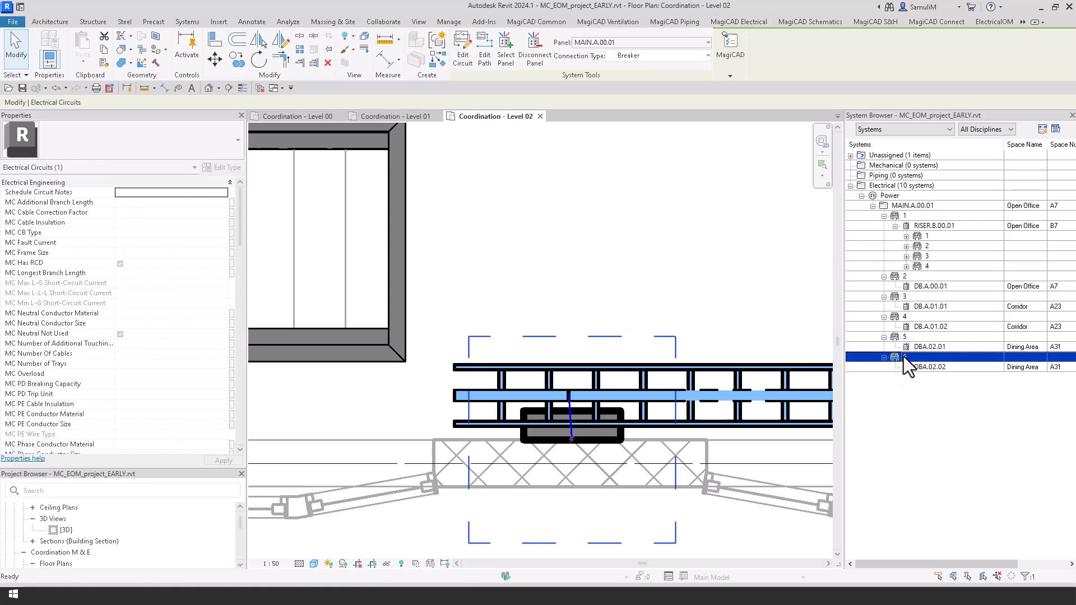
click(931, 356)
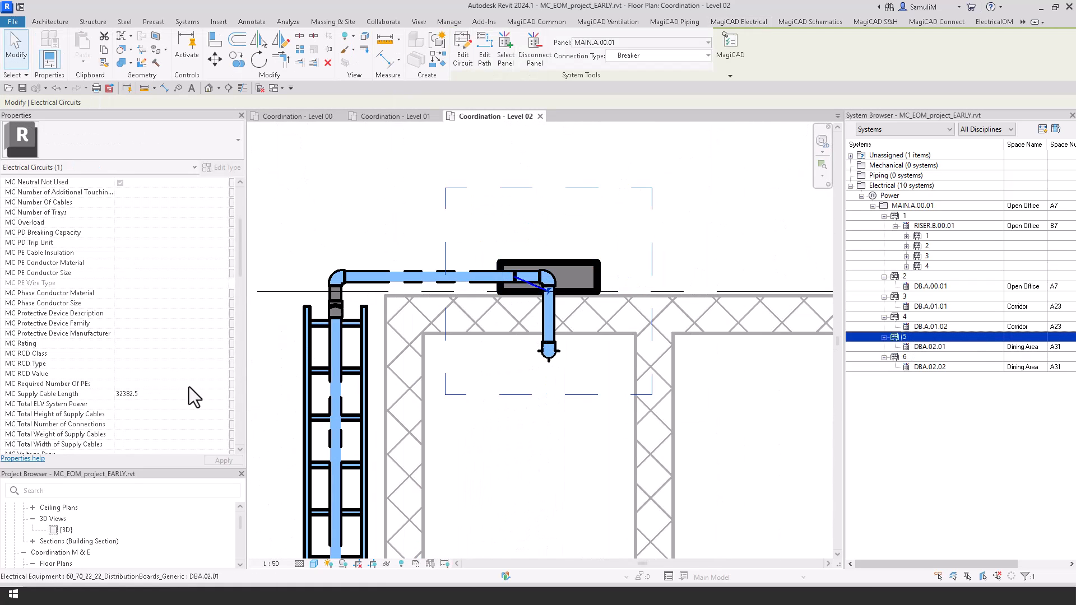
scroll(down, 3)
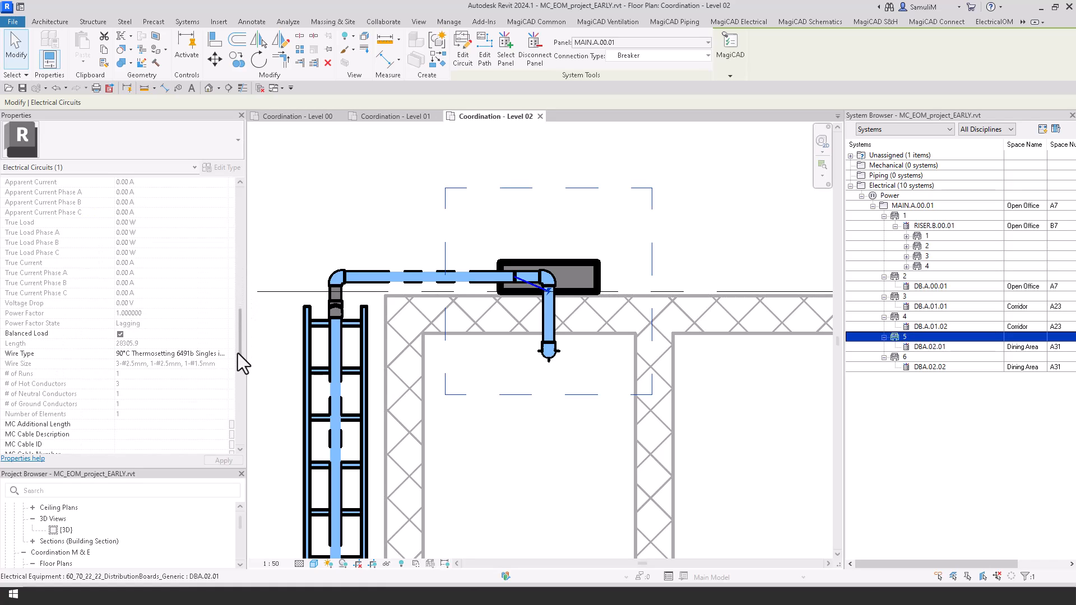
mouse_move(245, 297)
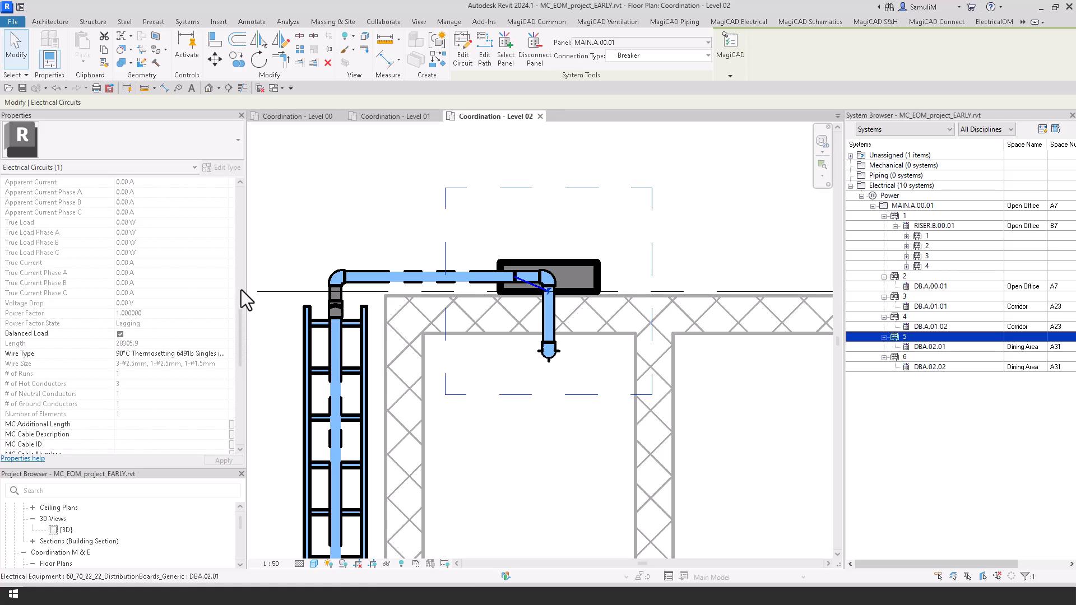
scroll(down, 3)
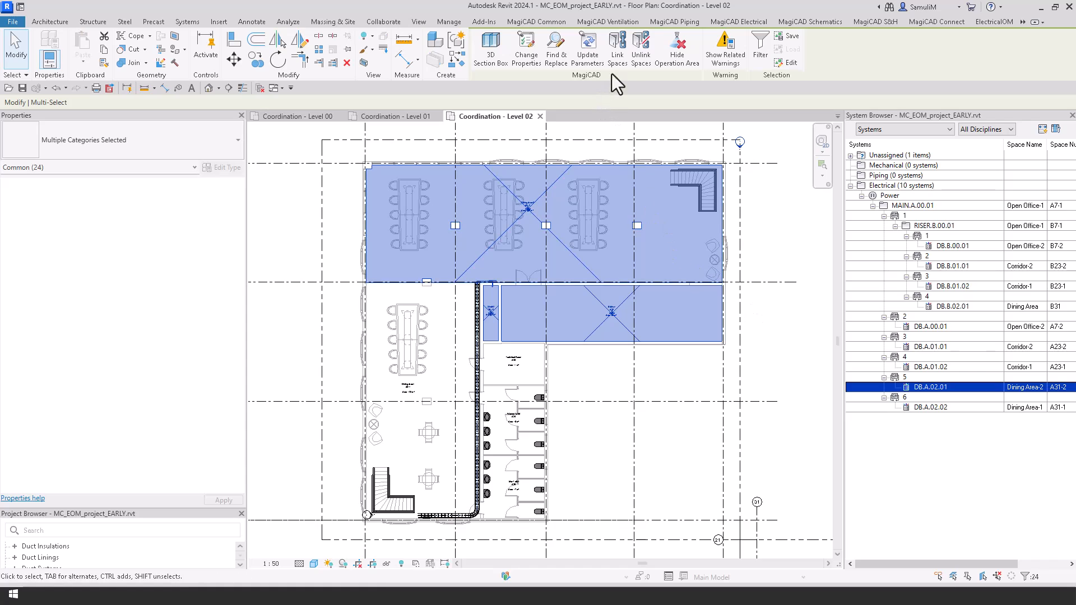
mouse_move(616, 49)
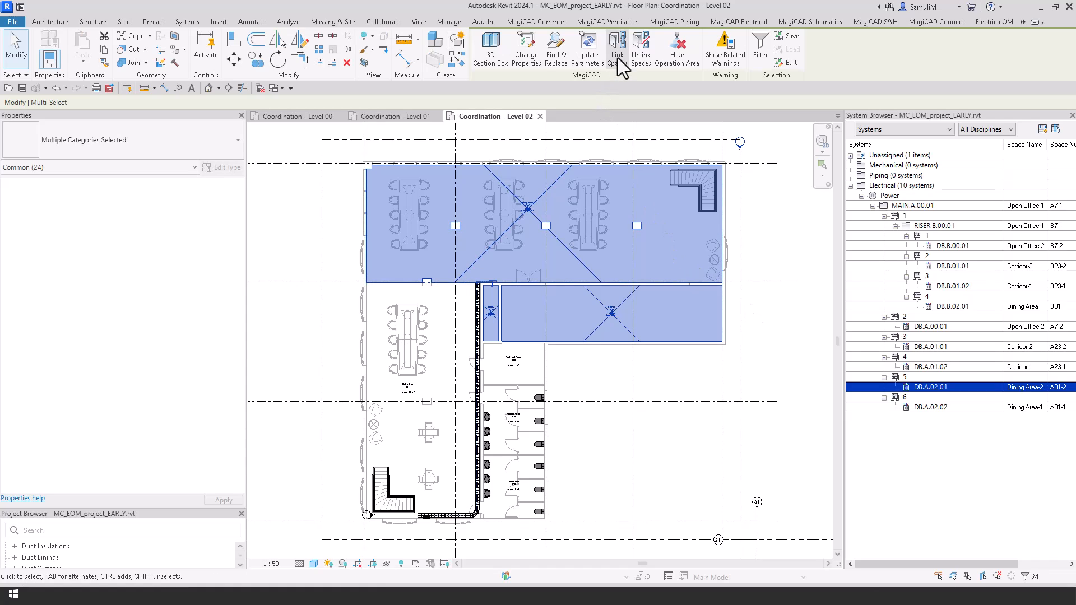
mouse_move(695, 252)
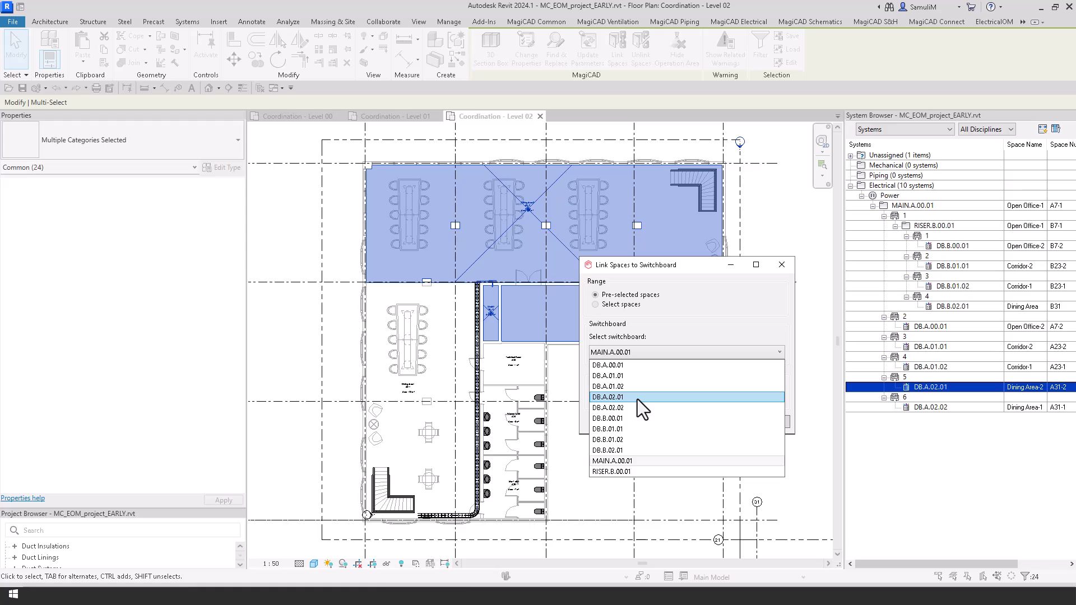
Step: Link the first group of Level 02 spaces to switchboard DB.A.02.01 and dismiss the results
click(607, 397)
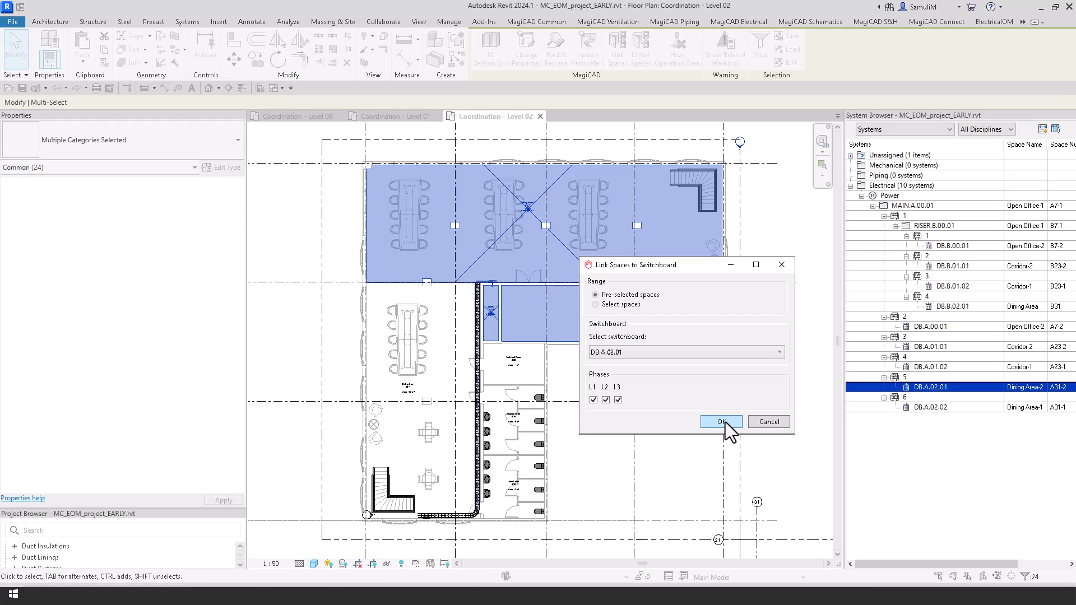
click(721, 422)
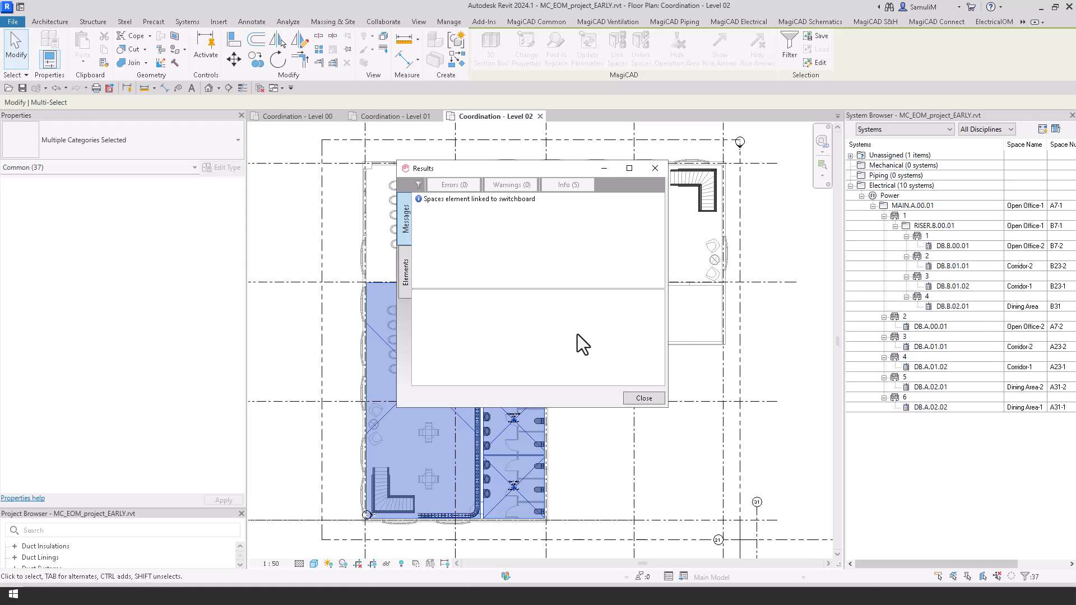
click(643, 398)
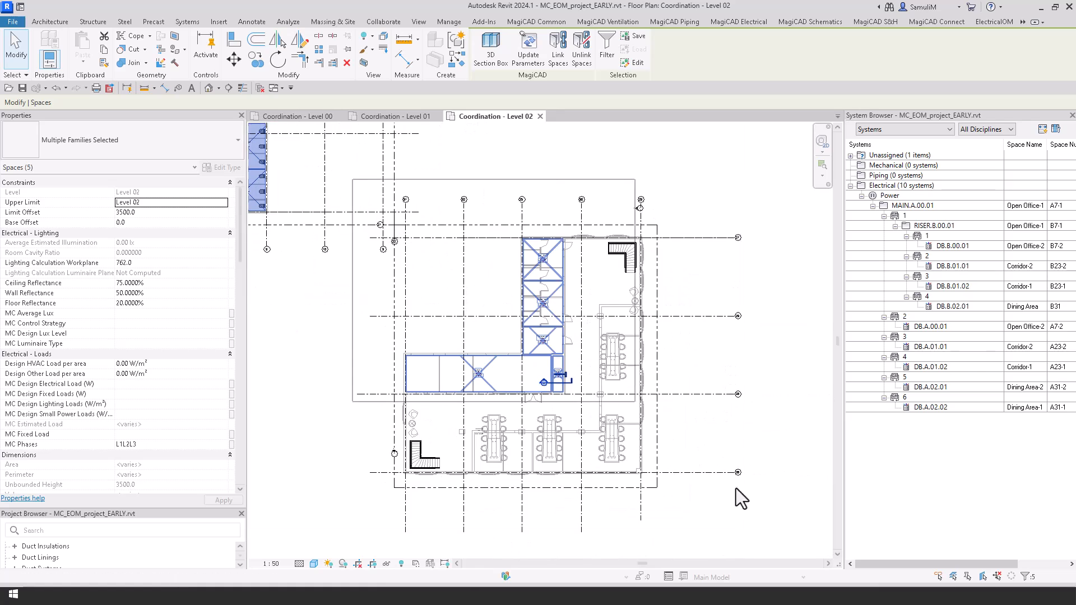
Step: Link the second group of Level 02 spaces to their switchboard and dismiss the results
click(558, 52)
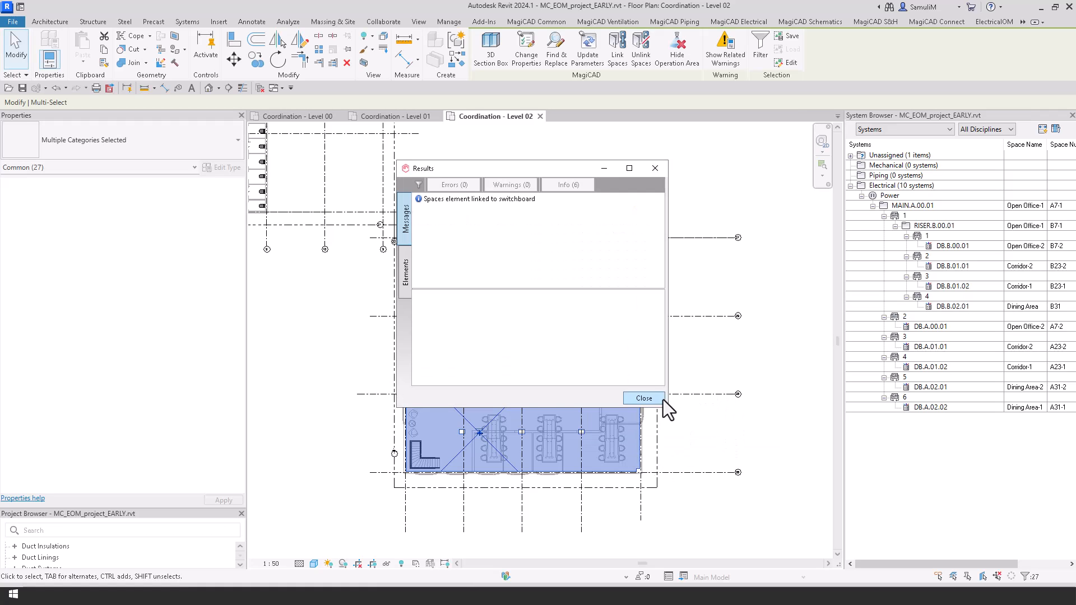
click(642, 398)
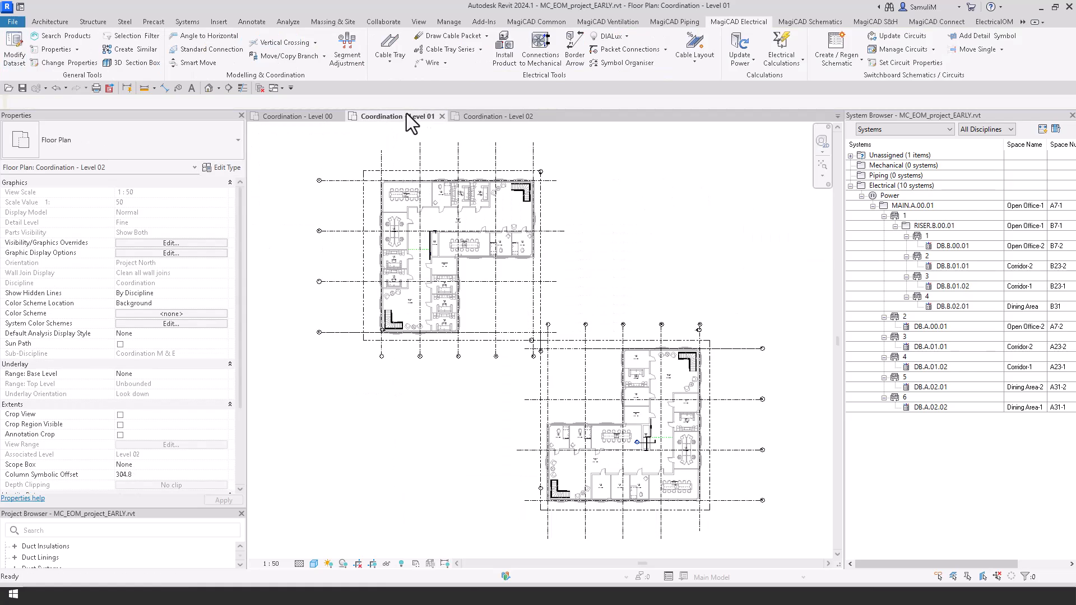
click(396, 116)
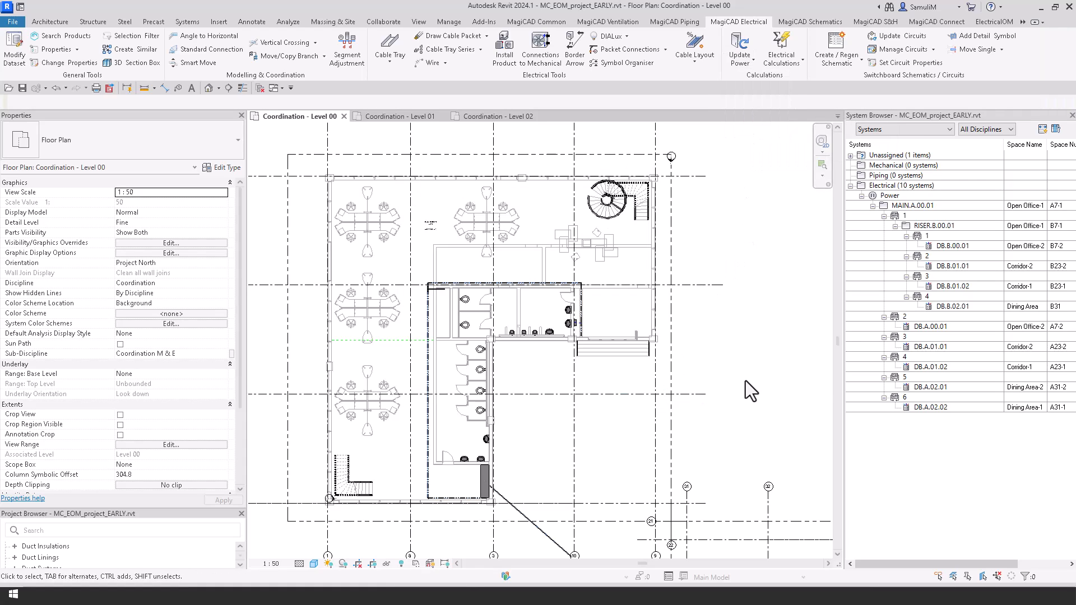
mouse_move(931, 418)
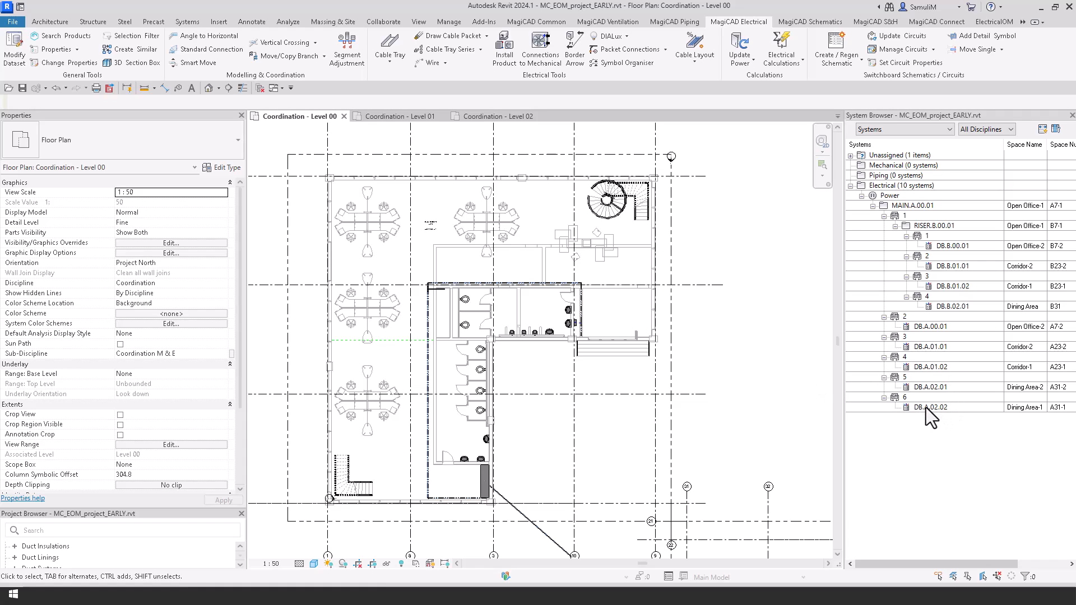
click(932, 406)
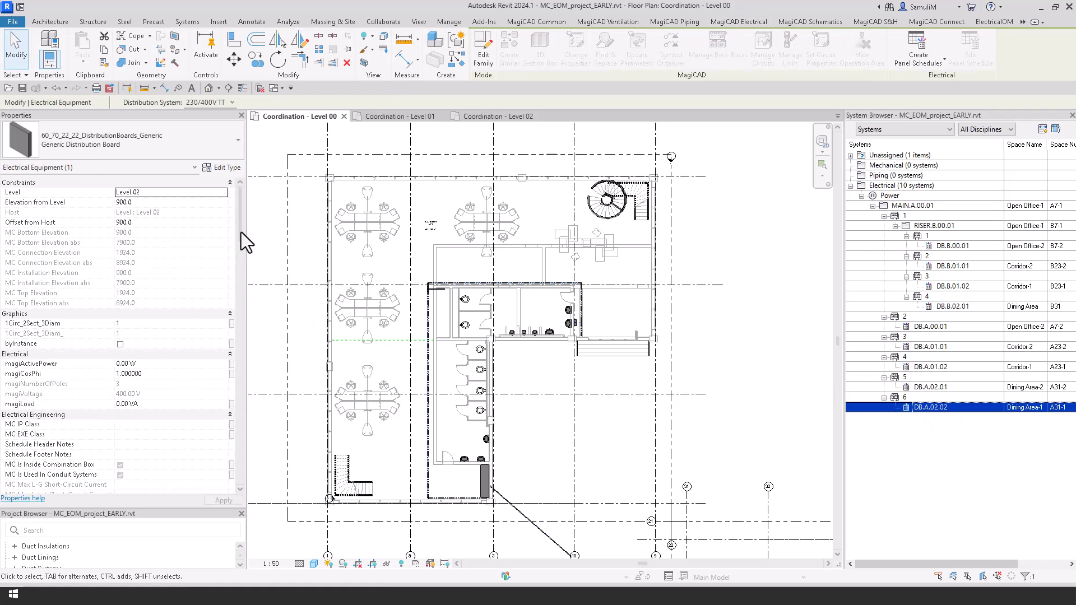
scroll(down, 3)
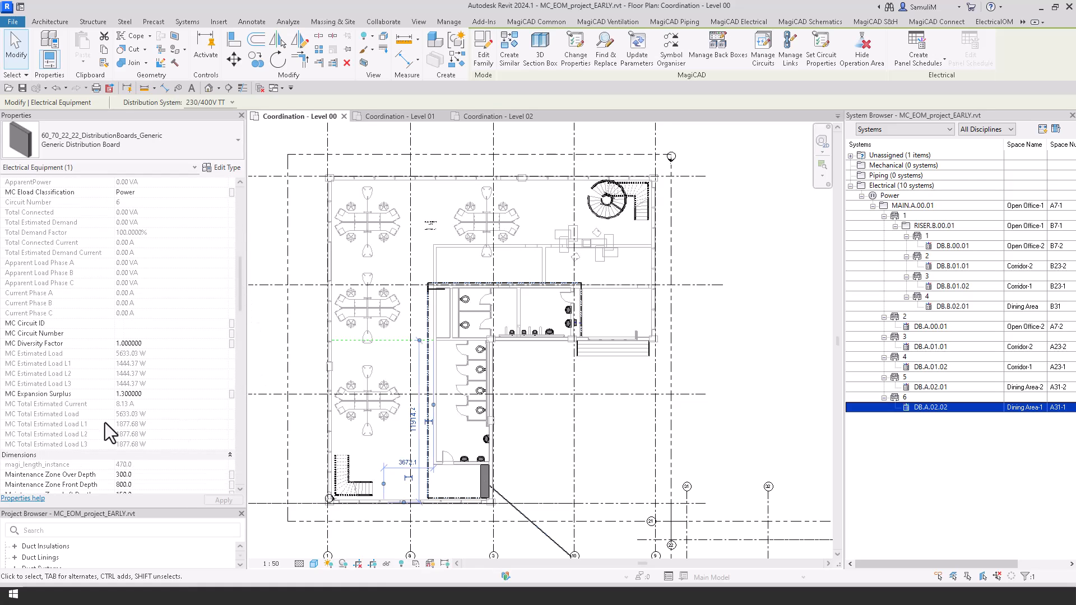
mouse_move(79, 371)
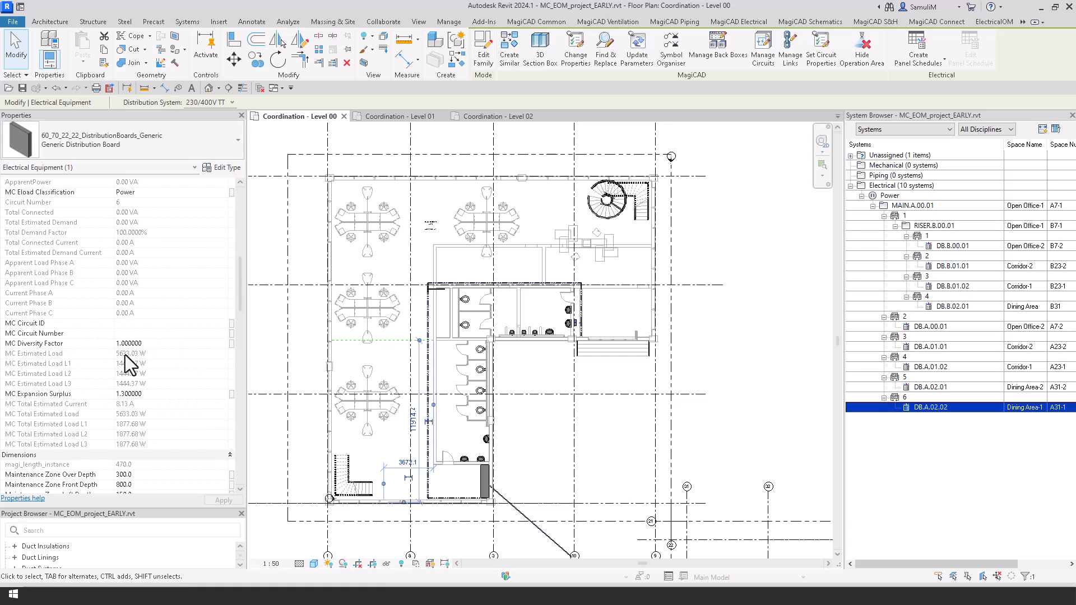
click(934, 245)
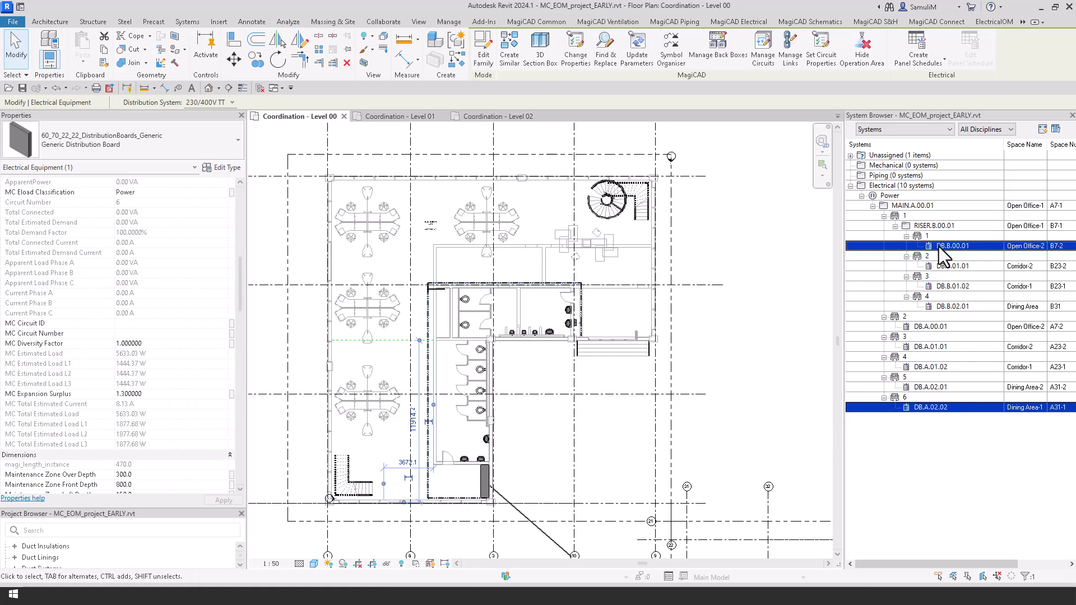
click(934, 226)
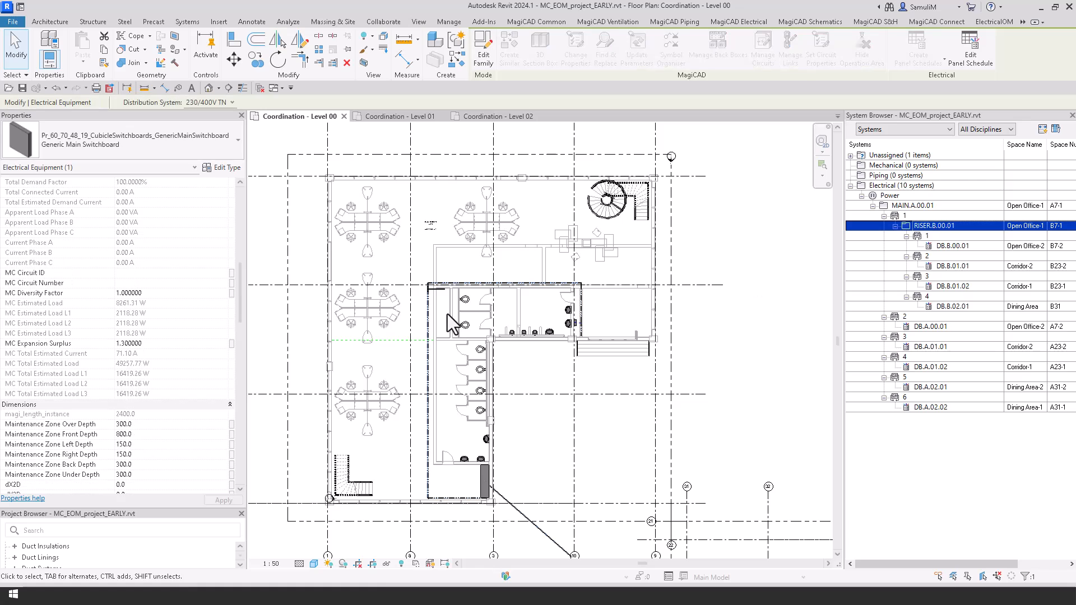
mouse_move(137, 402)
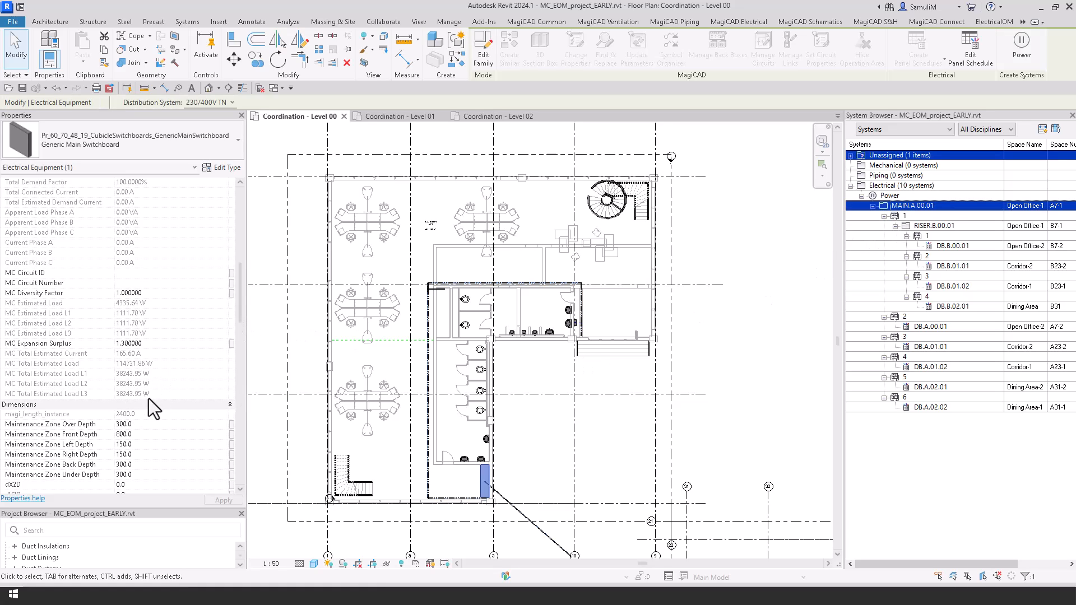
mouse_move(136, 378)
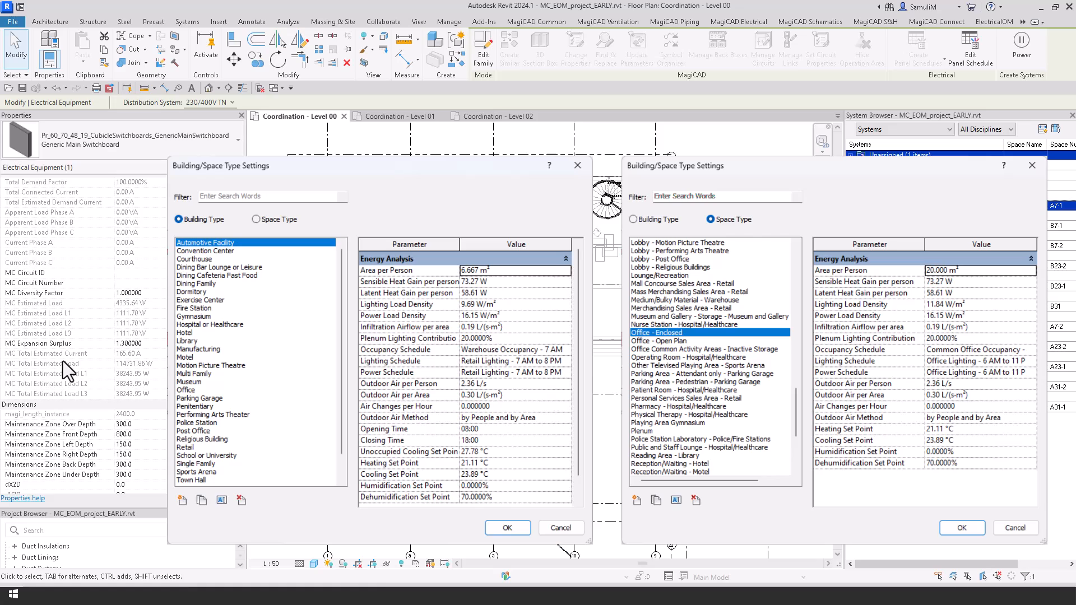
mouse_move(65, 363)
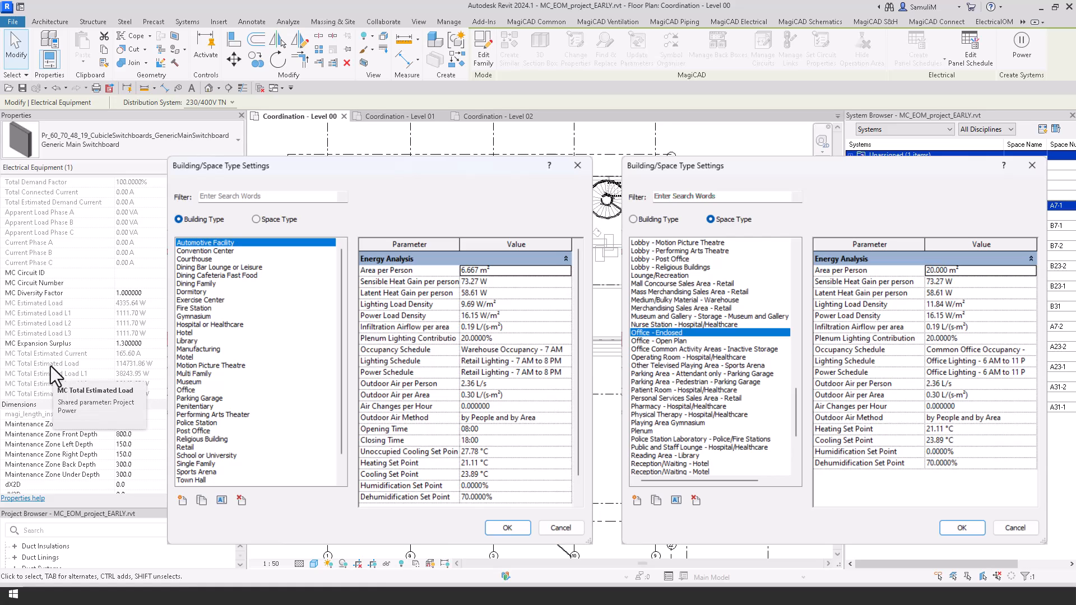
click(739, 21)
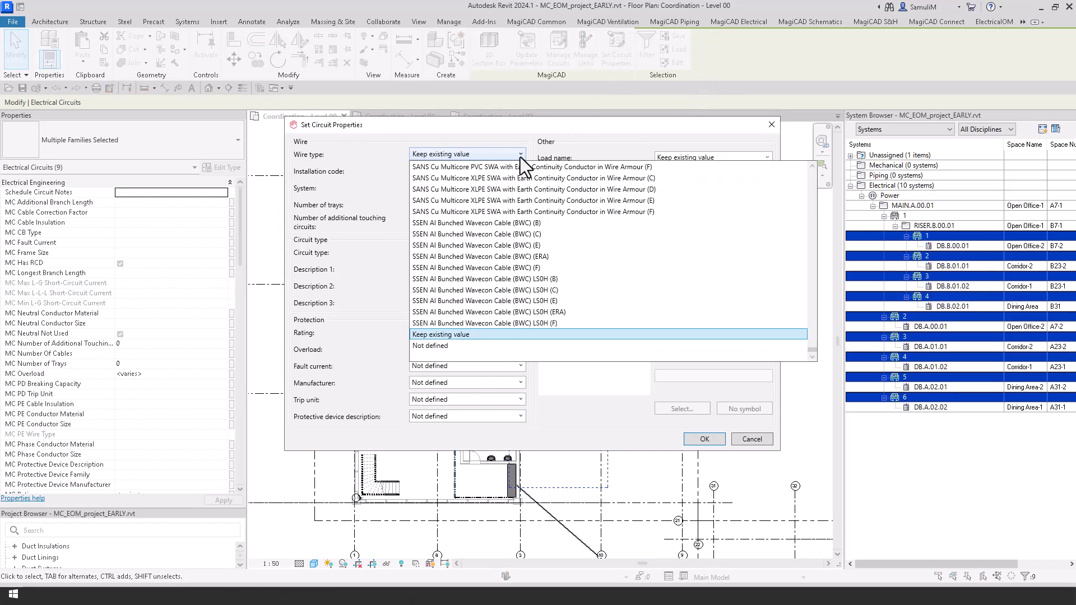
Step: Set the board circuits to descriptions Supply / DB with 32 A rating and C32 overload
scroll(down, 3)
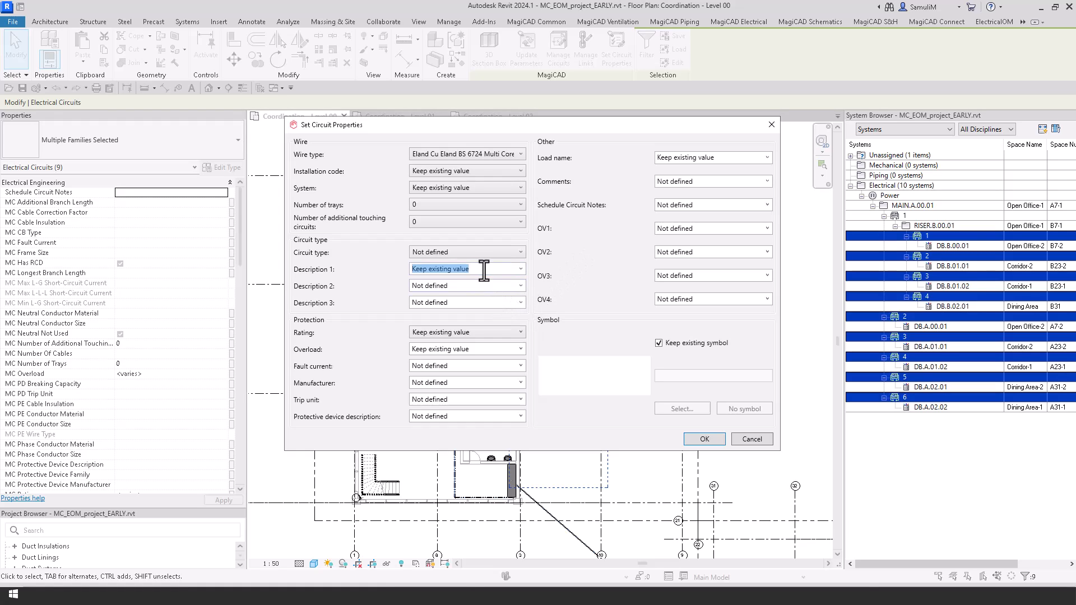
text(Supply)
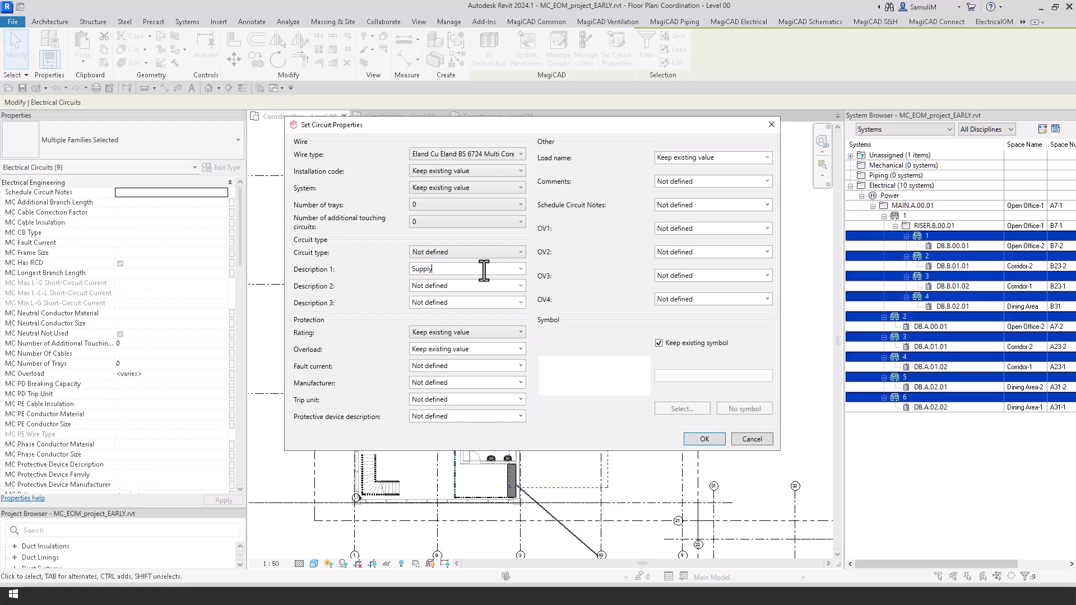
click(467, 286)
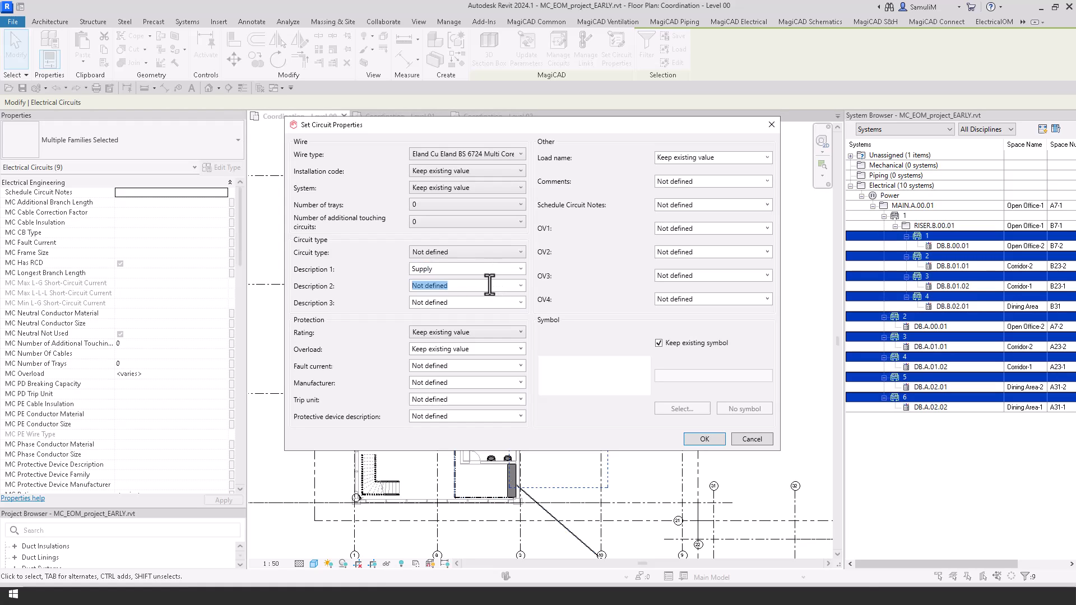
text(DB)
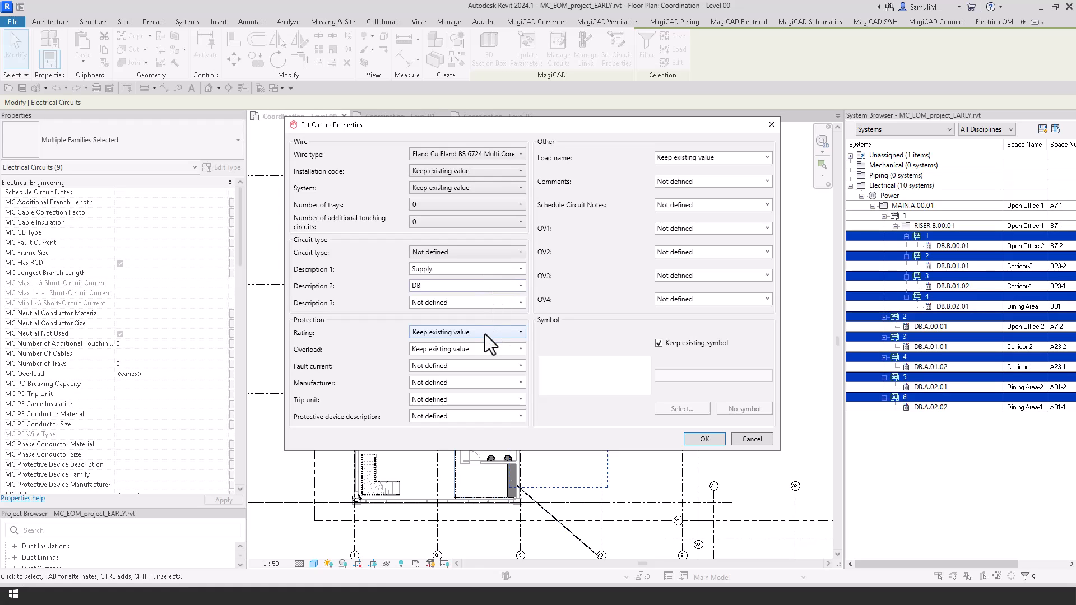
click(466, 332)
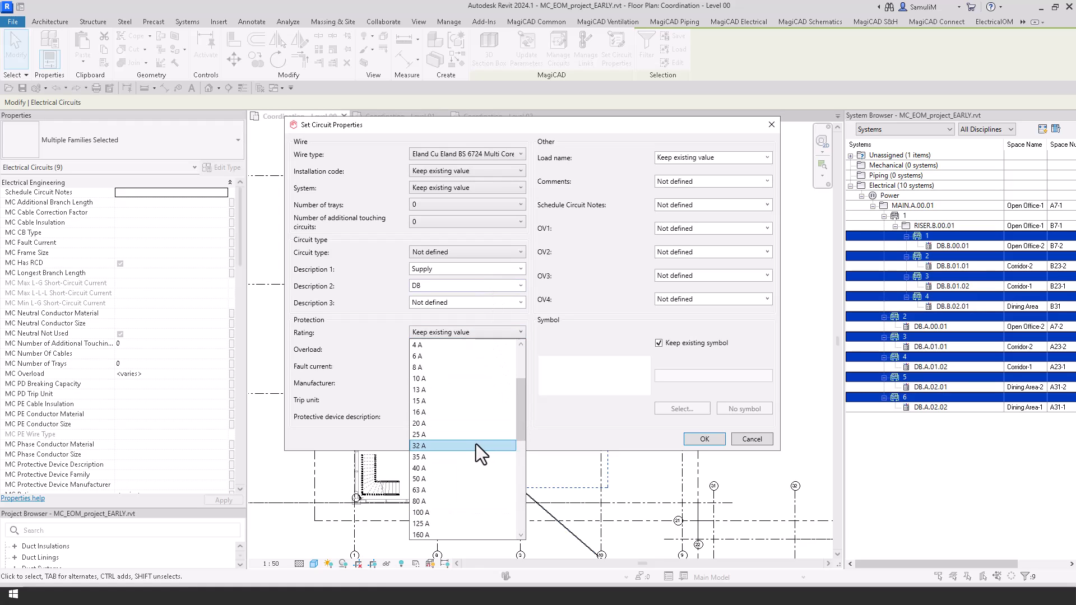
click(418, 445)
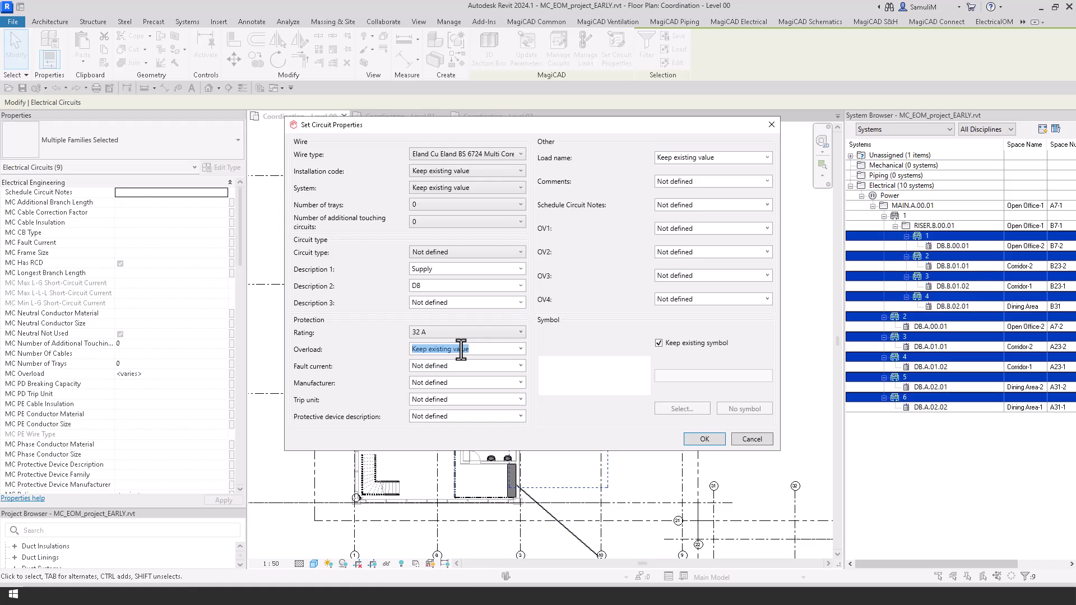
text(C32)
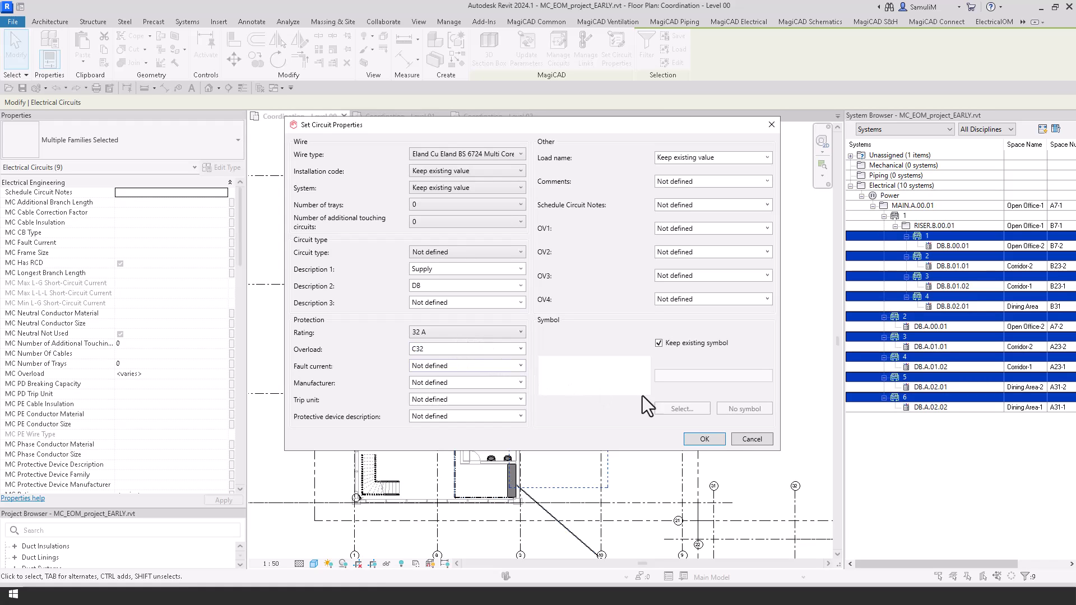
click(703, 439)
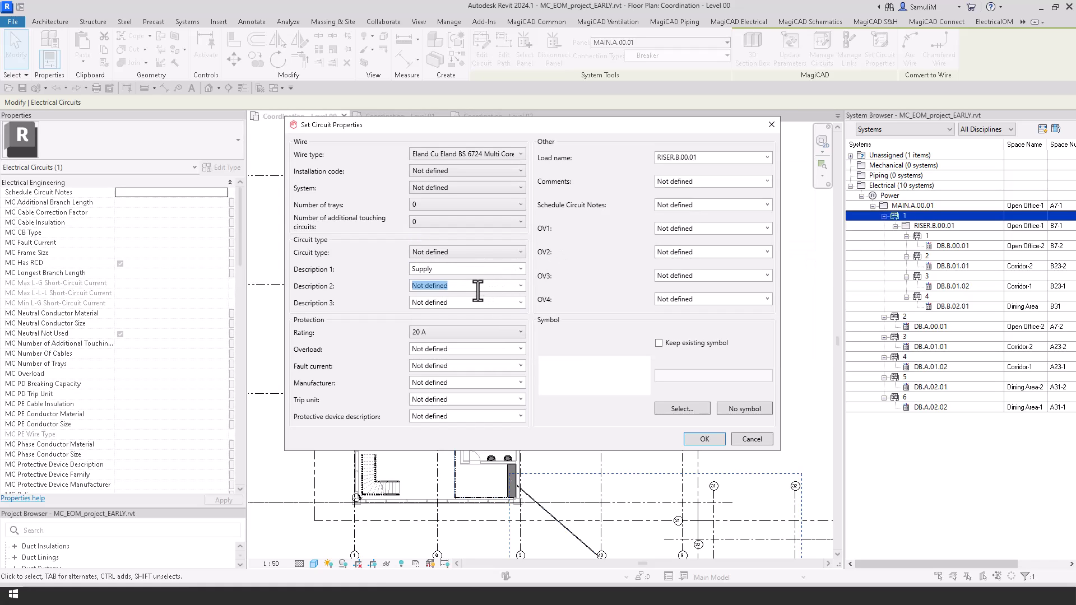
Step: Set the riser circuit's protective device rating to 63 A
click(519, 332)
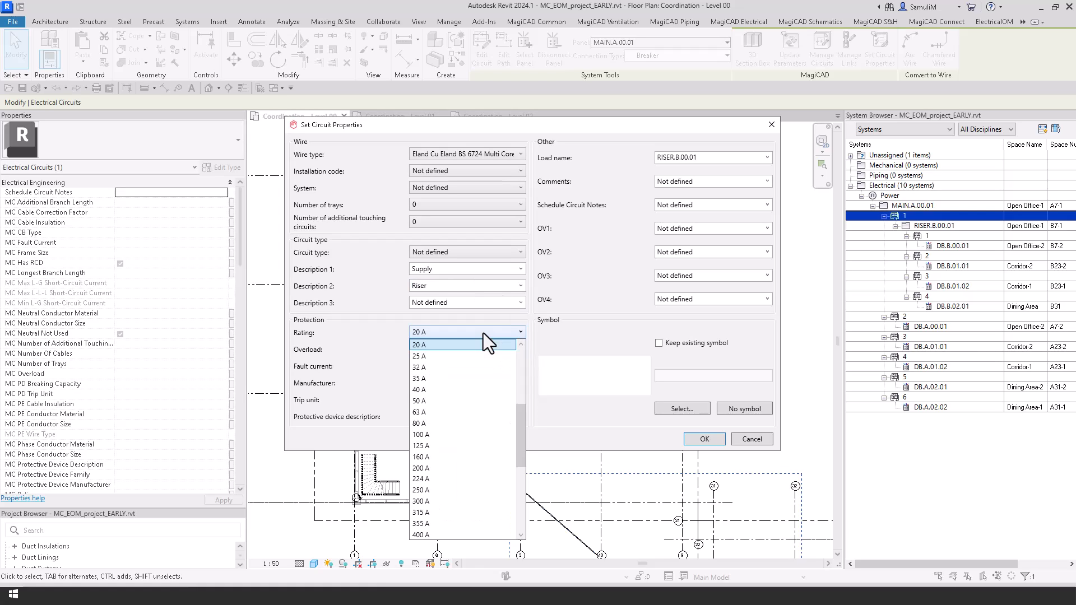
click(419, 412)
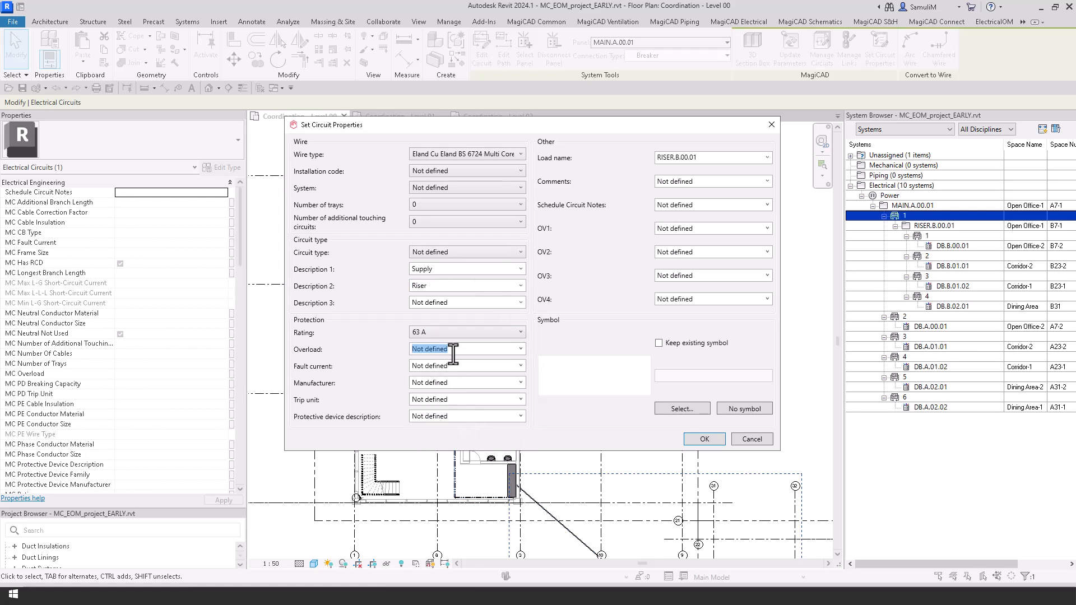
click(704, 439)
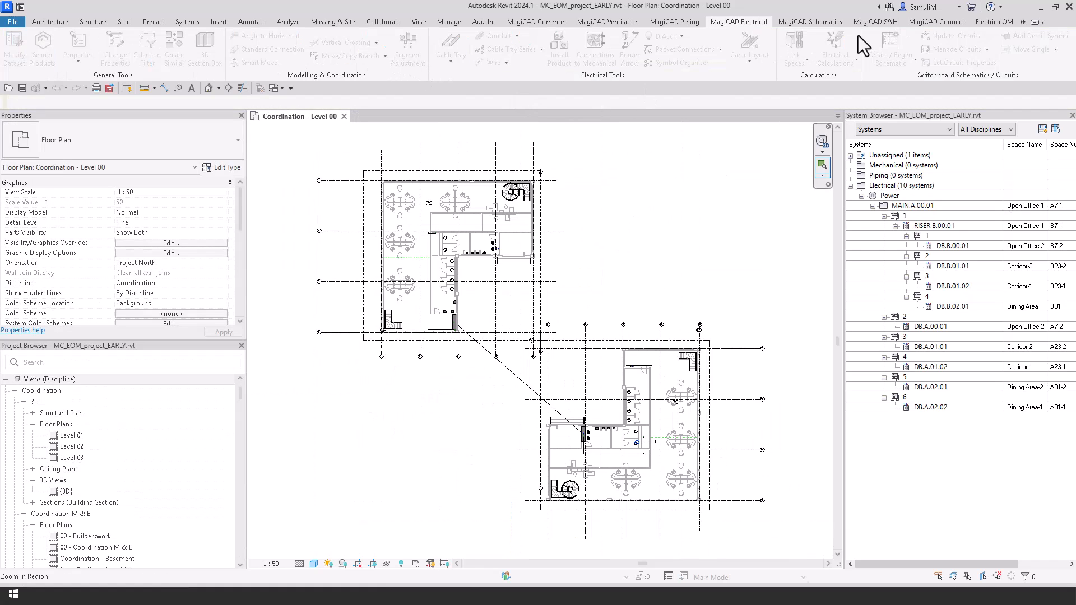
mouse_move(1003, 32)
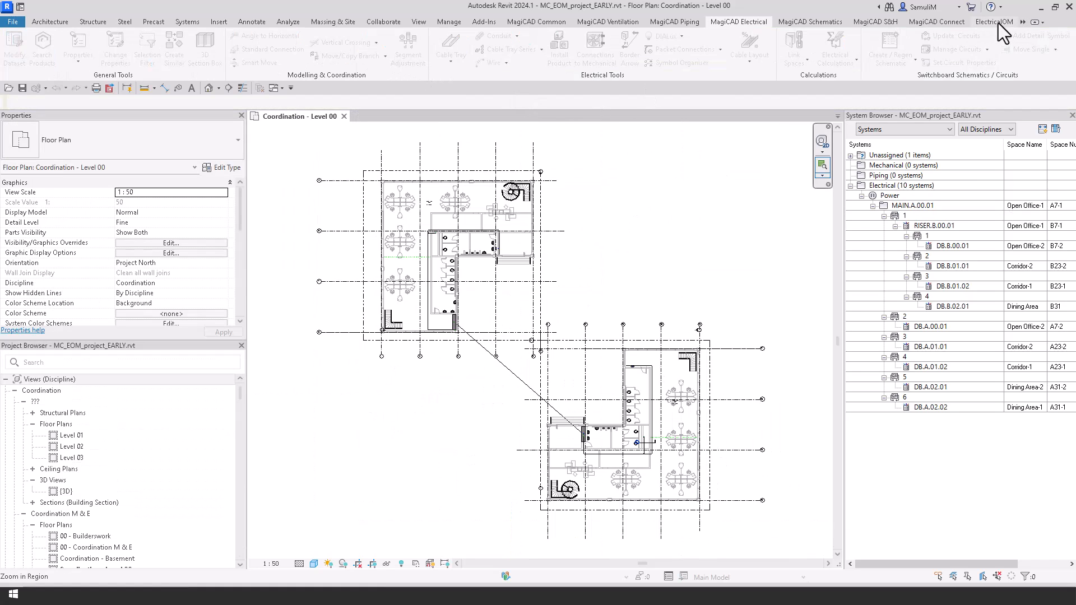
Step: Review the MagiCAD exchange parameters, including Board_PowerFactor, Board_Poles and the cable length parameters
click(993, 22)
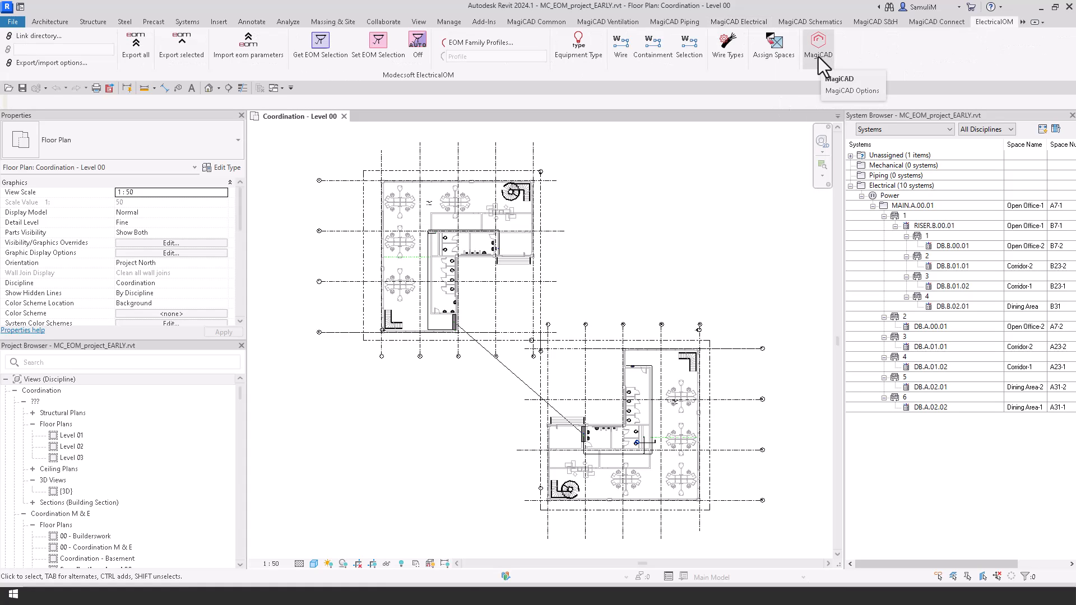
click(852, 90)
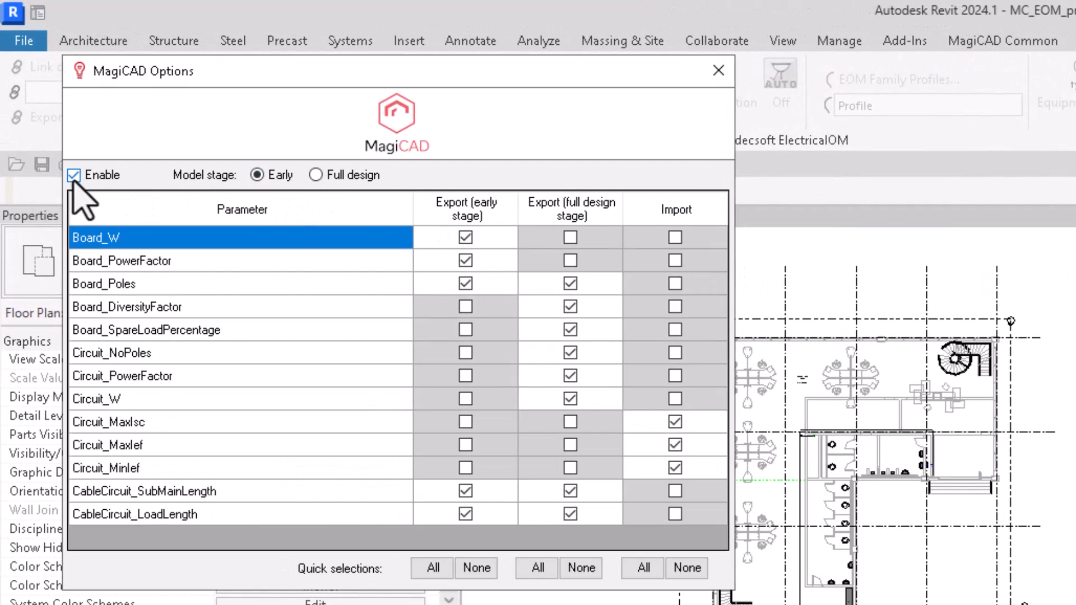
mouse_move(252, 233)
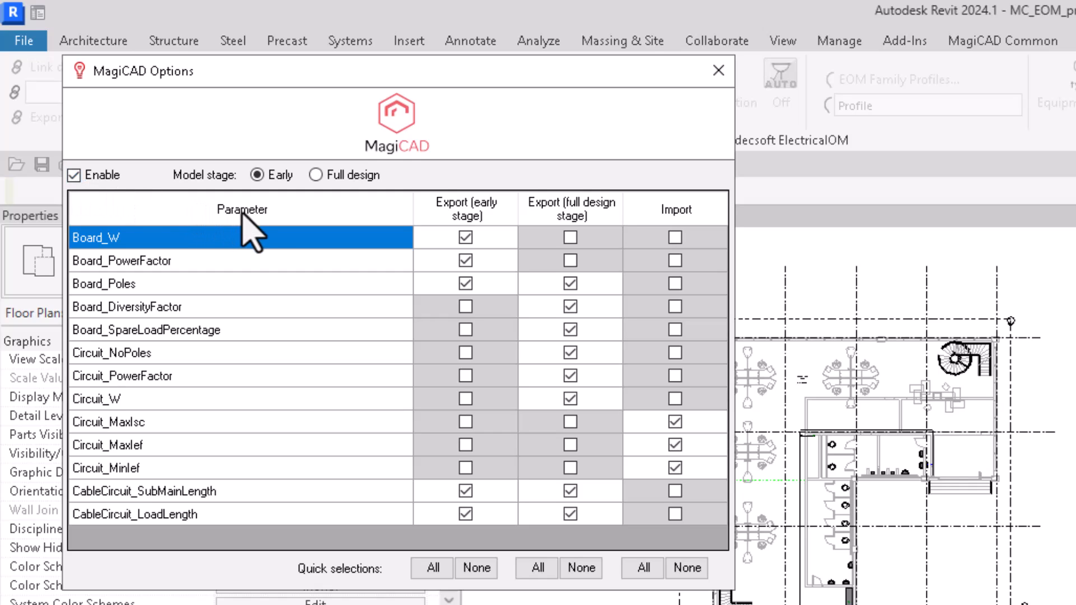
mouse_move(450, 265)
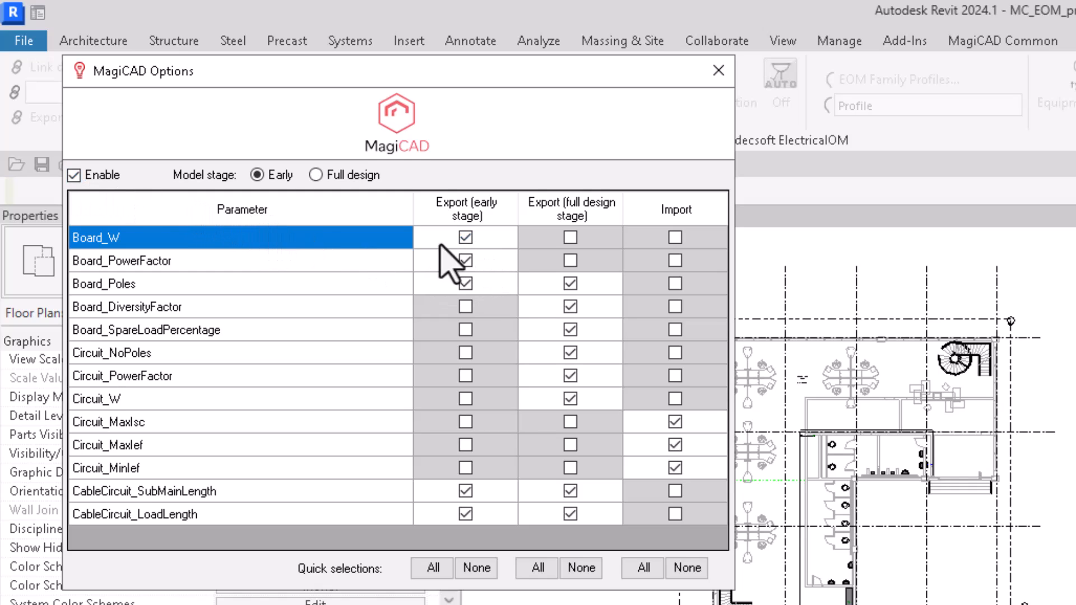
click(122, 261)
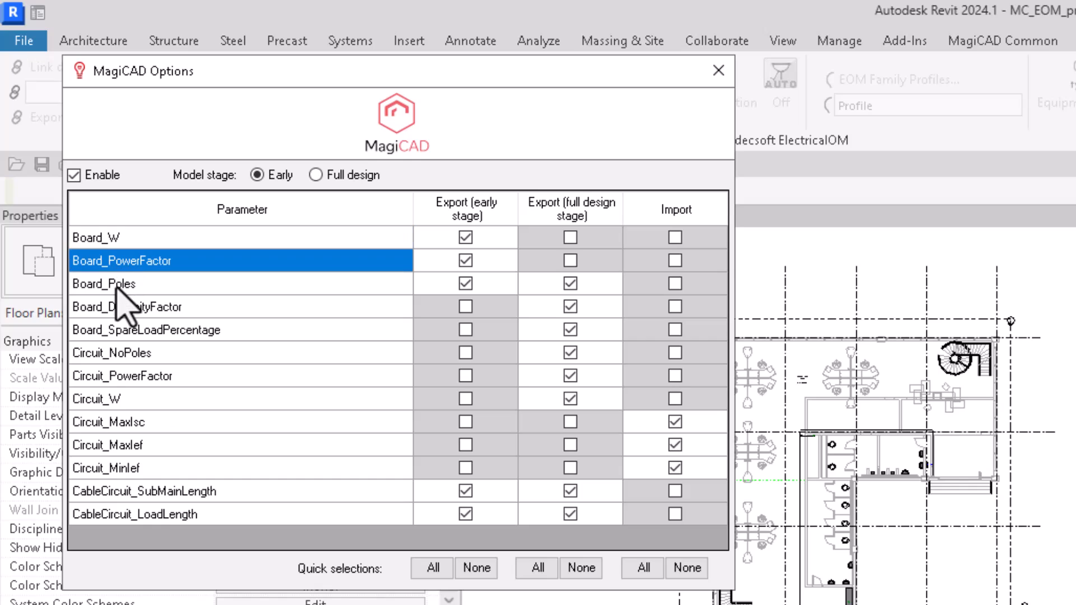
click(103, 284)
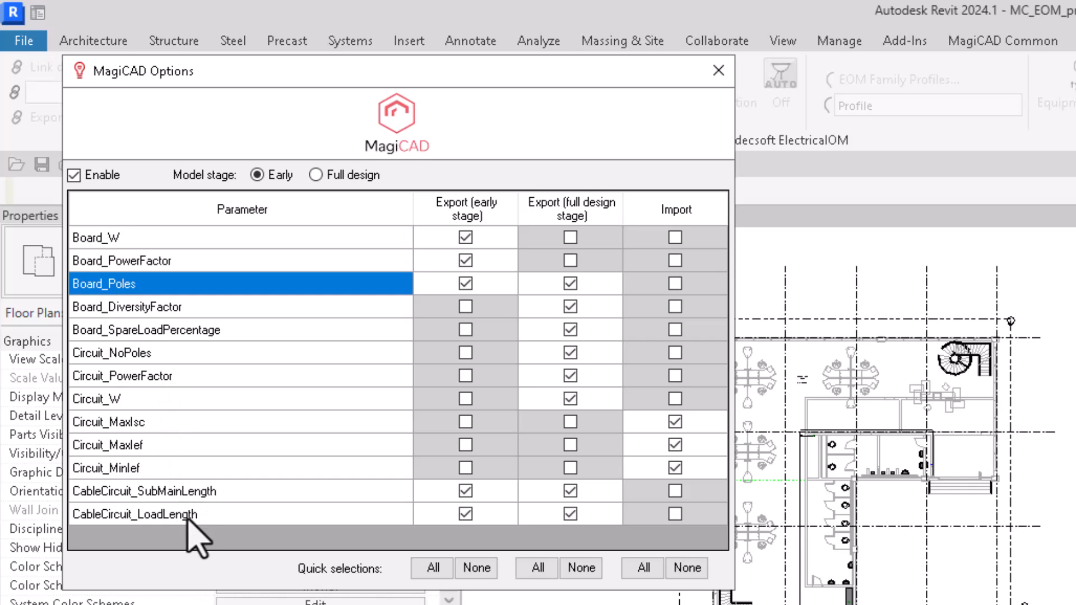
click(172, 491)
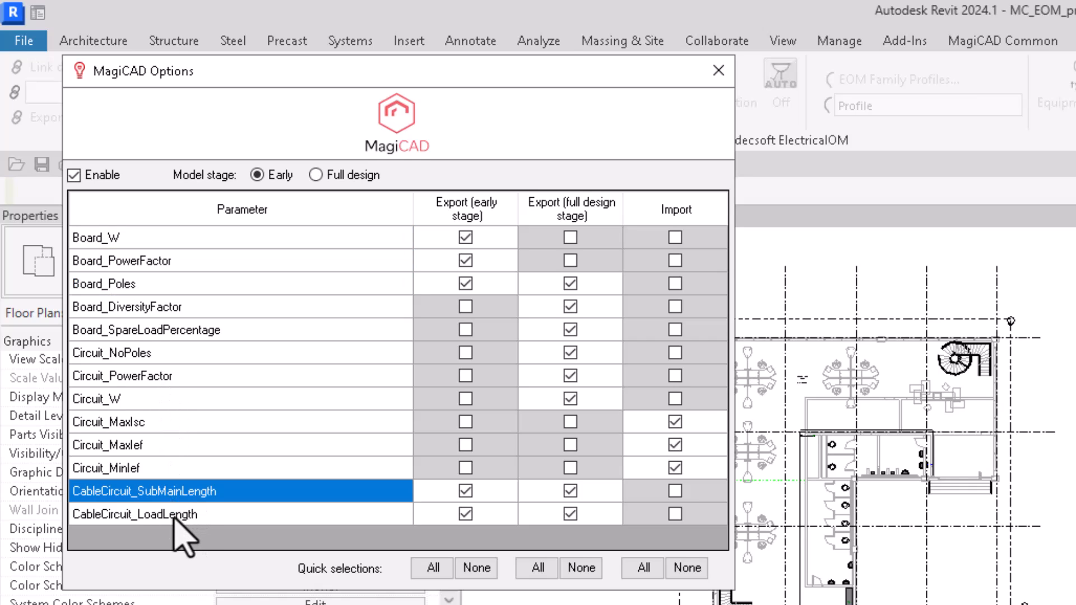
click(137, 514)
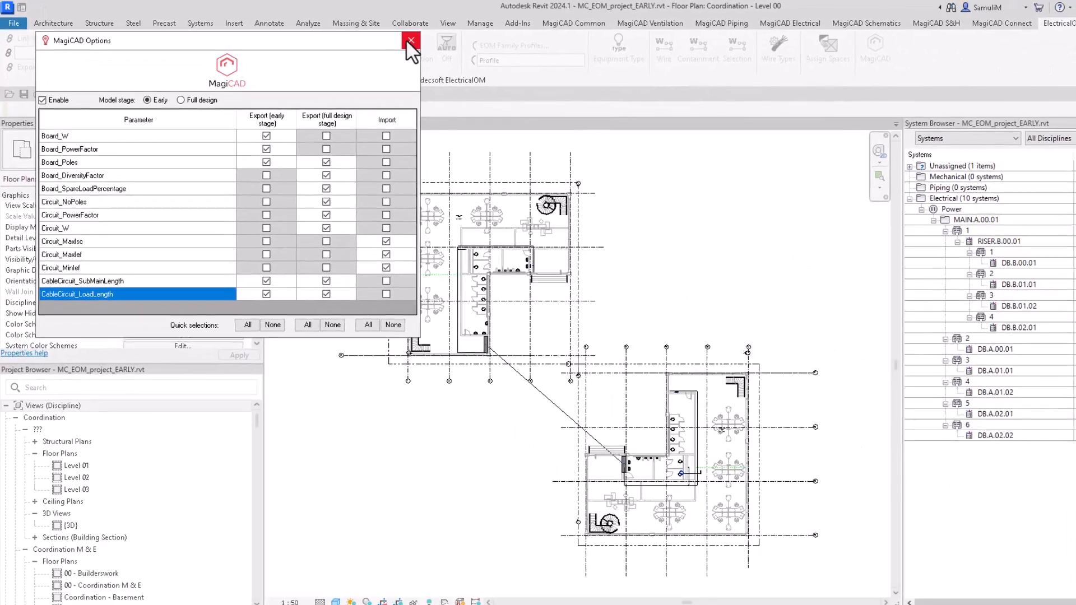
click(410, 40)
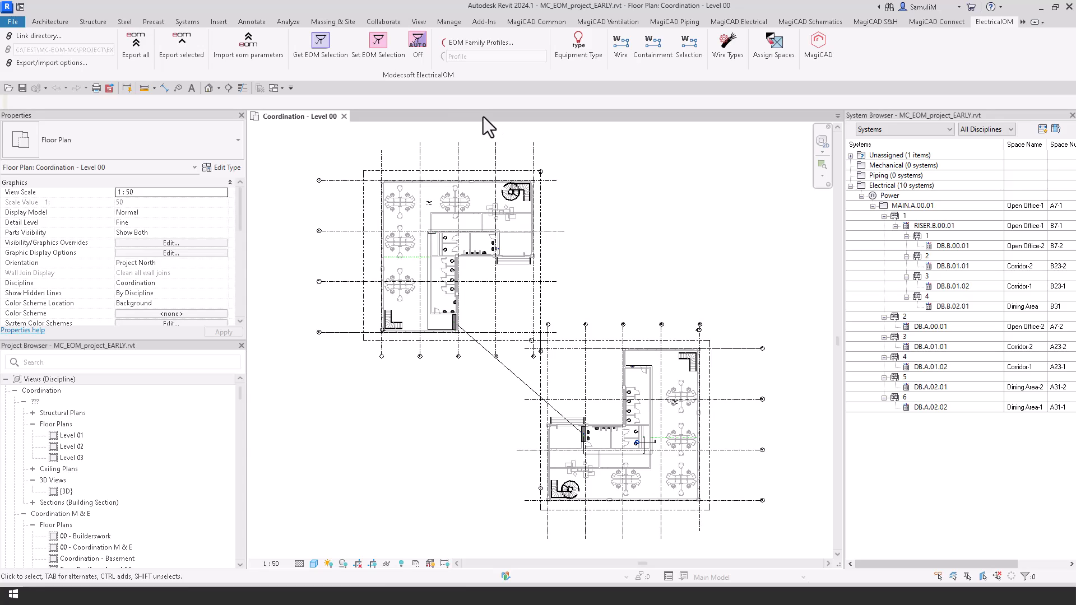
mouse_move(135, 48)
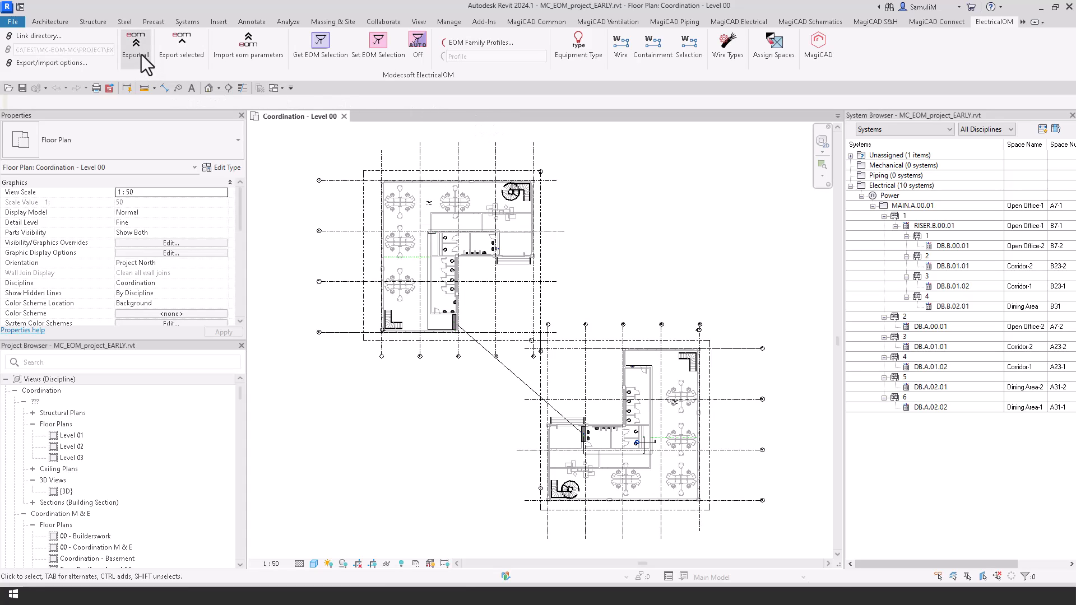
Step: Export all electrical systems to ElectricalOM
click(136, 45)
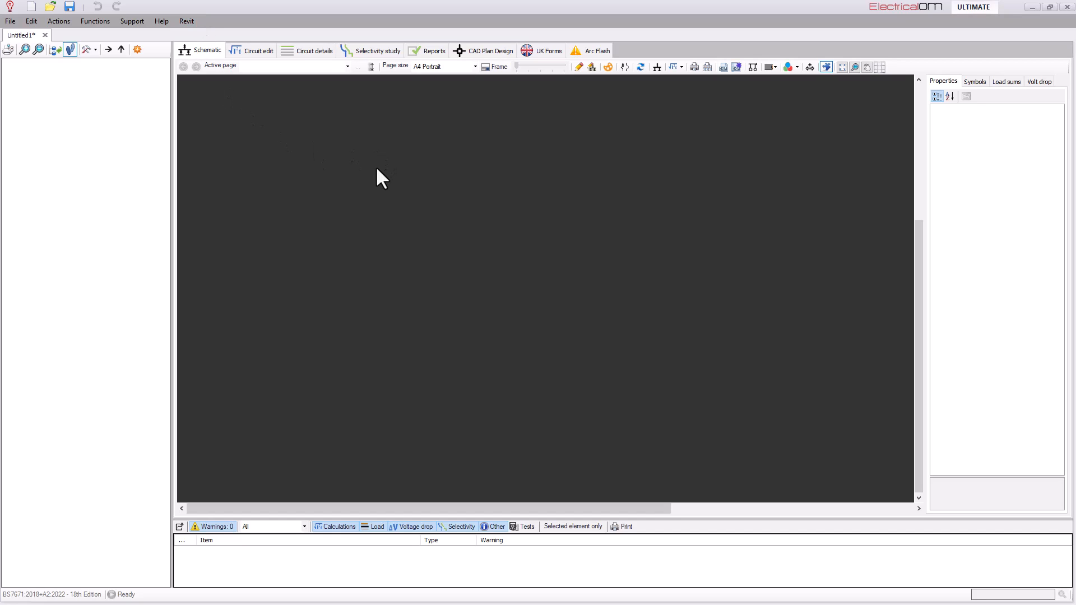
mouse_move(350, 167)
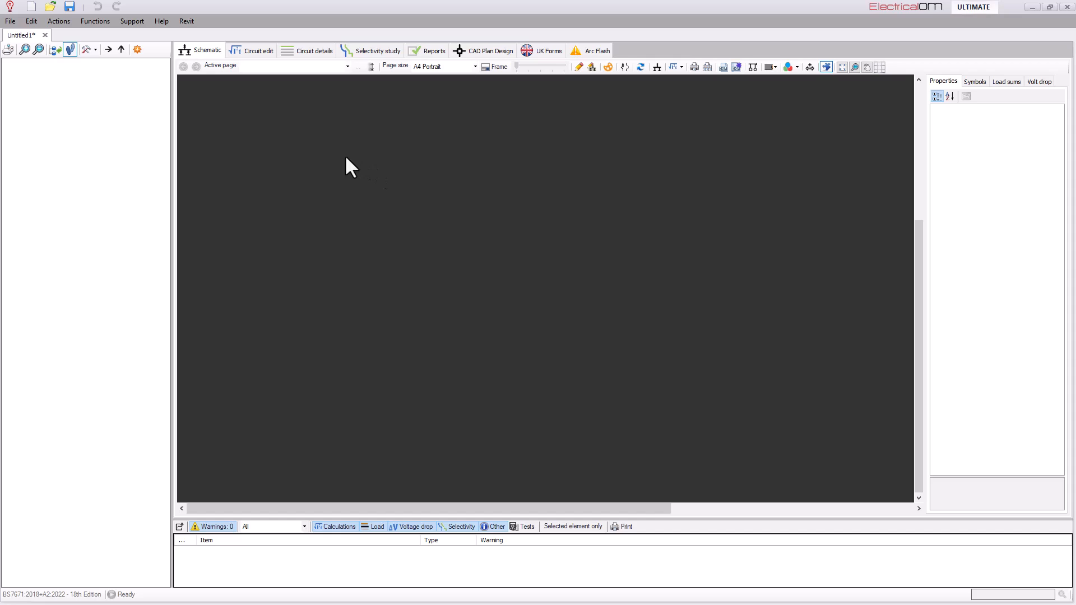
mouse_move(381, 117)
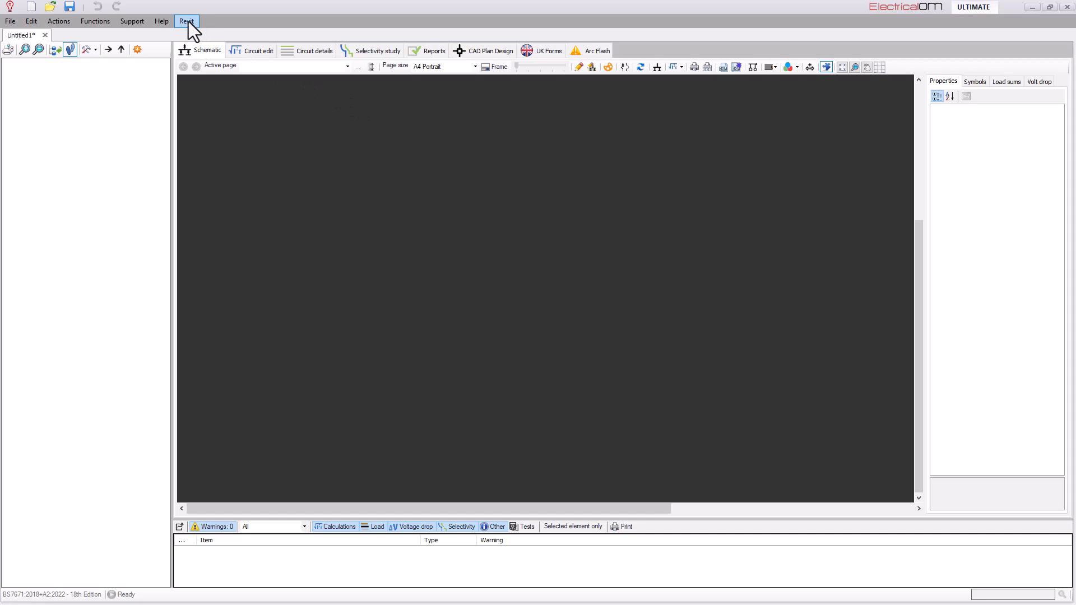
Step: Sync the network from Revit into ElectricalOM and confirm the warning
click(186, 20)
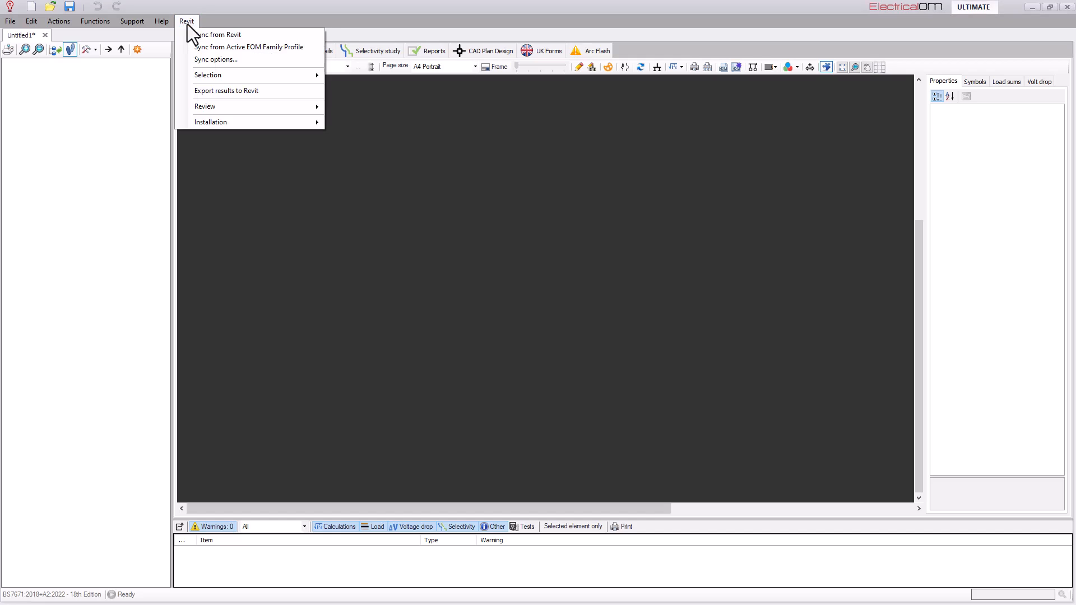
mouse_move(219, 34)
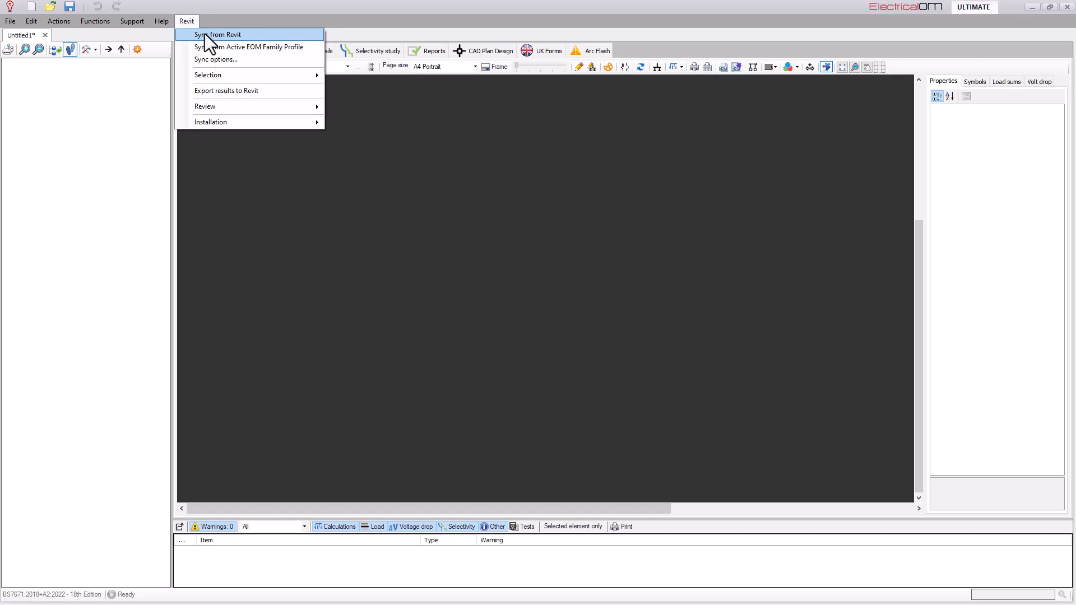
click(218, 35)
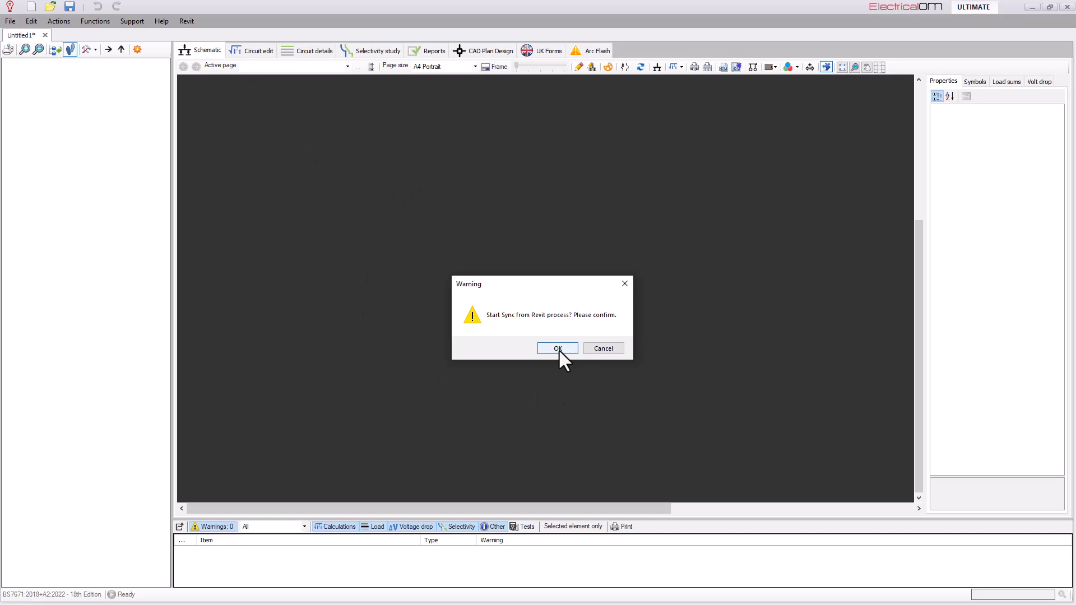
click(557, 348)
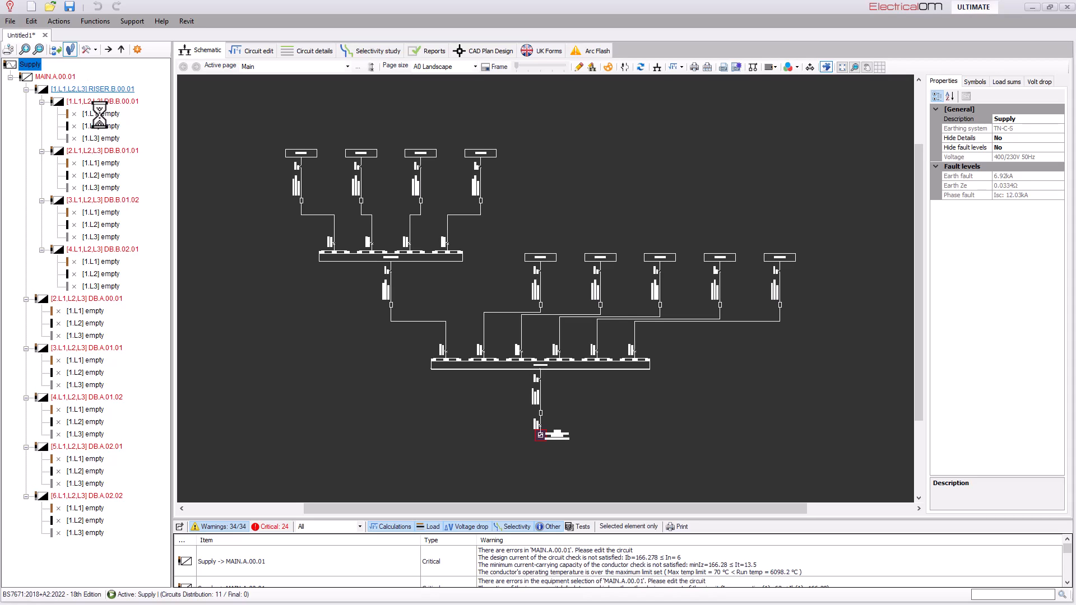
Step: Open the RISER.B.00.01 circuit in Circuit edit from the network tree
click(91, 88)
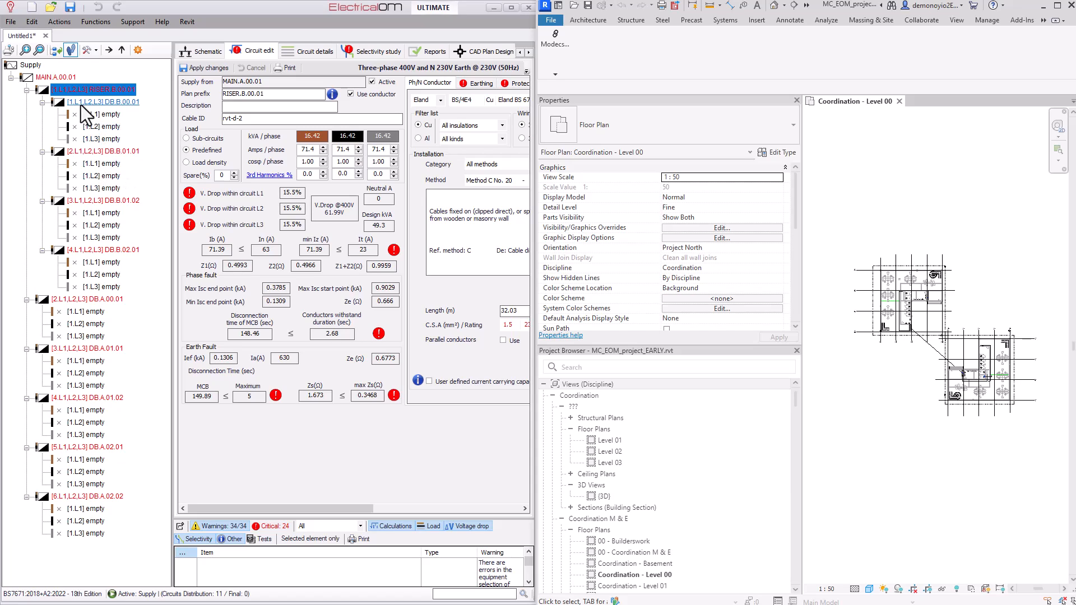
Step: Open the DB.B.00.01 circuit and its linked Revit board from the network tree
click(103, 102)
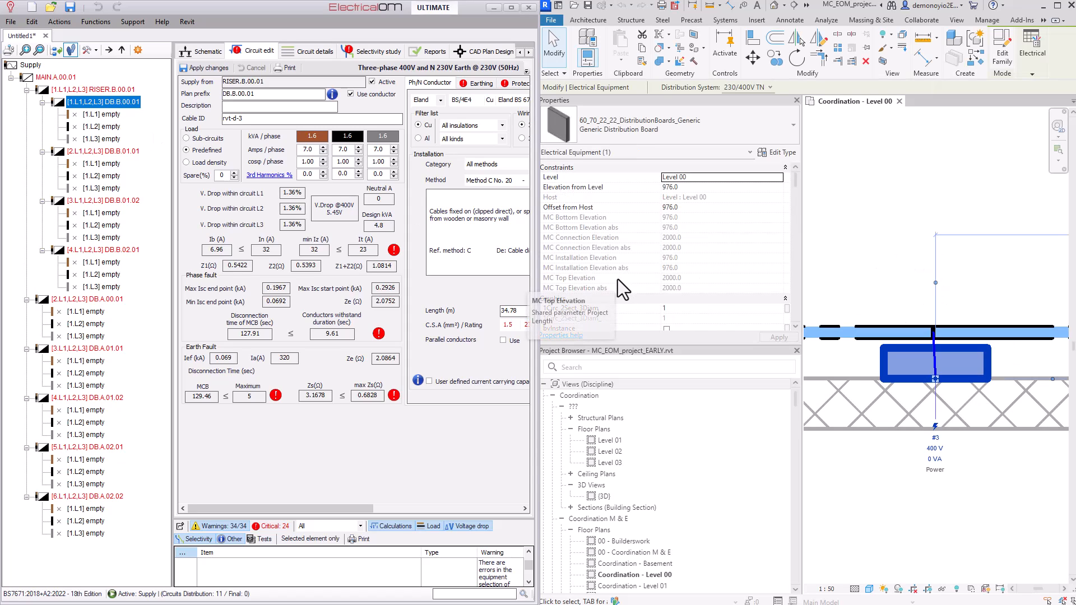
mouse_move(691, 245)
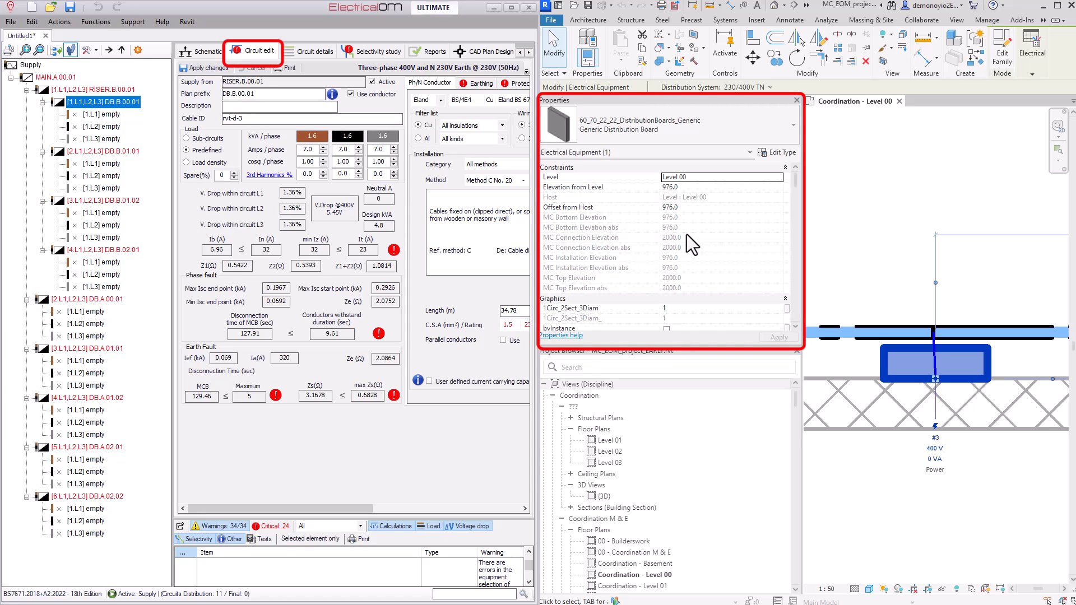
mouse_move(695, 242)
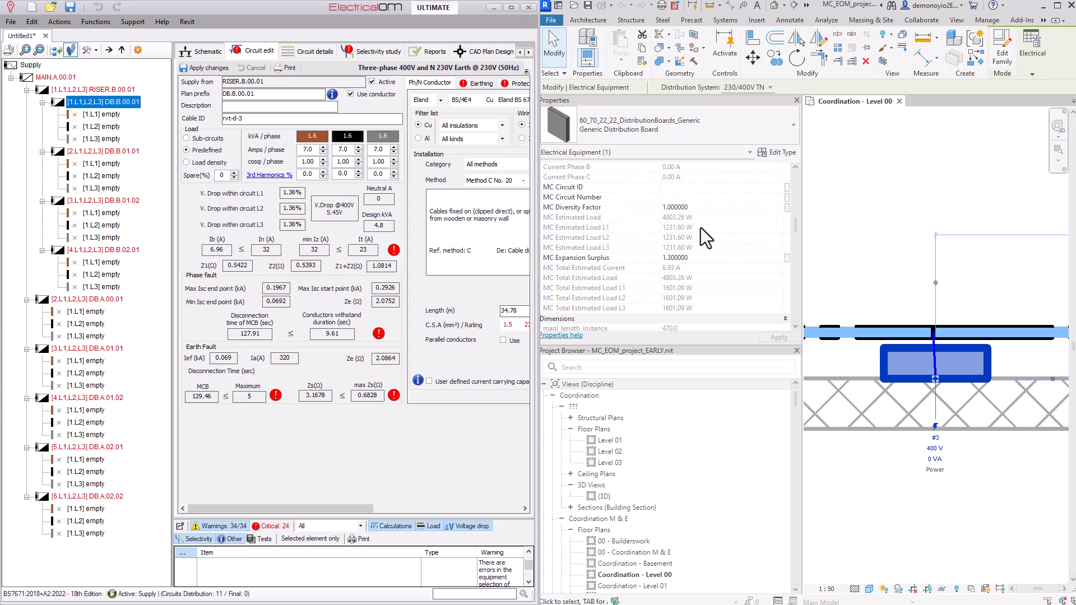
mouse_move(700, 287)
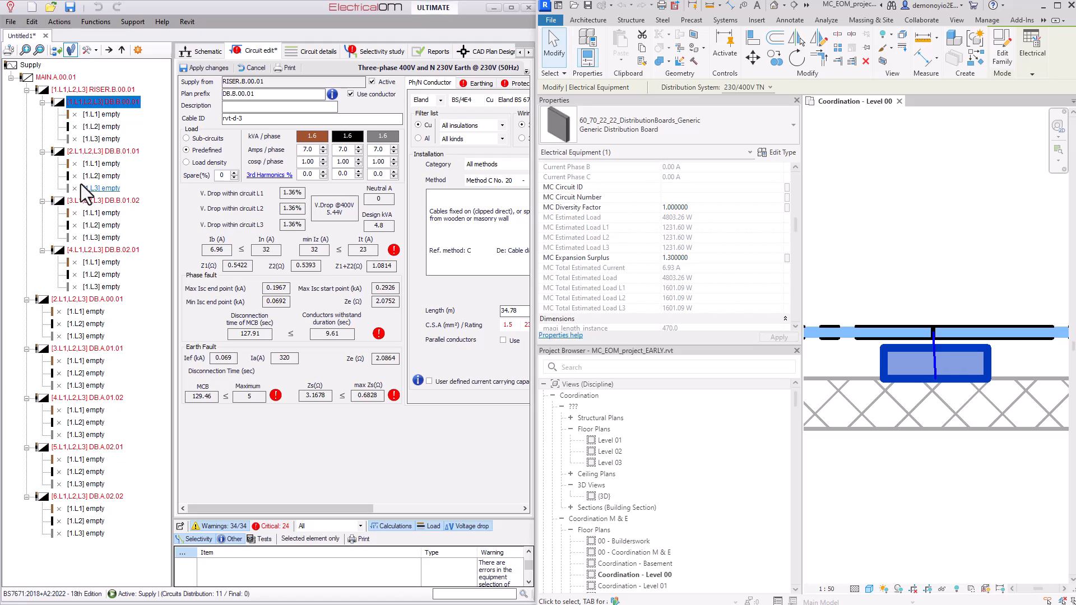
mouse_move(424, 306)
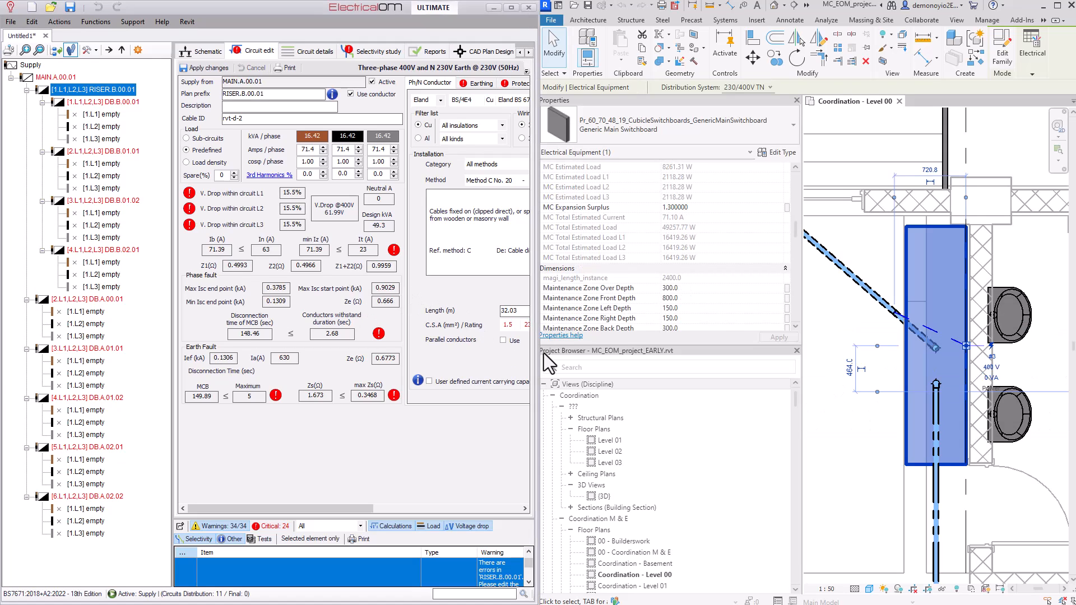
mouse_move(458, 275)
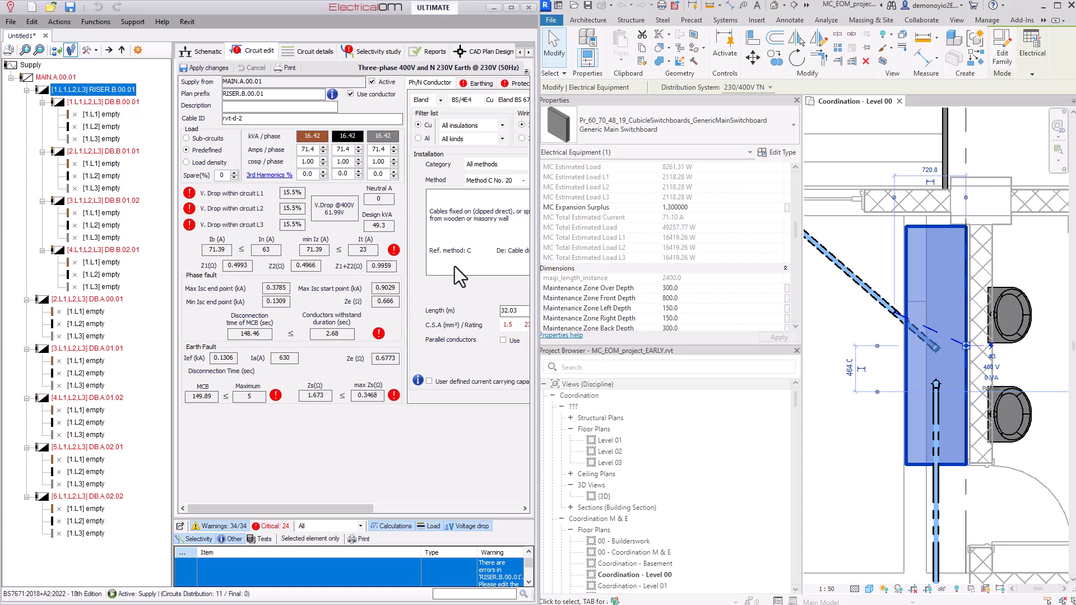
mouse_move(331, 224)
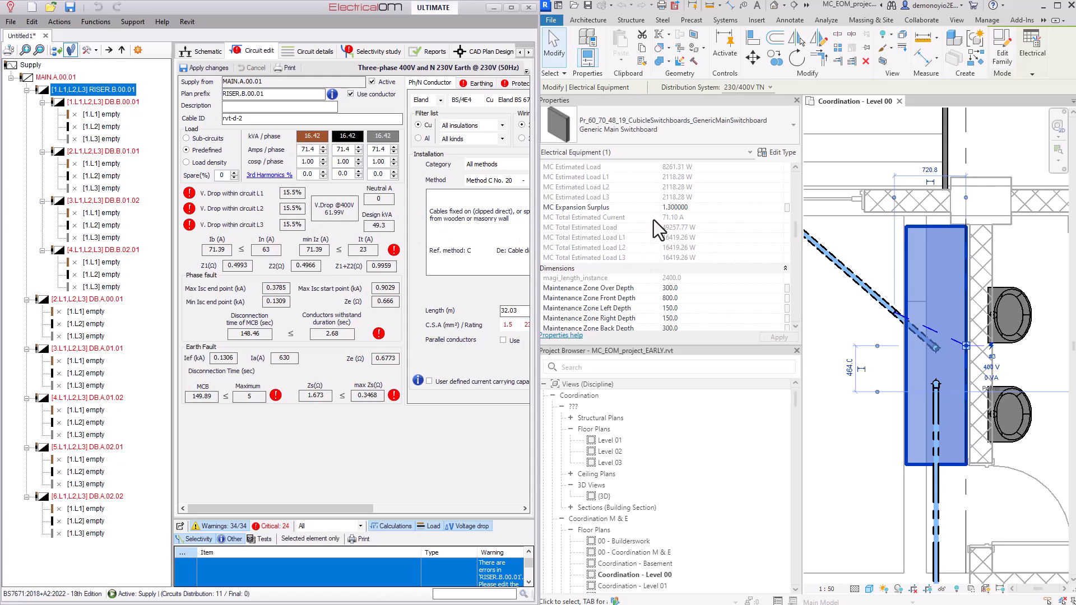
mouse_move(487, 296)
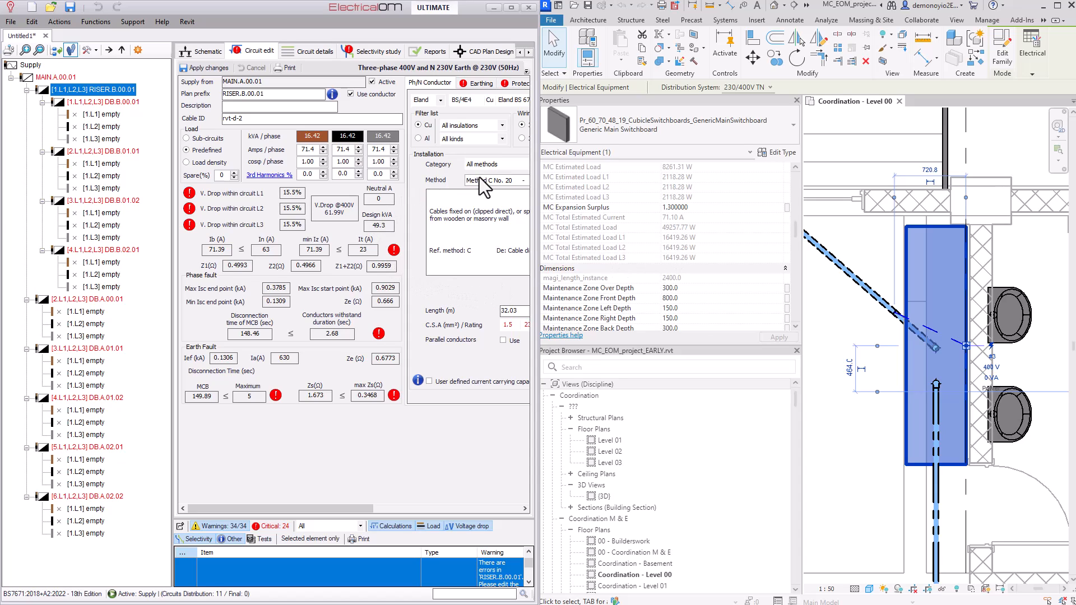
Step: Swap the RISER.B.00.01 breaker for an 80 A Type C MCB and apply it to the circuit
click(311, 82)
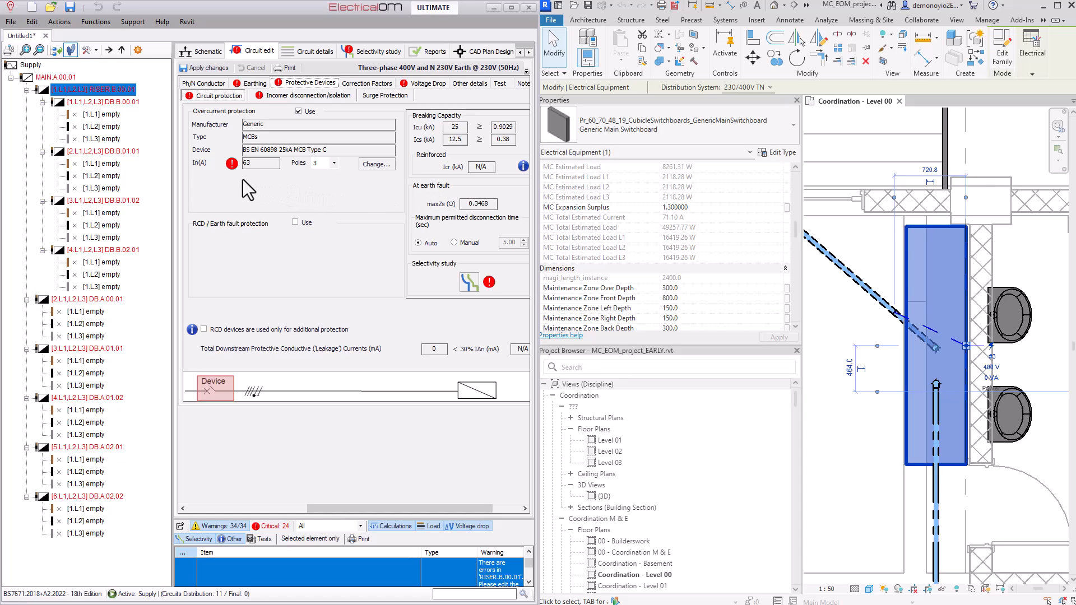
mouse_move(257, 192)
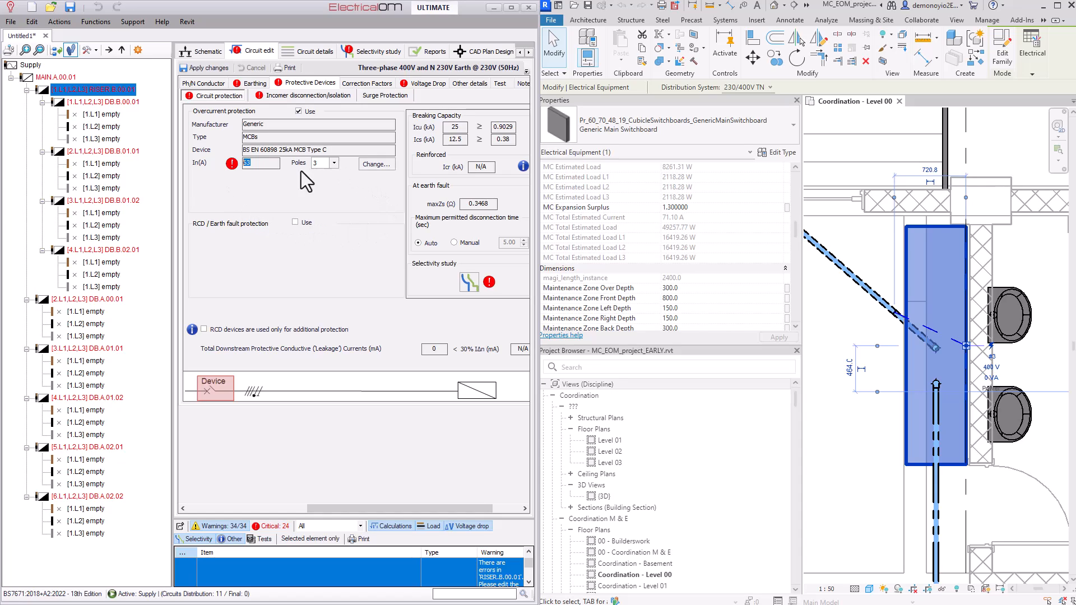
mouse_move(388, 207)
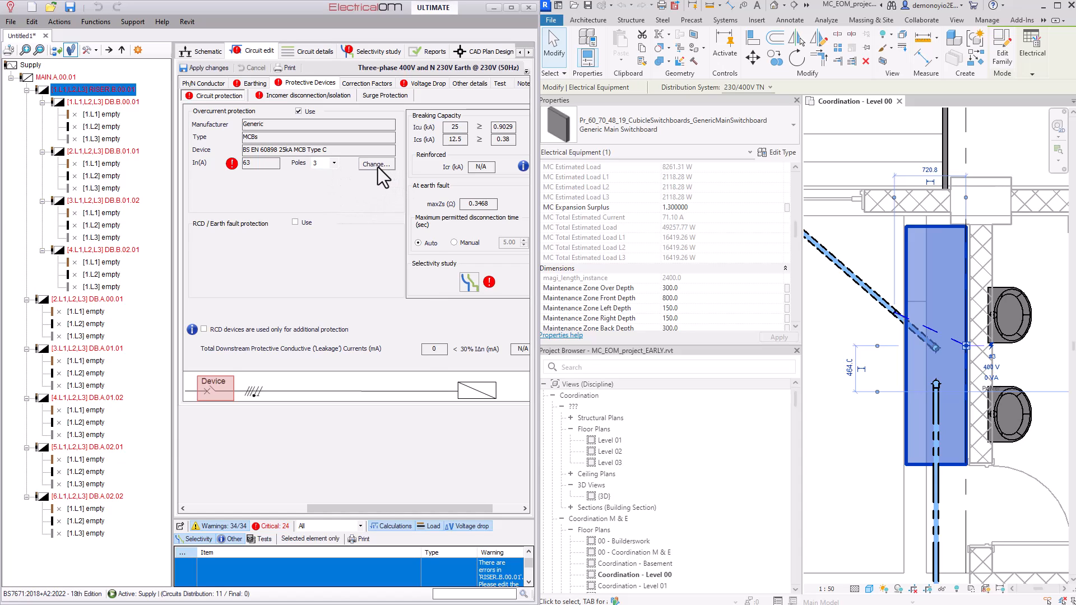
click(375, 164)
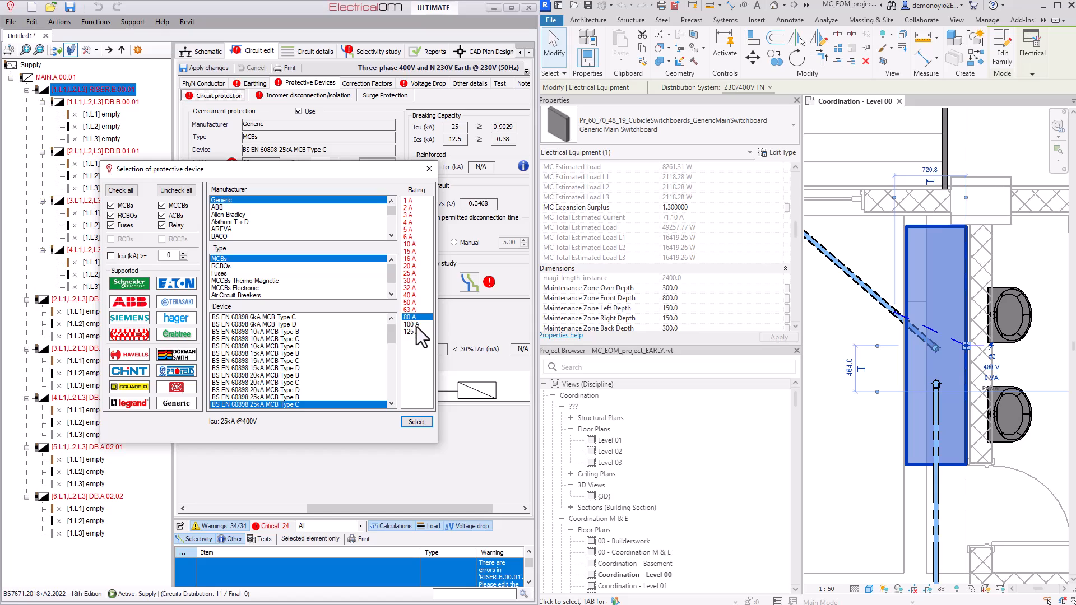
click(416, 422)
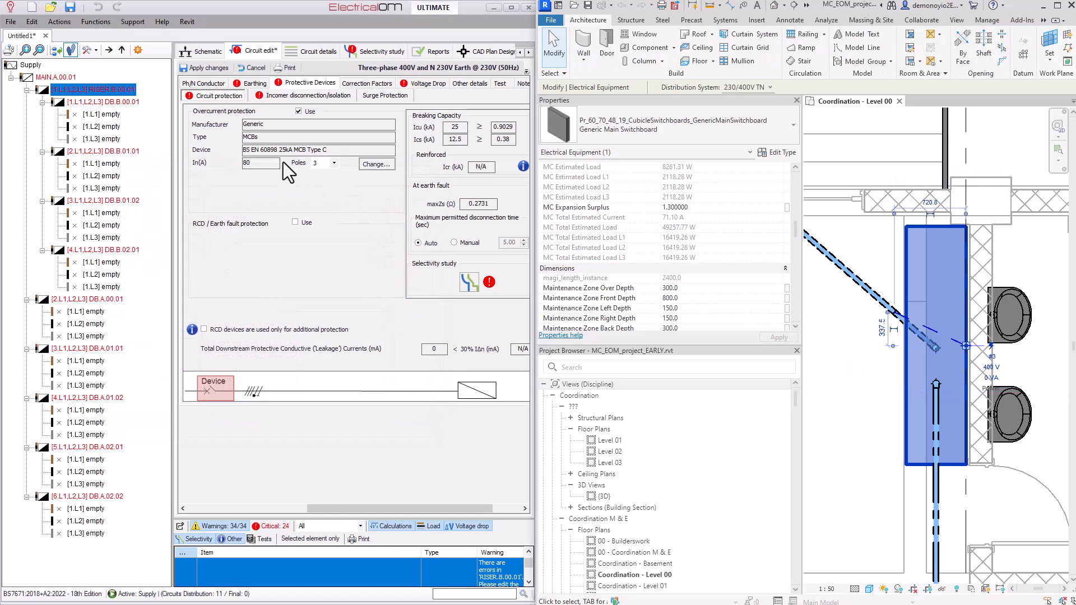
click(210, 67)
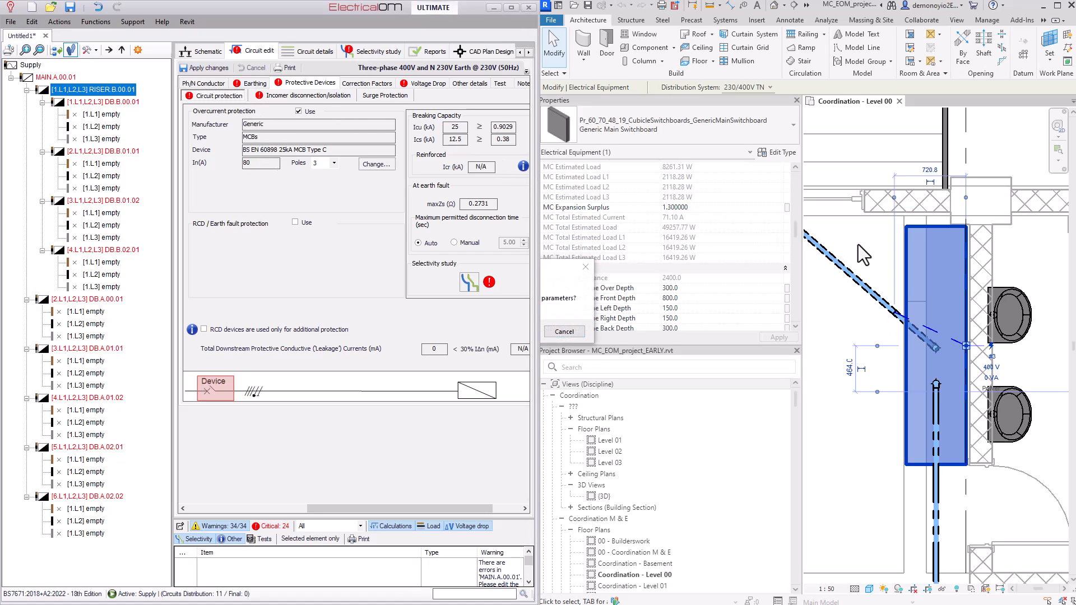
mouse_move(624, 233)
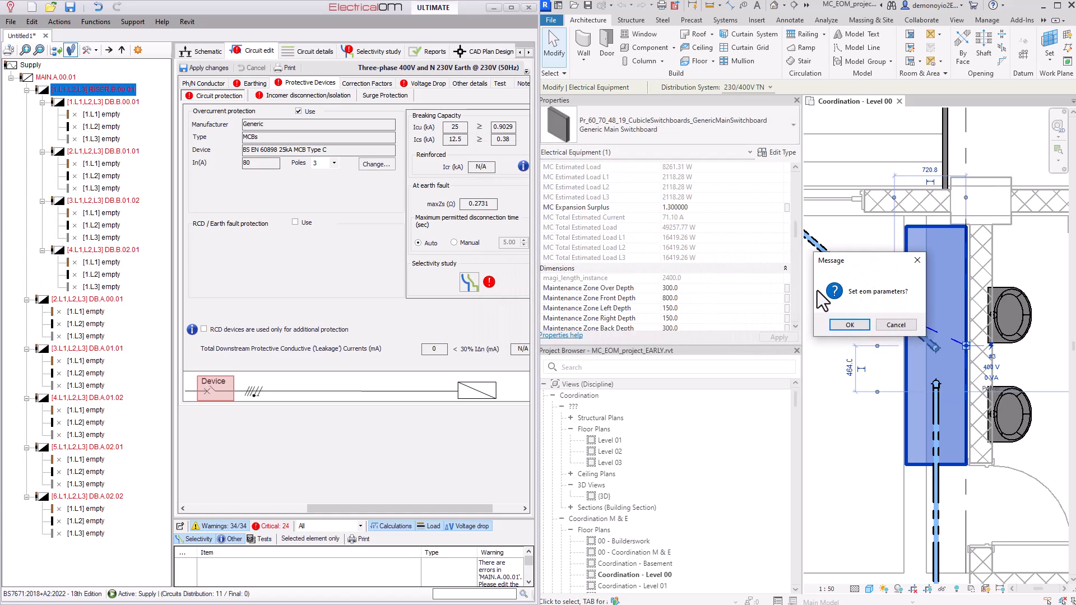
mouse_move(815, 342)
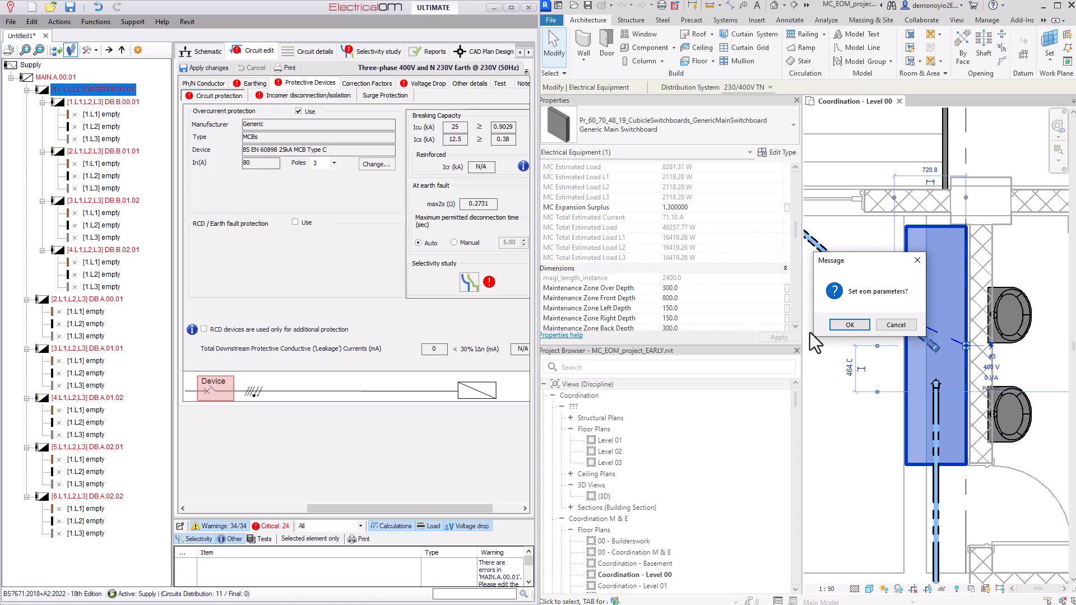
mouse_move(827, 343)
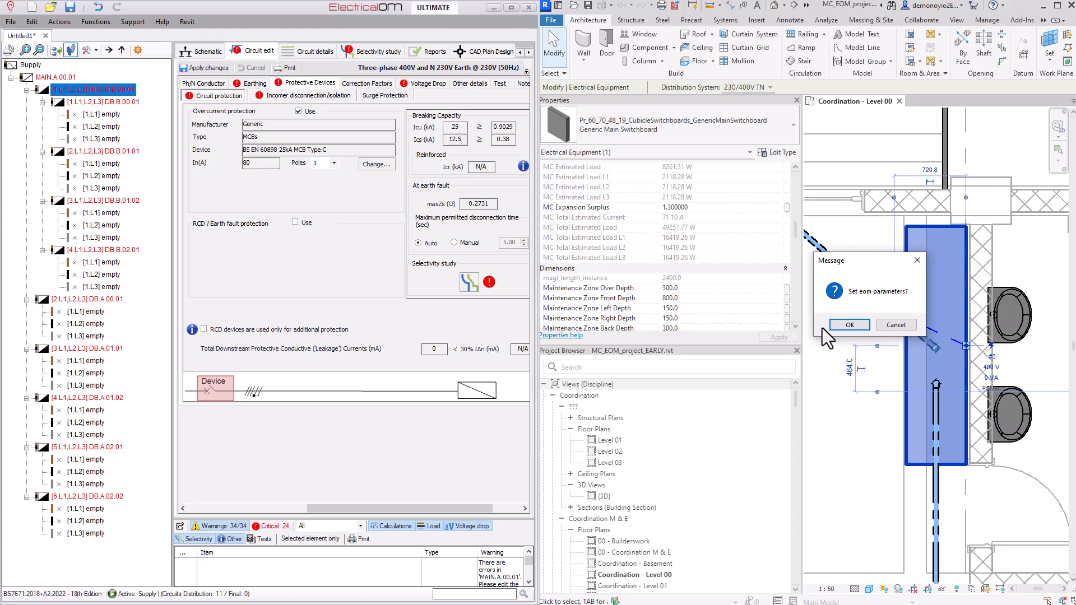
mouse_move(780, 323)
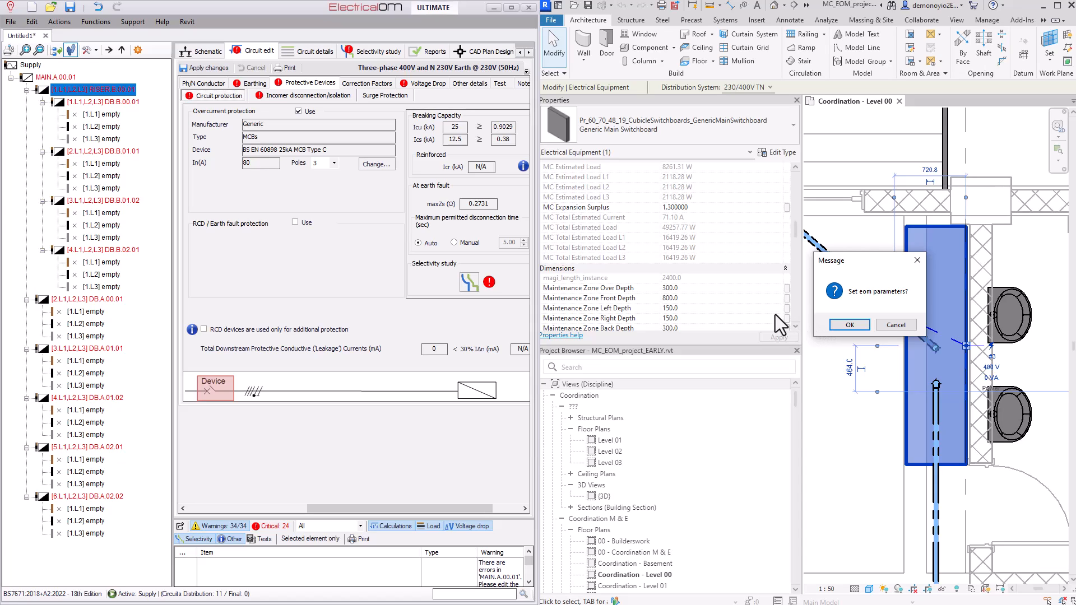
Step: Confirm writing the ElectricalOM results into the Revit model's parameters
click(848, 325)
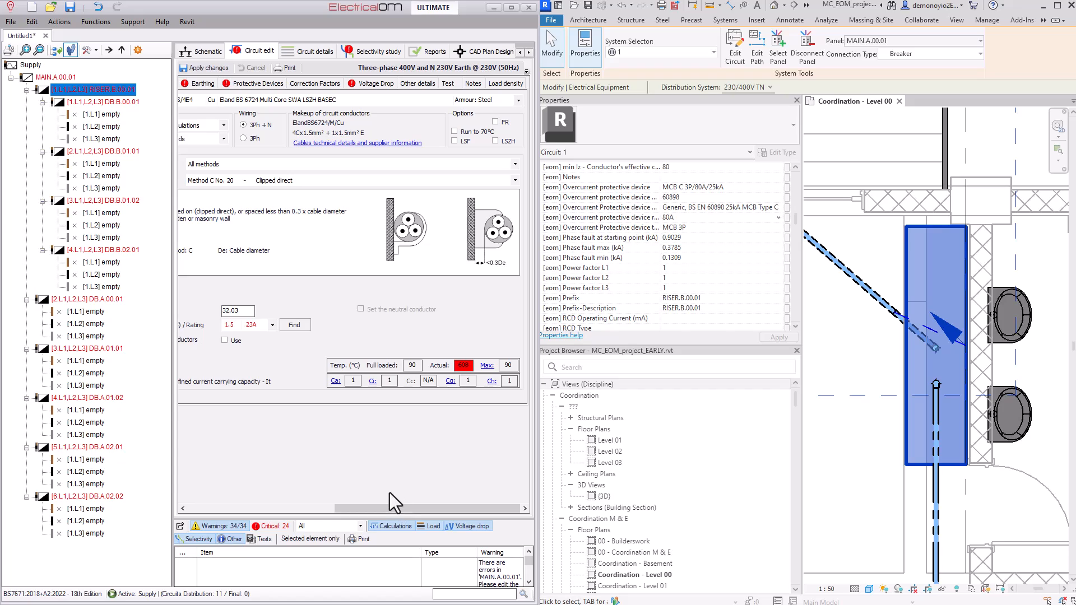
mouse_move(423, 518)
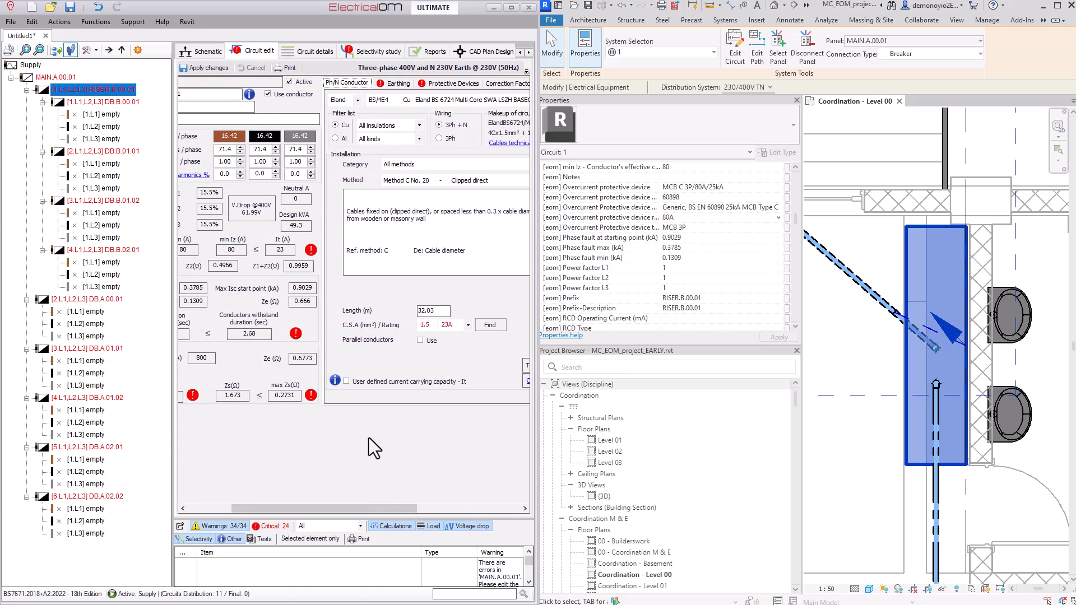
mouse_move(314, 432)
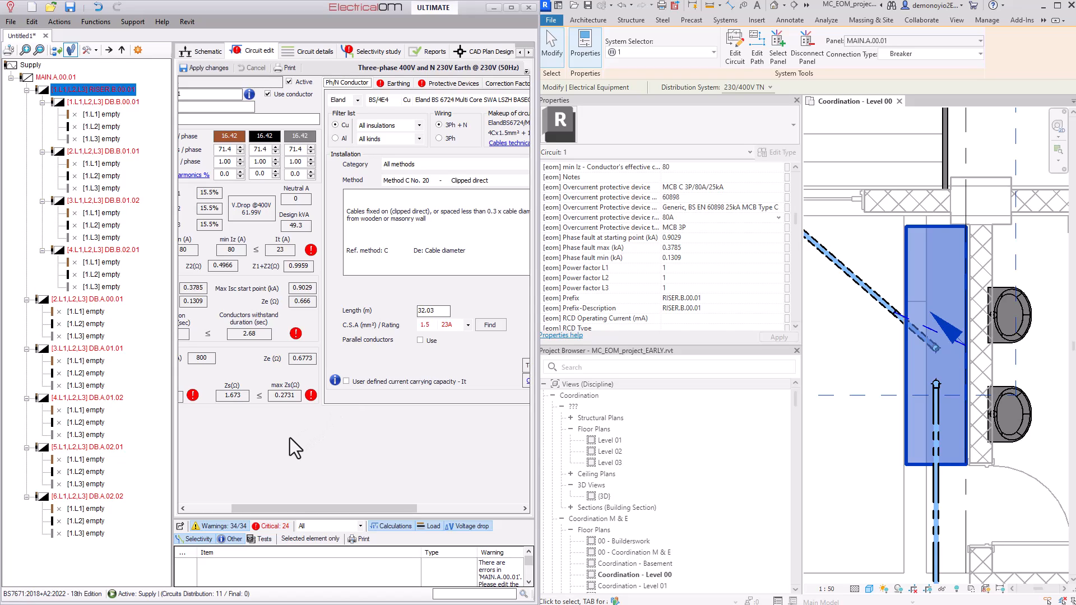
Step: Set RISER.B.00.01 to 16 mm² conductors, keep its earthing, and drop the voltage-drop limit split
click(88, 298)
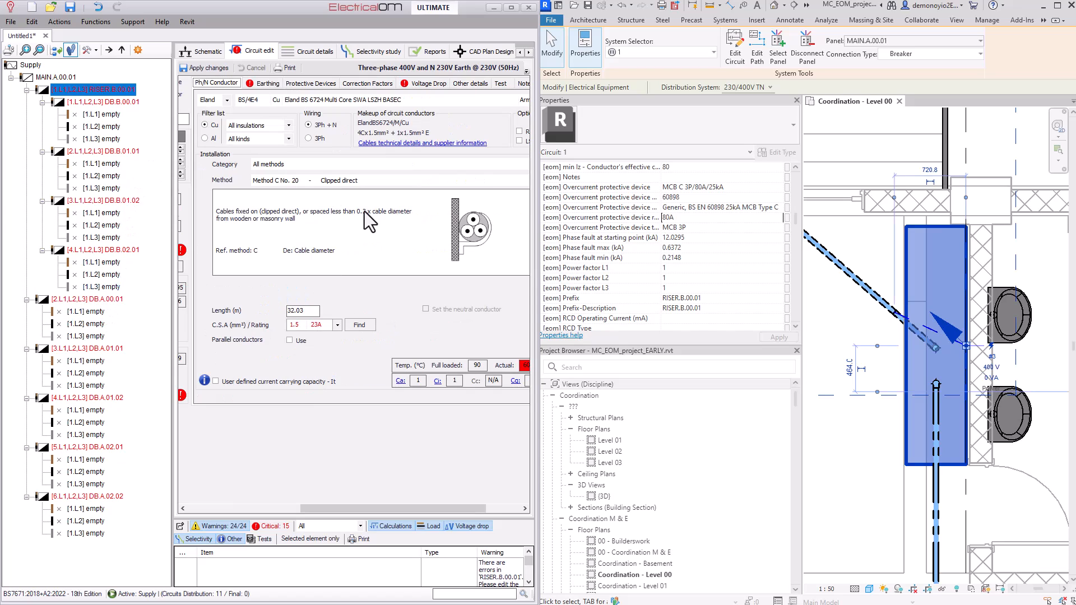
mouse_move(278, 122)
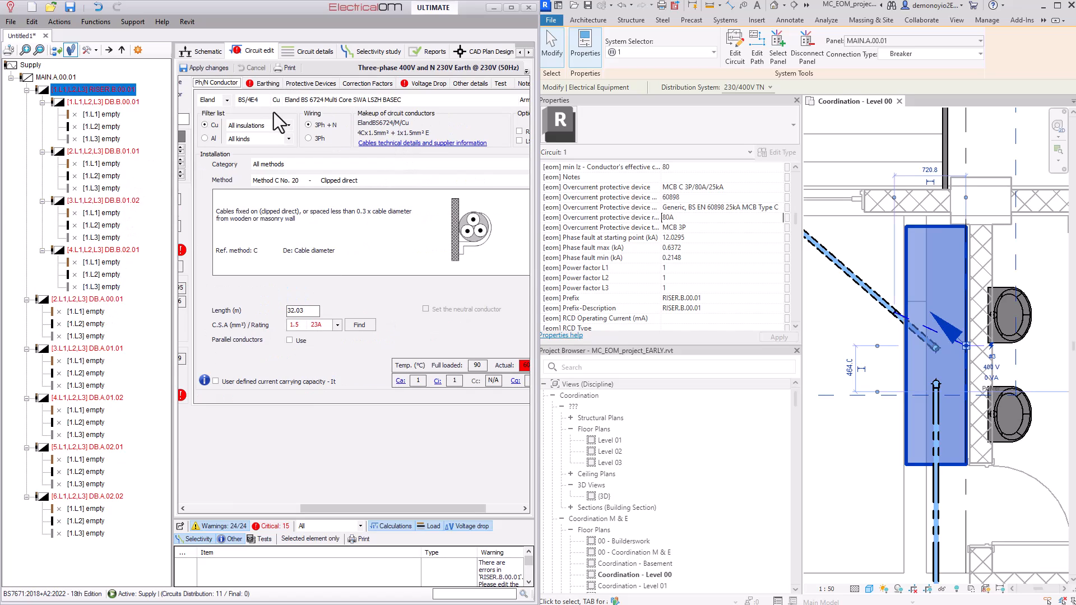
mouse_move(267, 120)
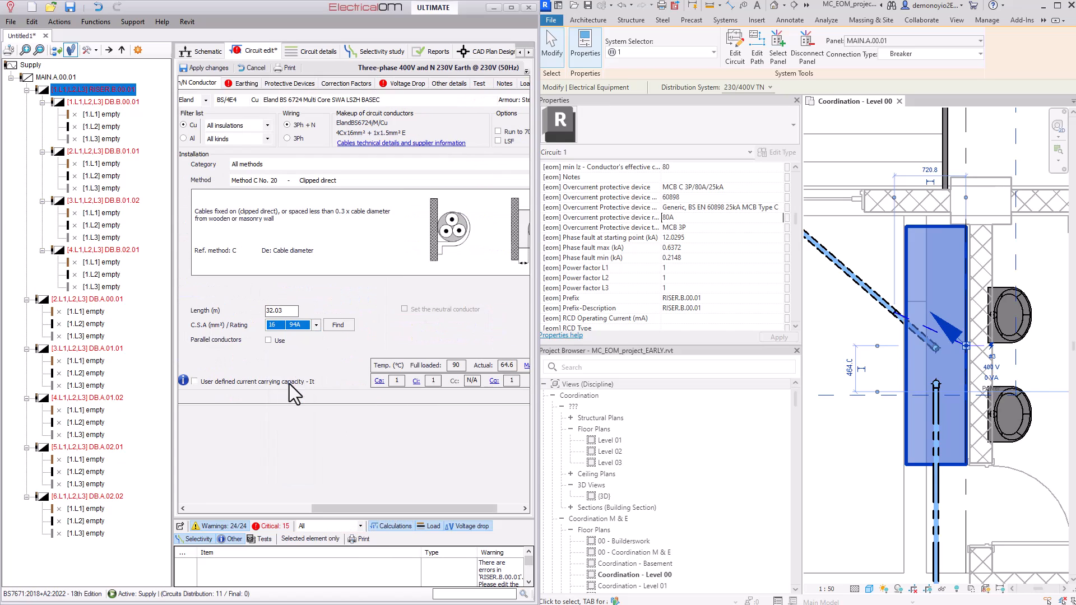
click(243, 83)
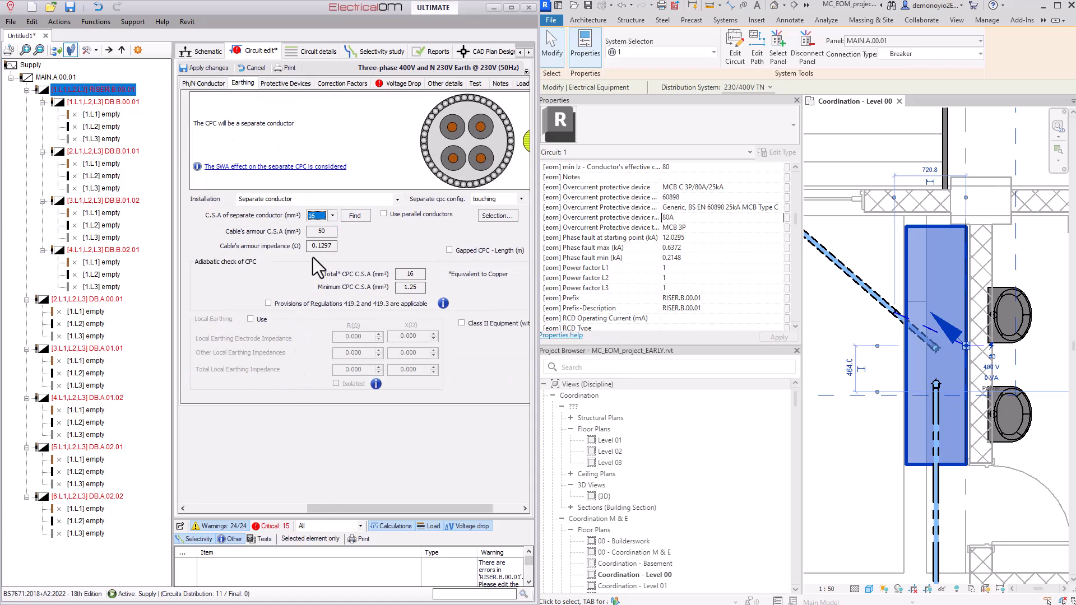
click(403, 82)
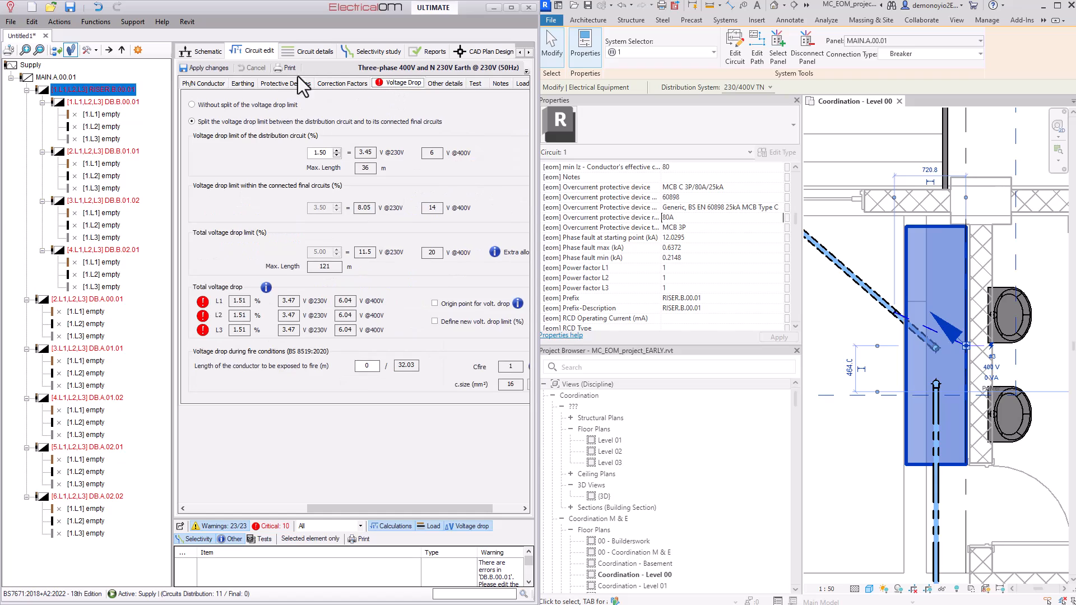
click(191, 104)
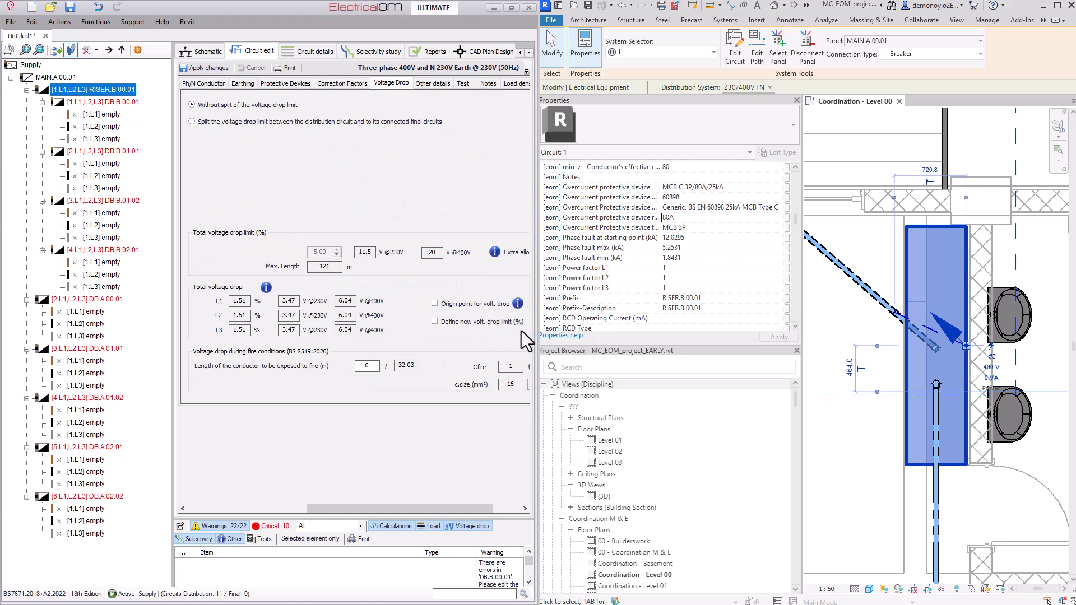
click(209, 50)
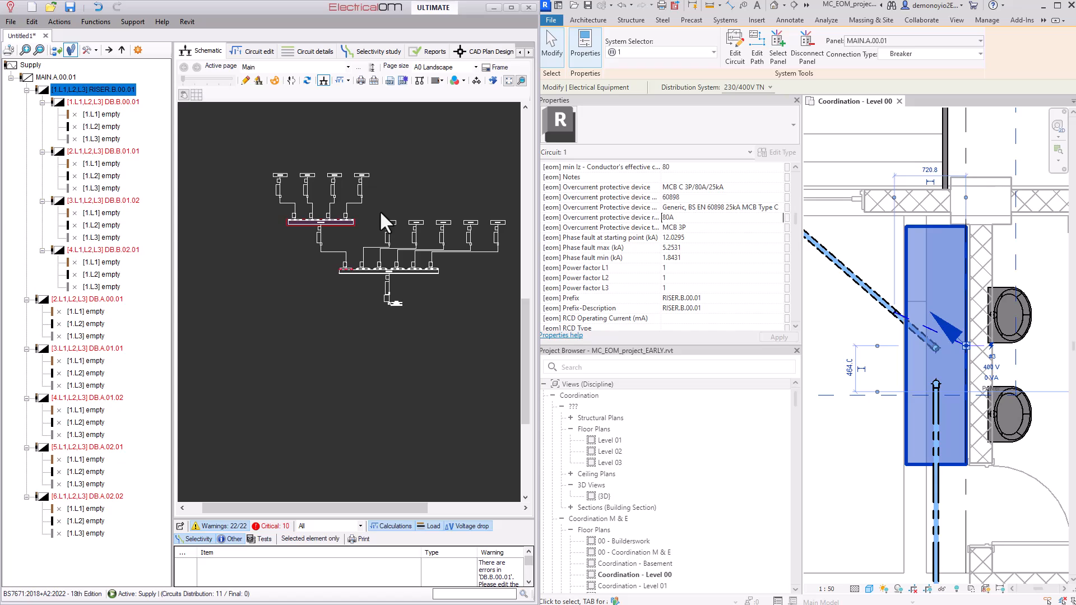
Step: Show the three-phase conductor details for all nine DB circuits
click(314, 50)
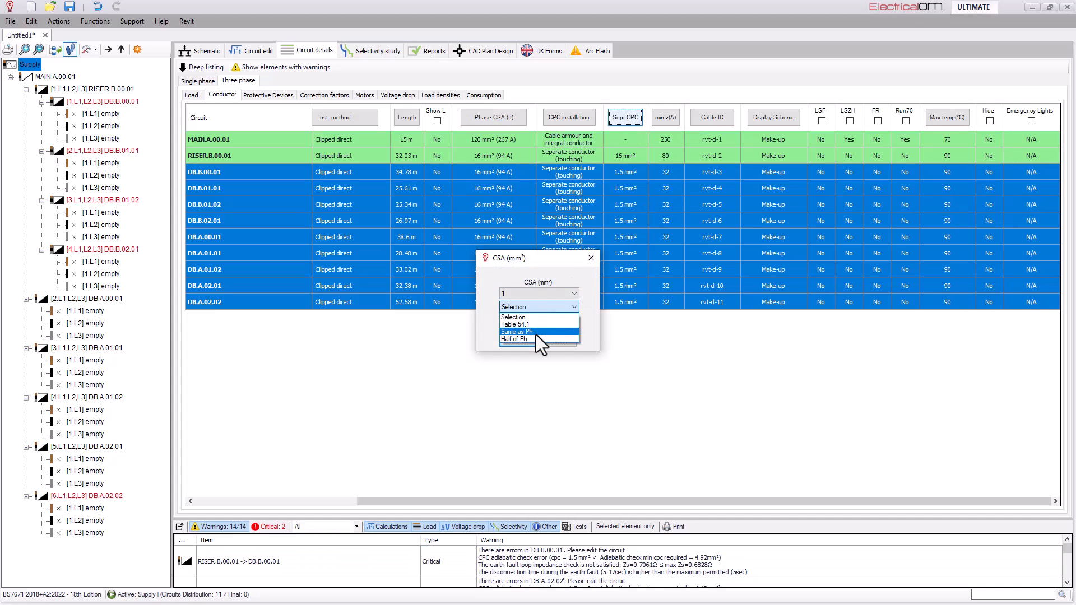
Step: Size the DB circuits' CPCs same as phase and confirm a protective device for DB.B.00.01
click(515, 331)
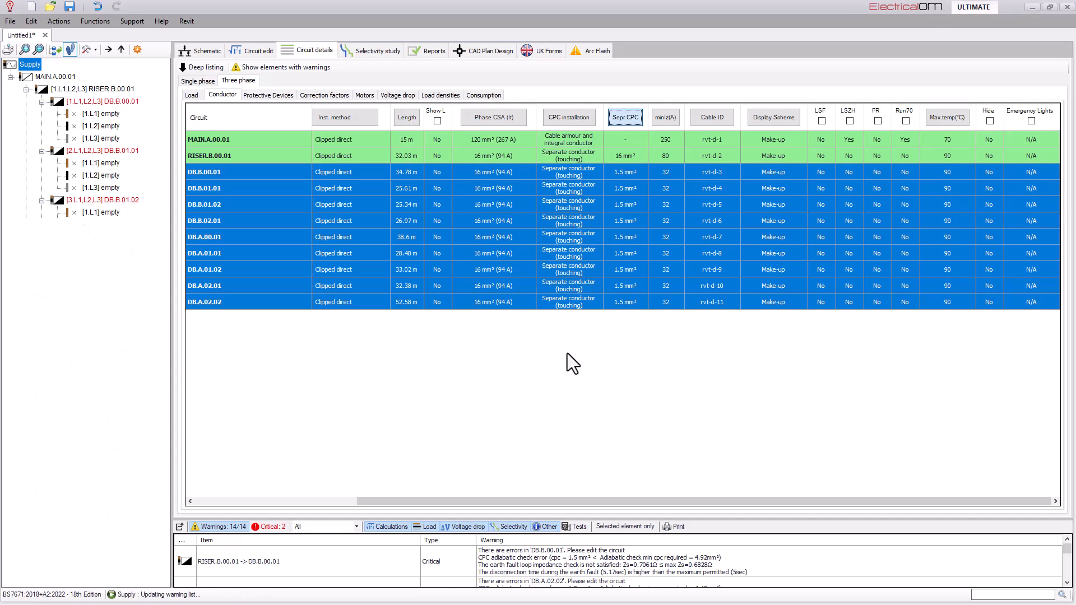
click(102, 101)
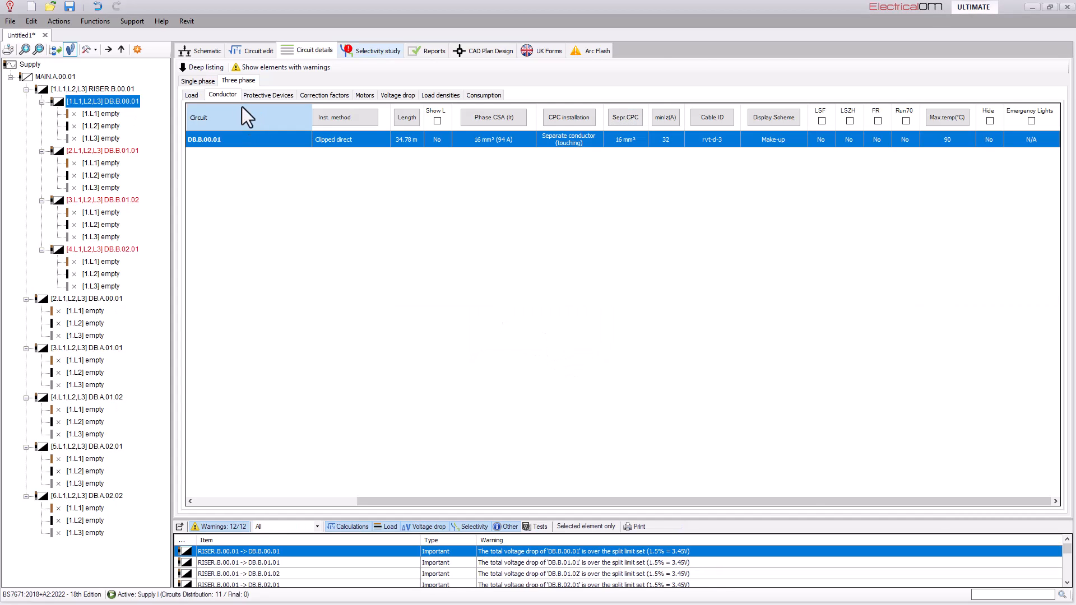
click(375, 51)
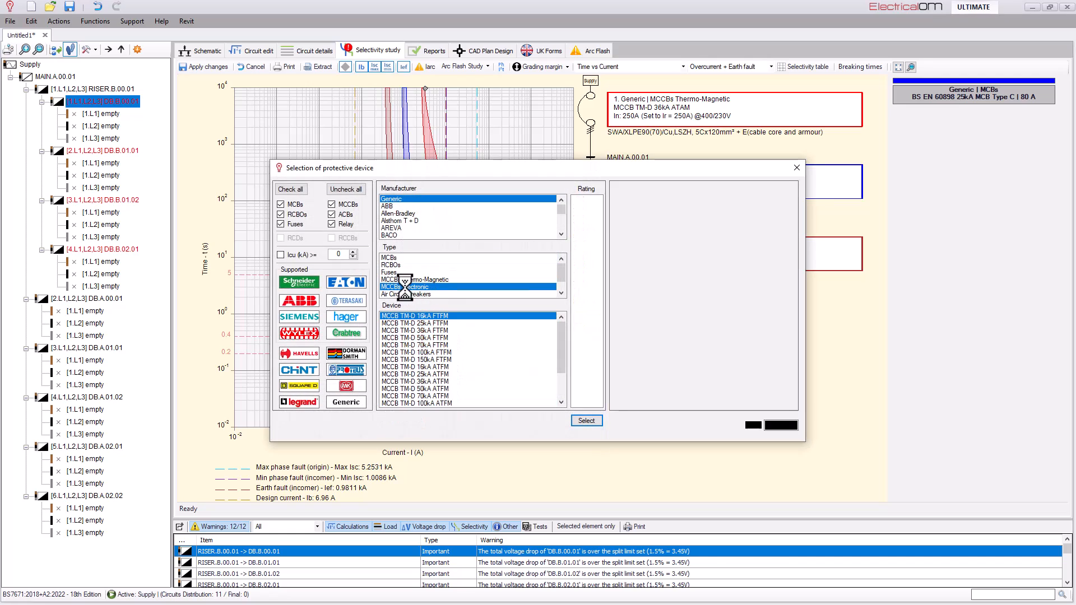
click(585, 421)
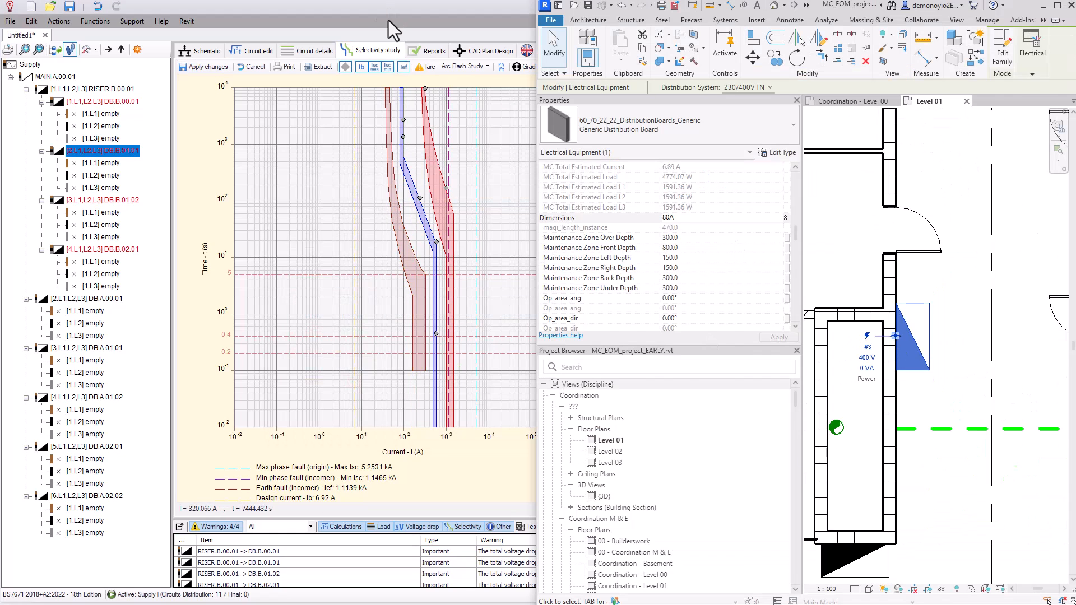
Step: Remove the voltage-drop split on DB.B.01.02, DB.B.02.01 and DB.B.00.01
click(259, 51)
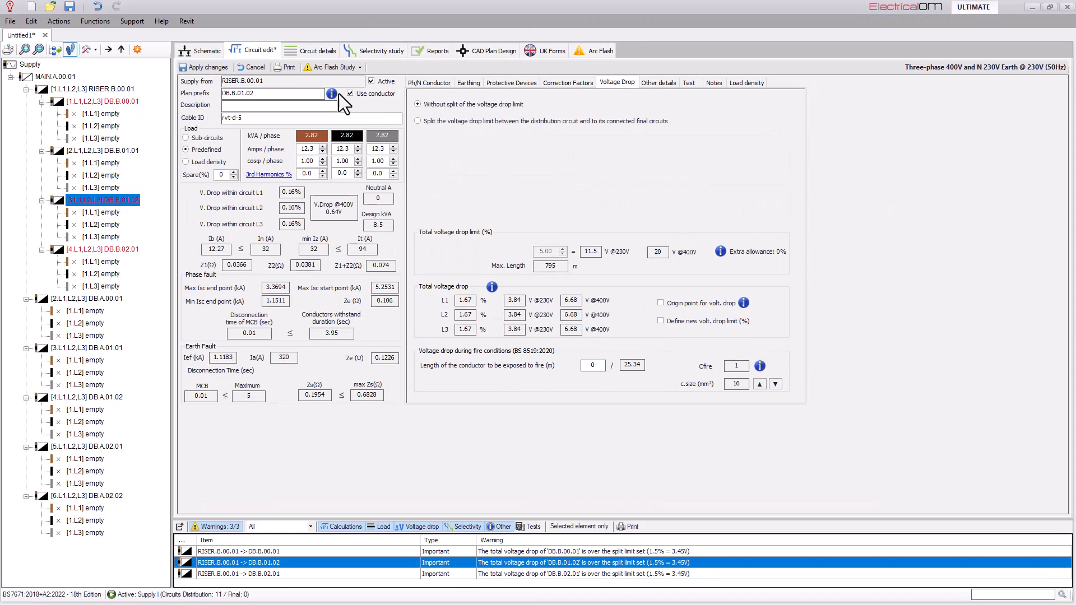
click(103, 249)
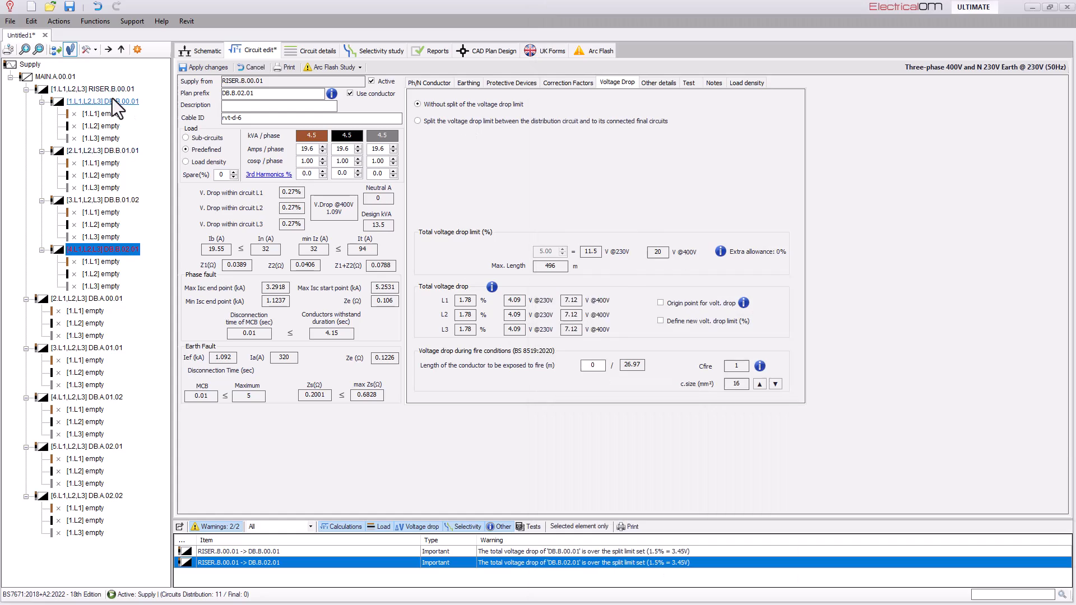
click(103, 101)
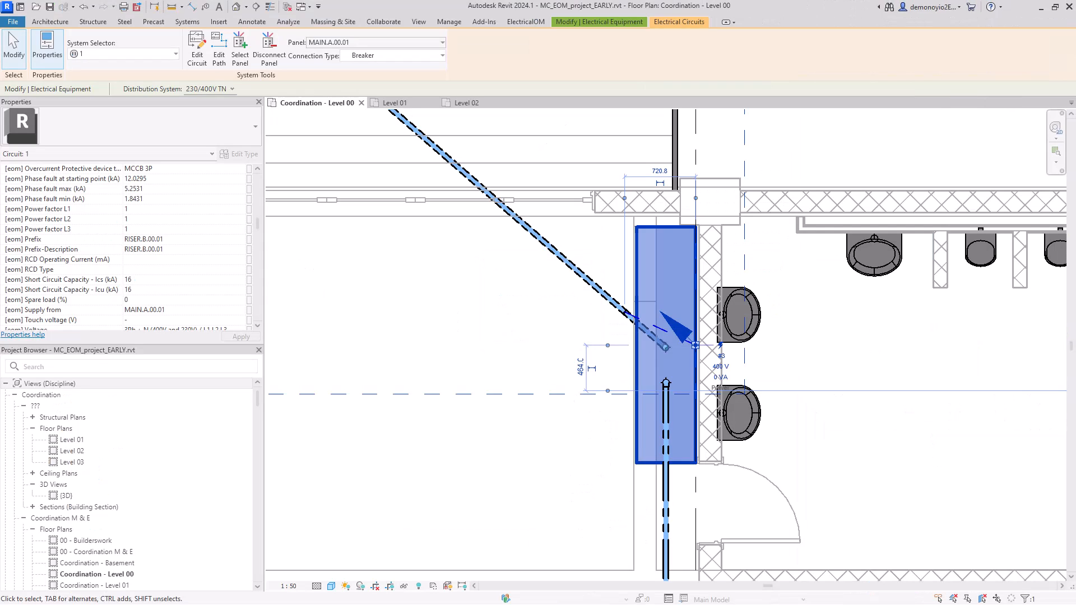
Step: Scroll the Project Browser to reach the Coordination – Level 01 floor plan
scroll(down, 3)
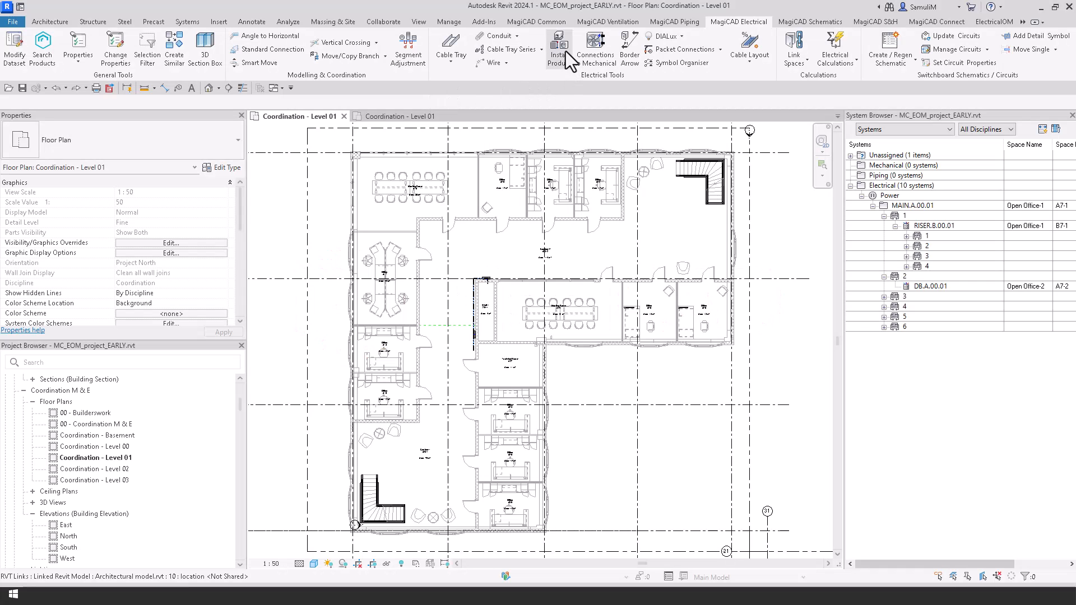
Step: Select the FXXDD-1 square ceiling luminaire in Install Product
click(559, 48)
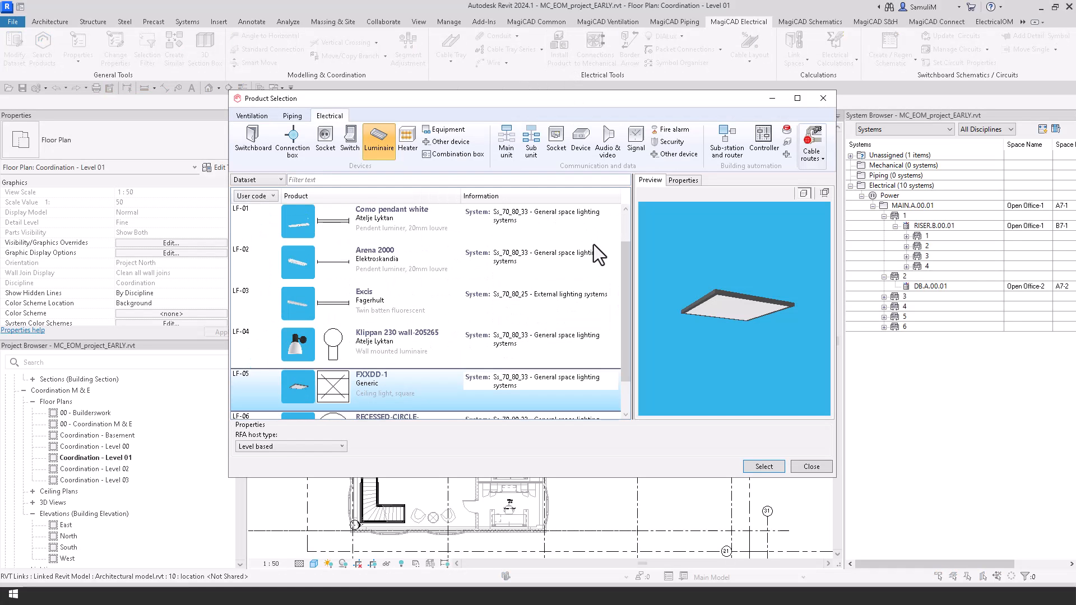
scroll(down, 3)
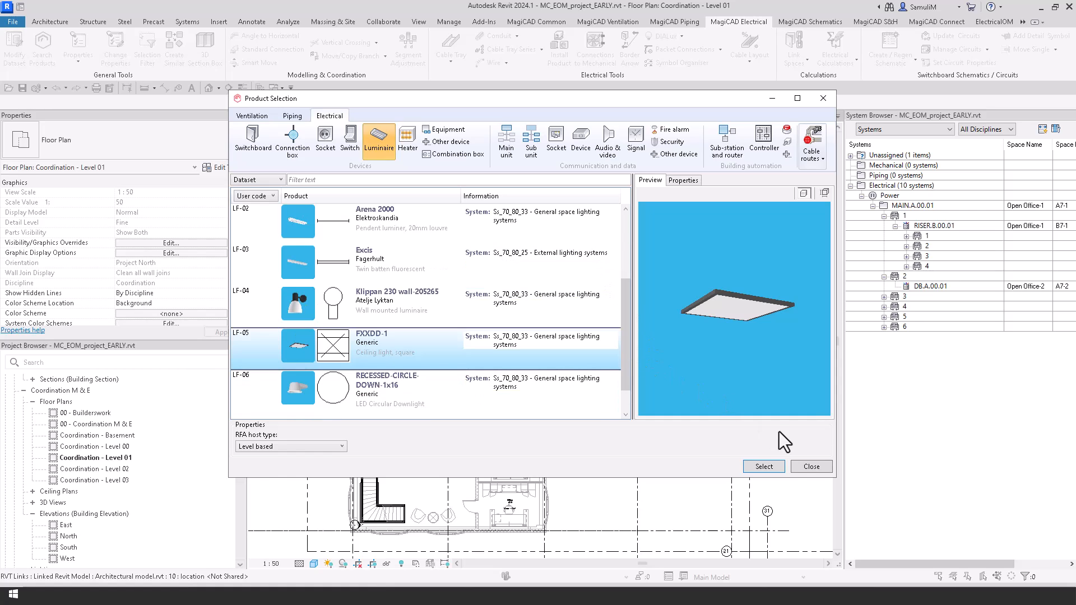
click(762, 467)
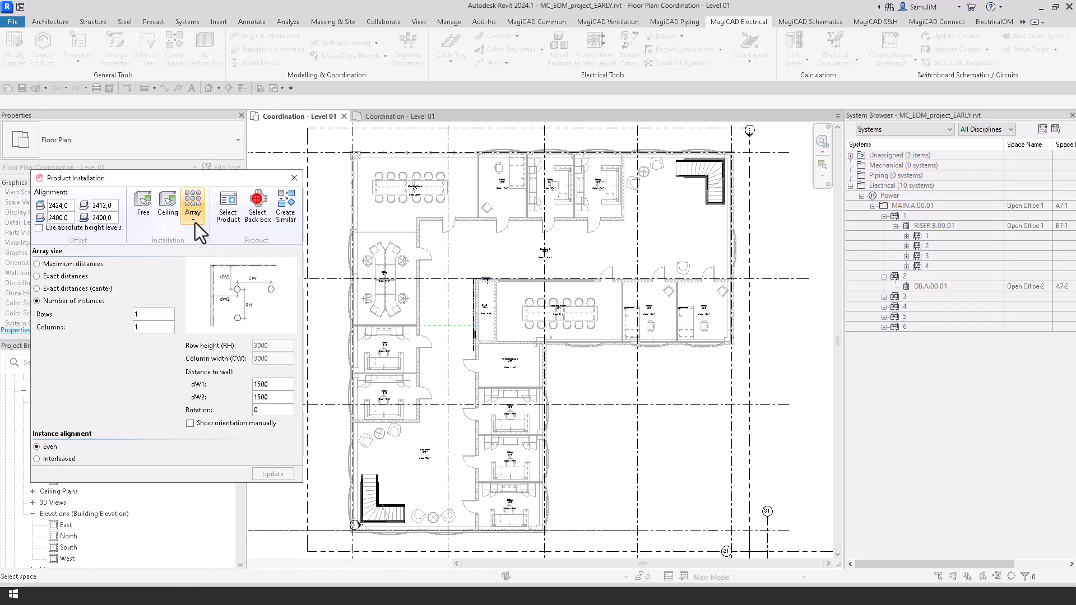
Step: Fill the Level 01 rooms with luminaire arrays, using 3 columns for the open office
click(193, 204)
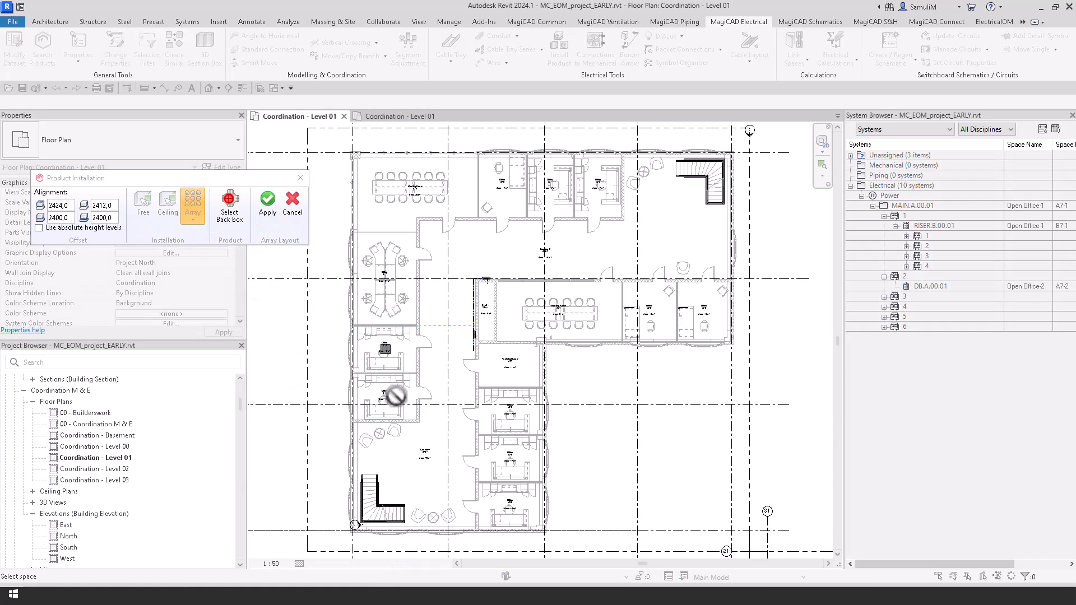
click(511, 411)
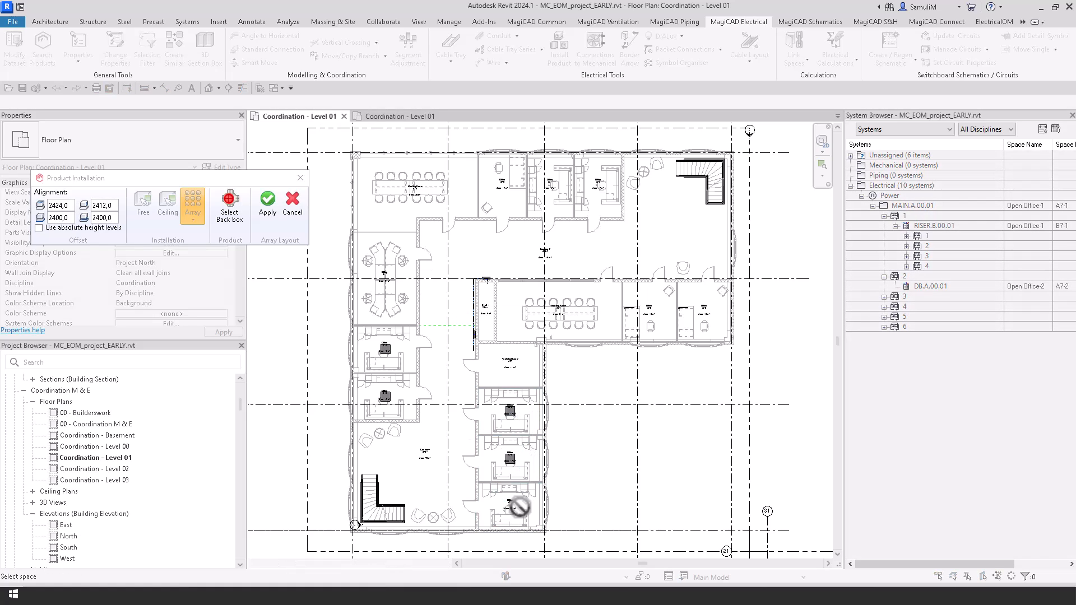
click(704, 307)
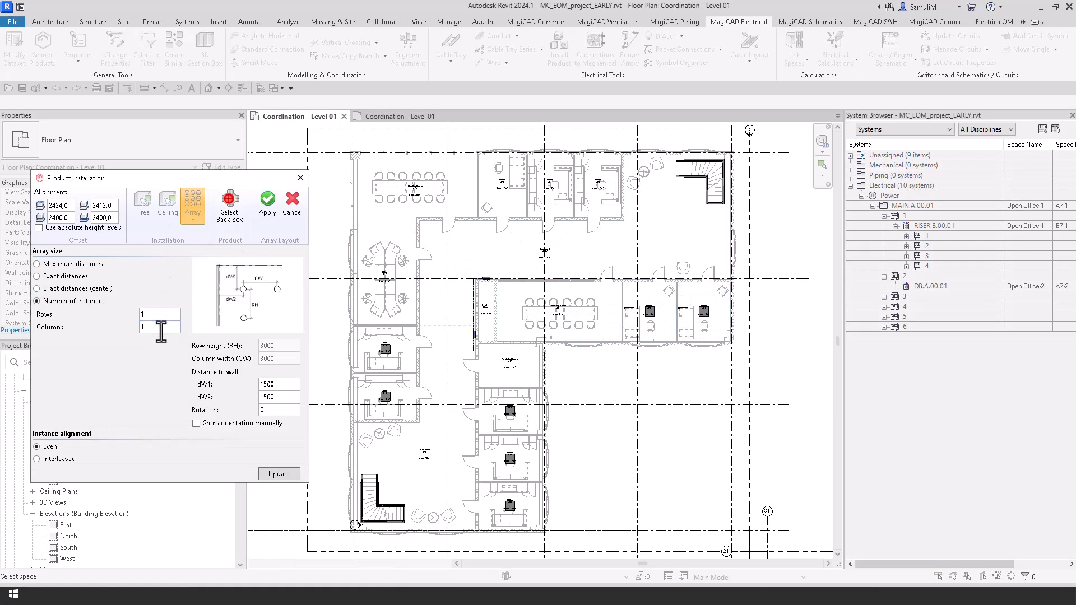
text(3)
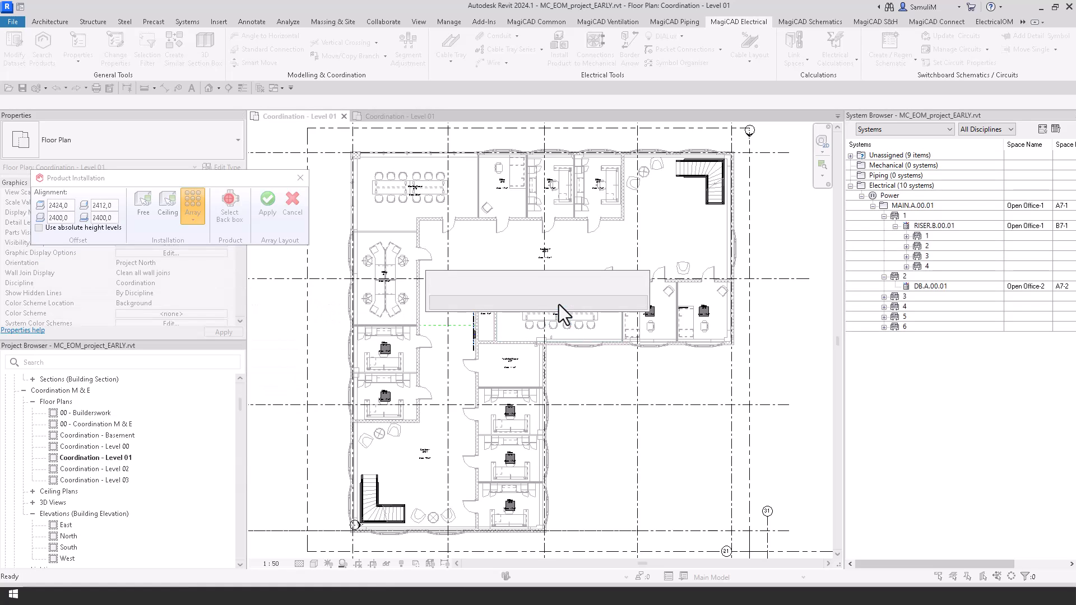
click(267, 200)
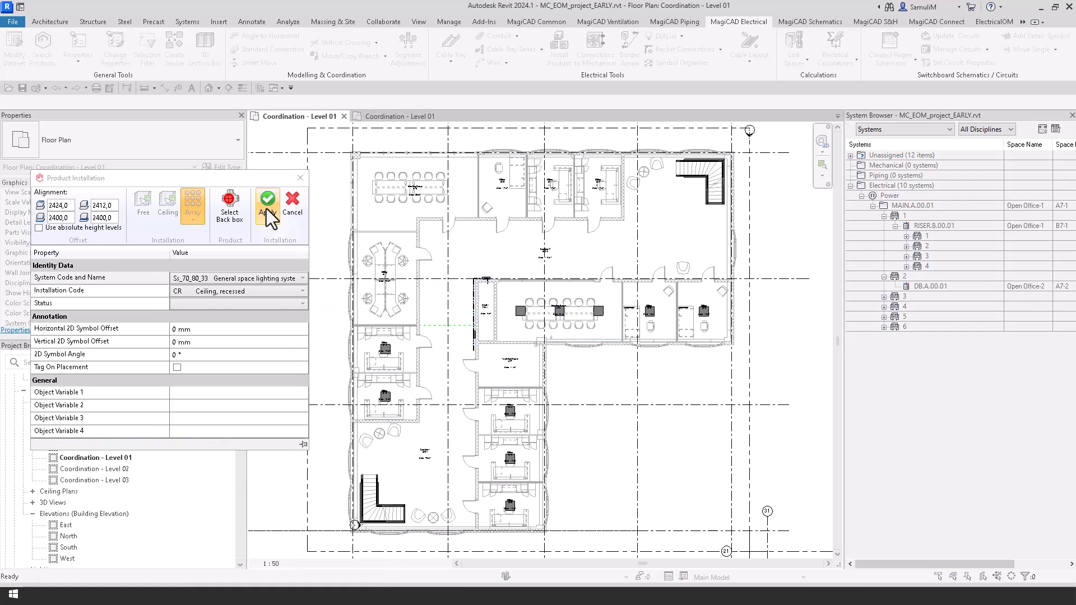
click(267, 201)
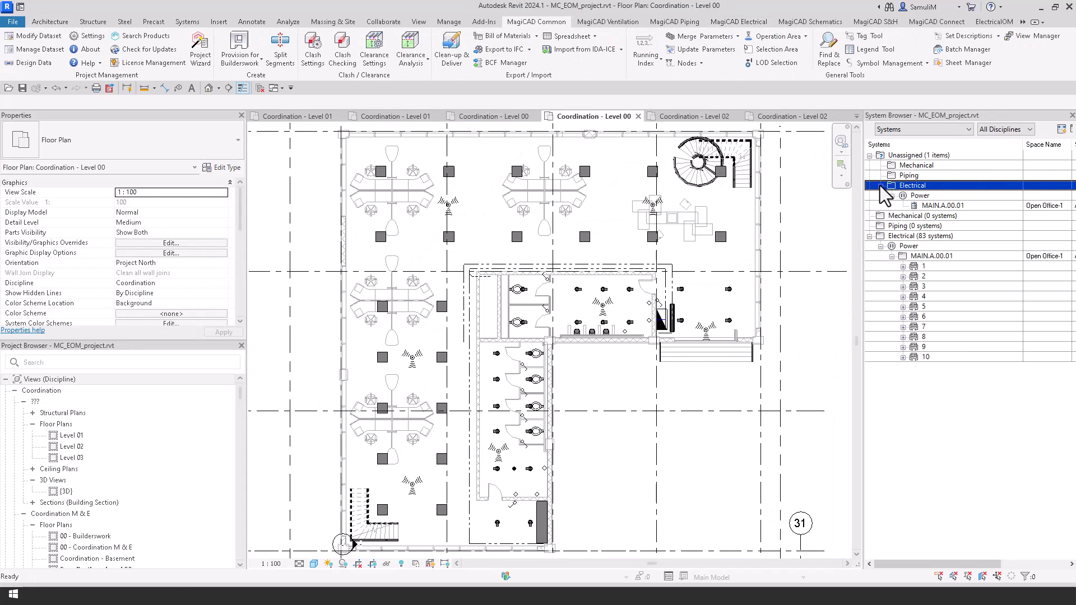
Step: Expand MAIN.A.00.01's power circuits down to circuit 14's two heat emitters
click(692, 115)
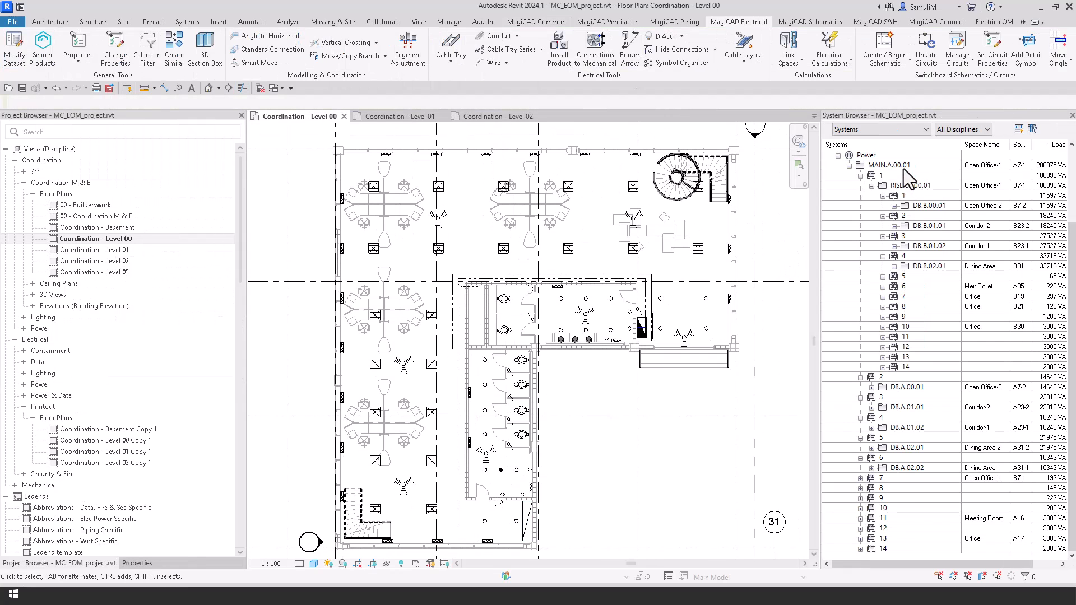
click(866, 155)
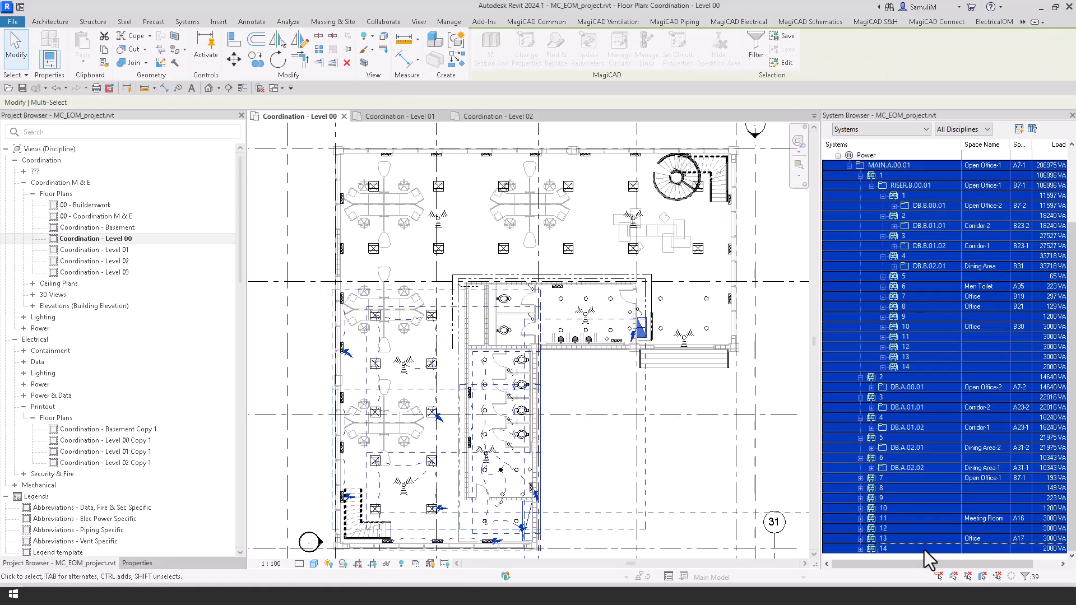
click(739, 22)
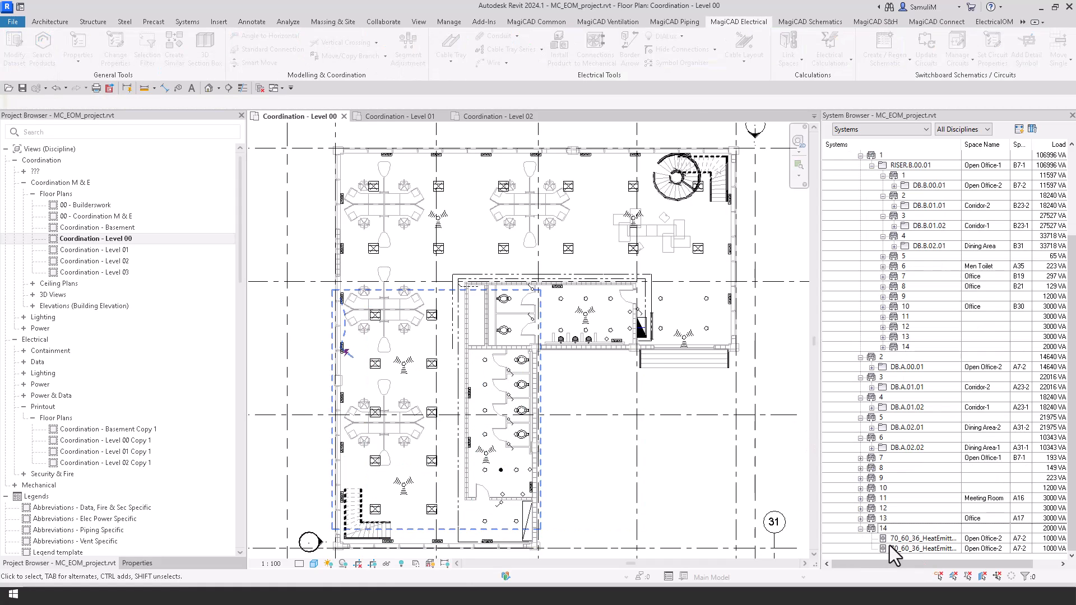
click(677, 452)
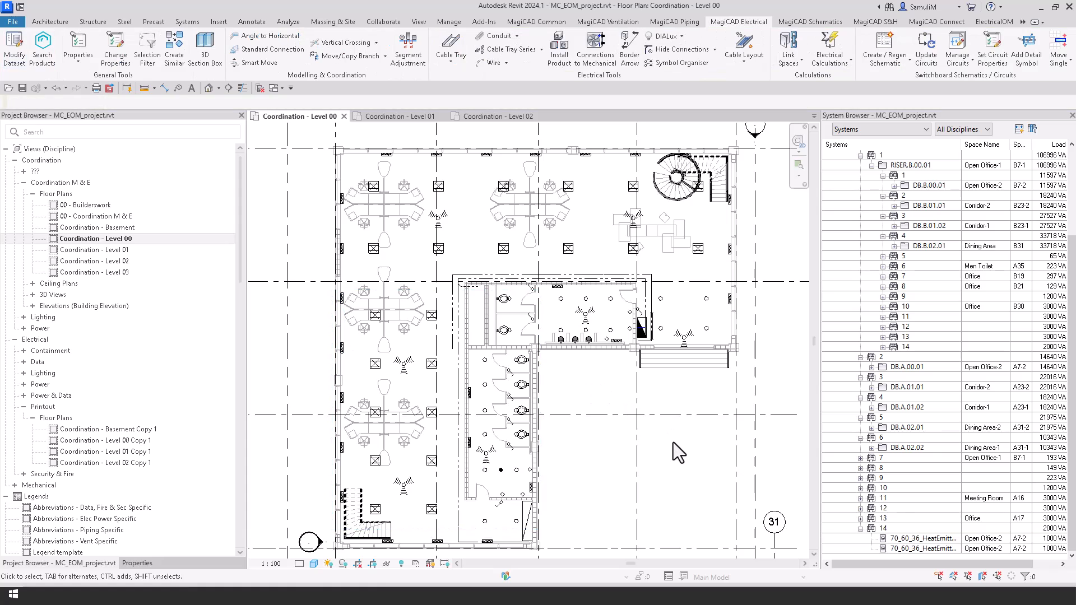
click(994, 21)
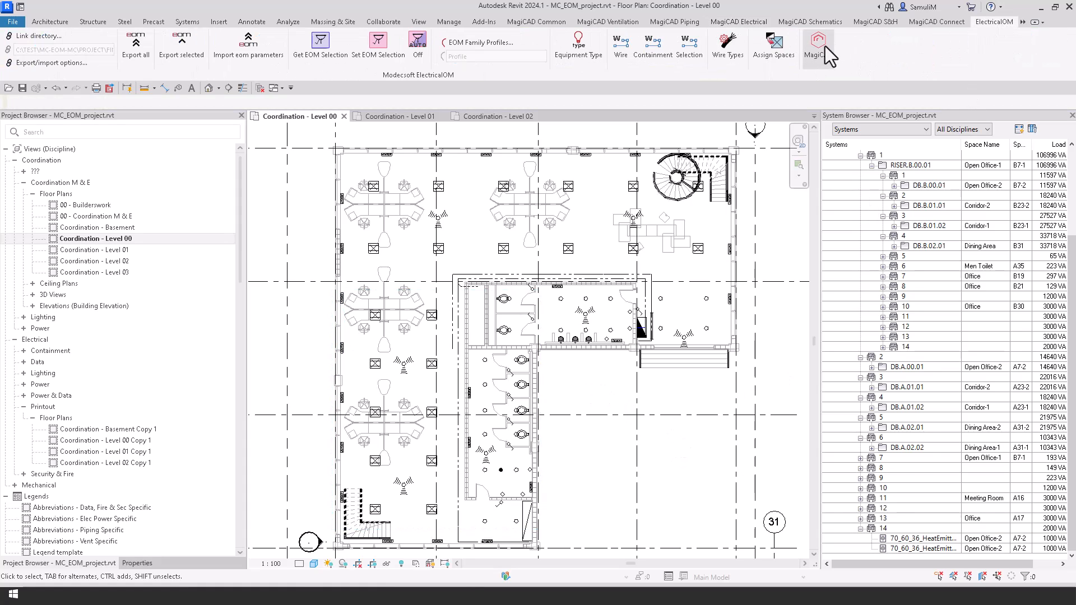
click(819, 44)
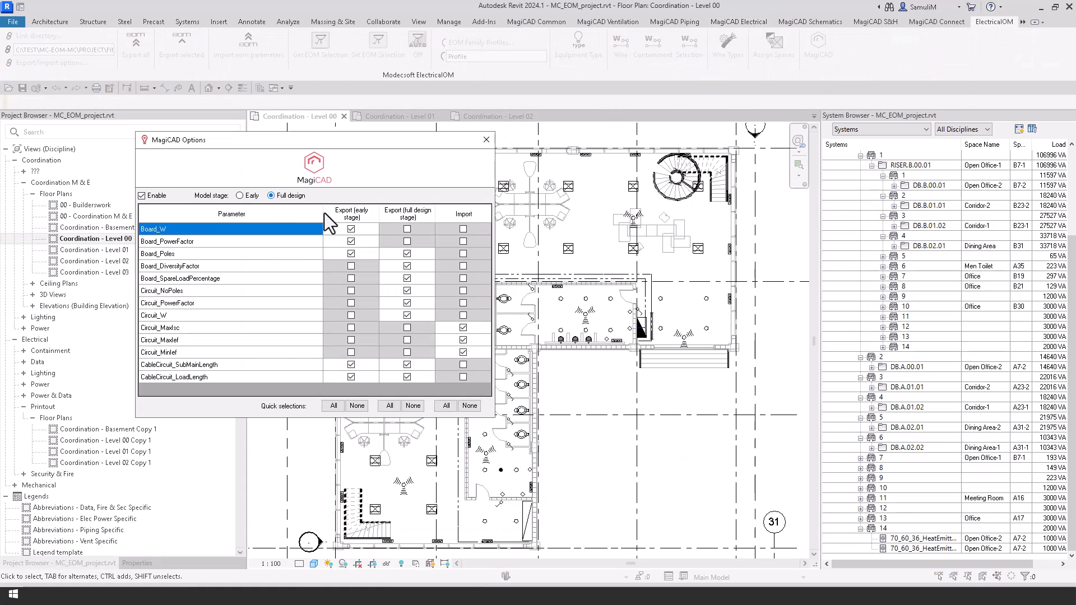
click(406, 253)
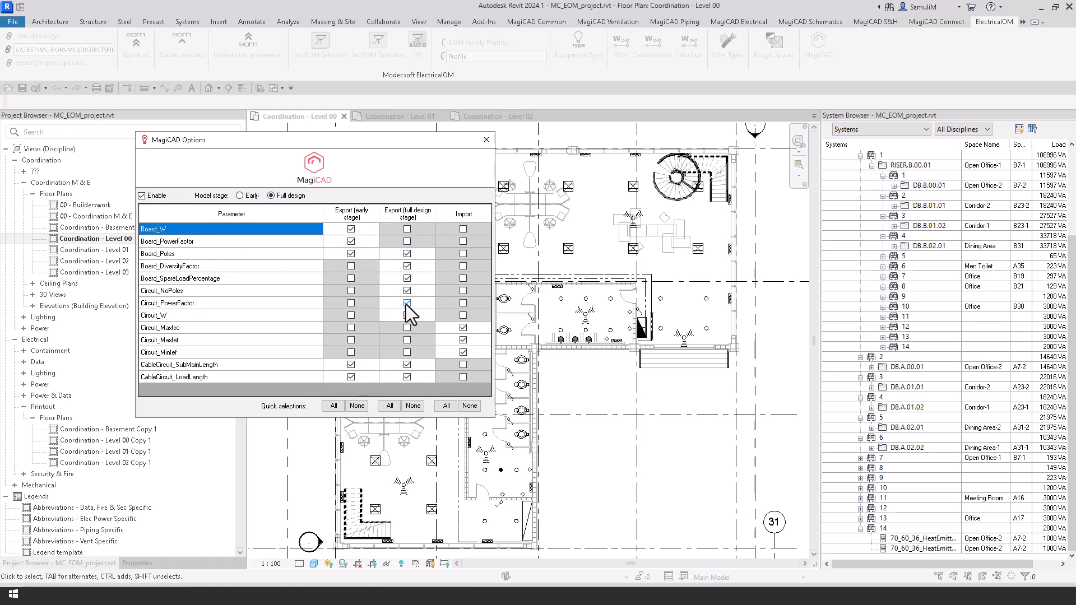
click(406, 303)
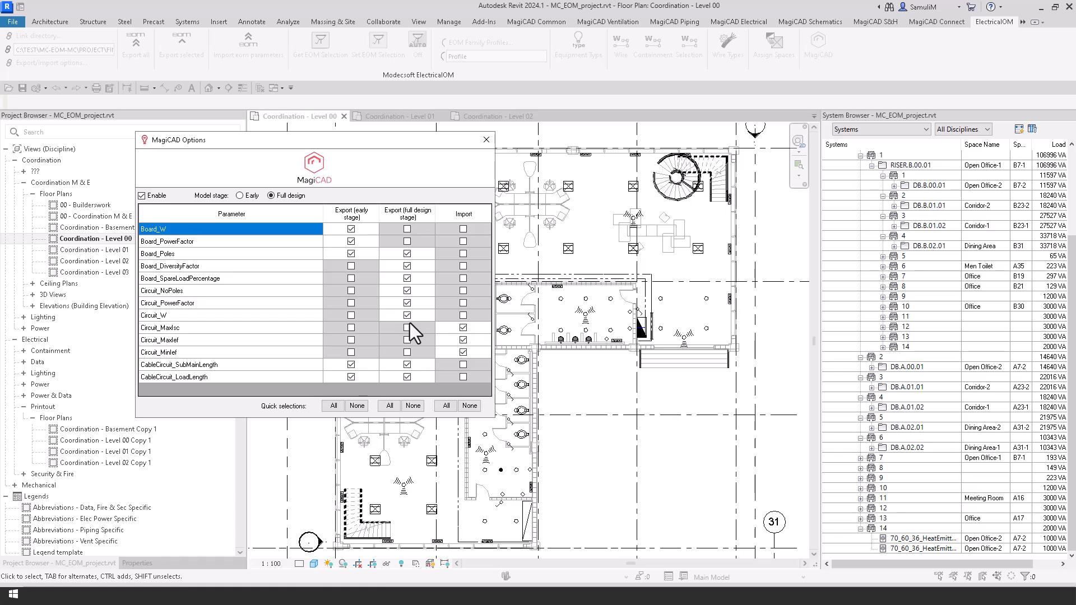
mouse_move(388, 298)
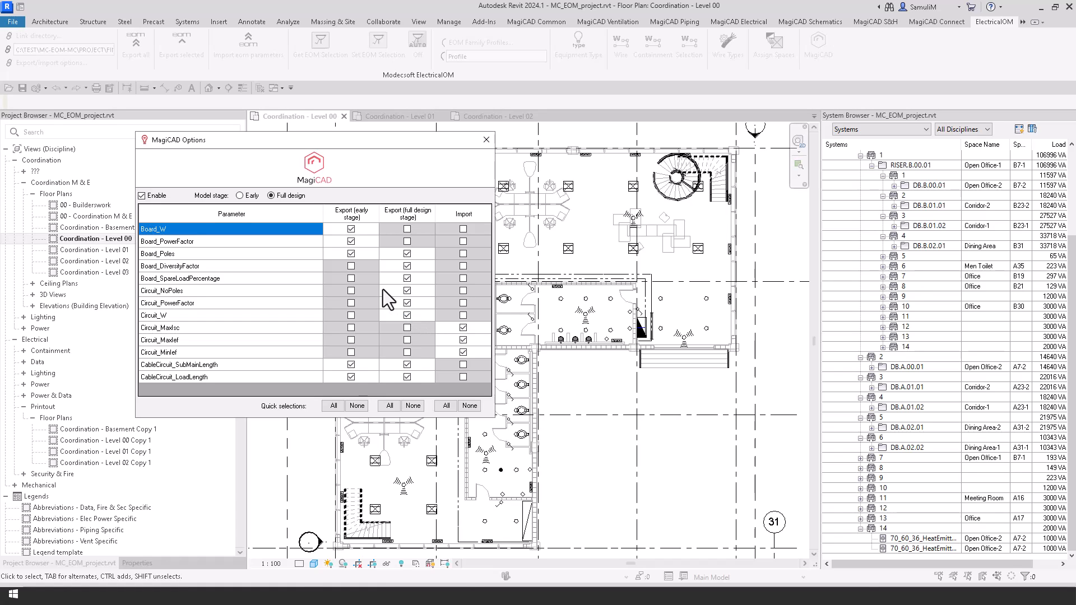
mouse_move(244, 275)
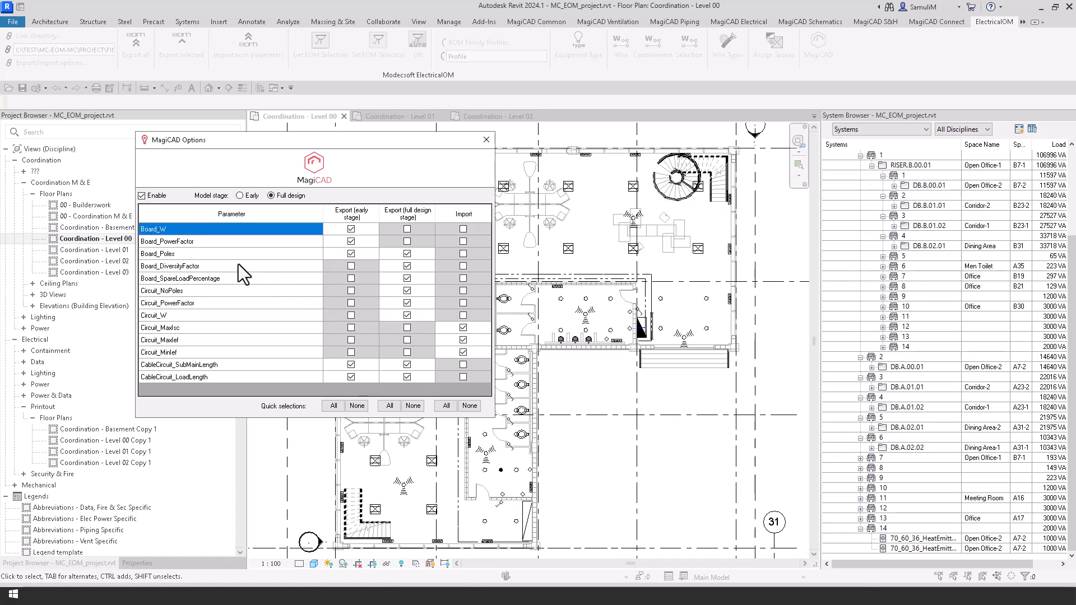
mouse_move(172, 267)
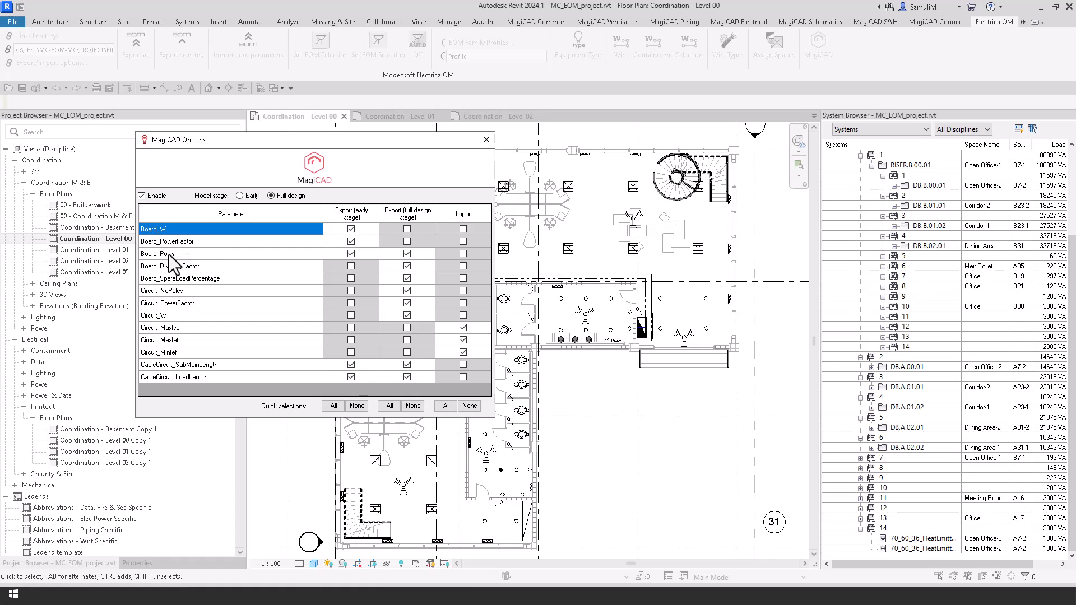
mouse_move(175, 267)
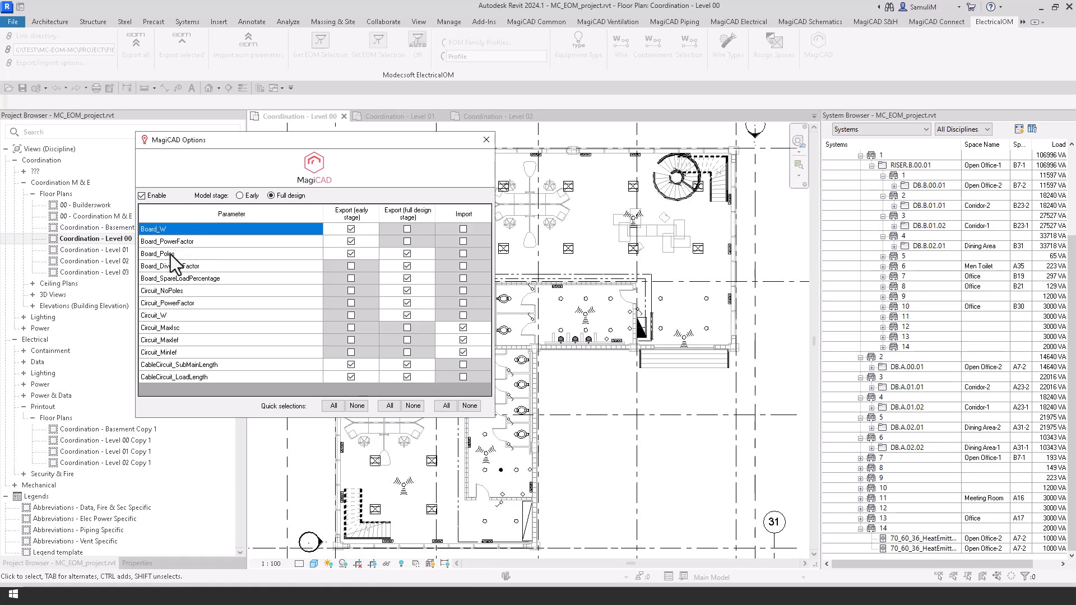
mouse_move(192, 280)
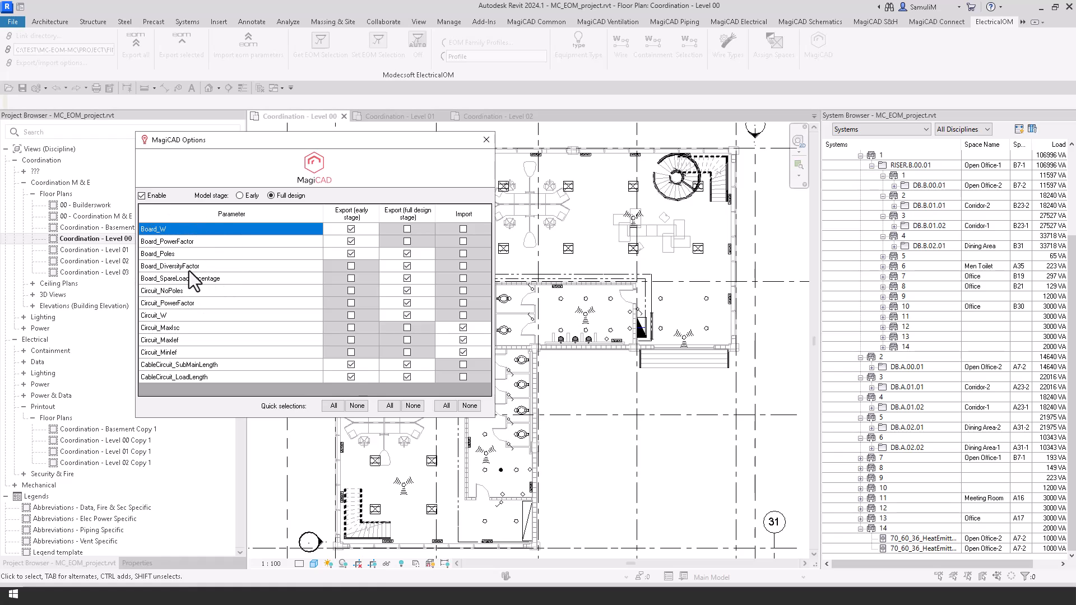
mouse_move(204, 295)
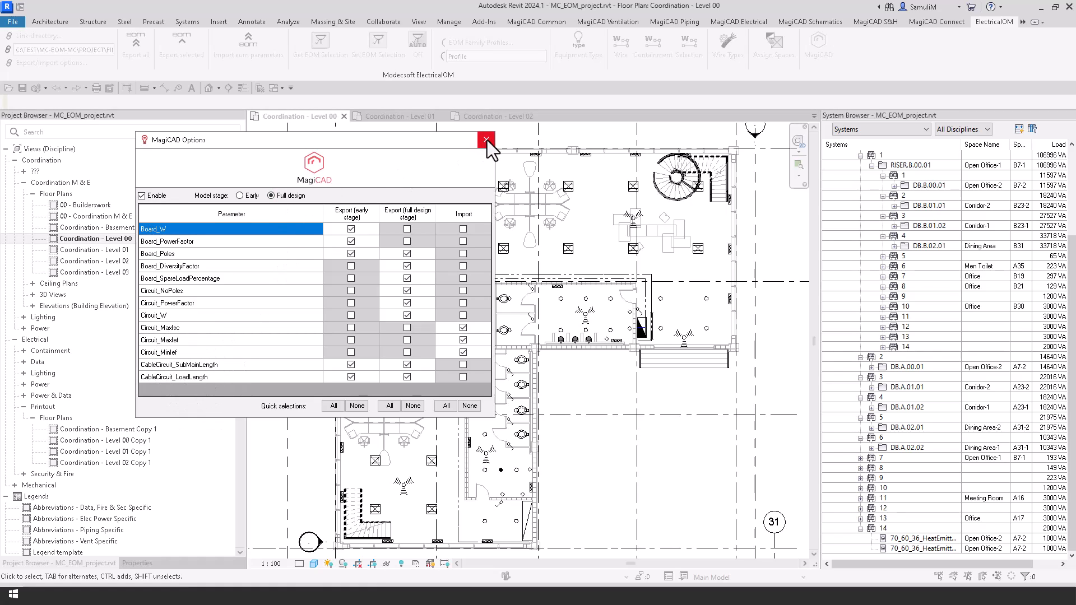
click(487, 140)
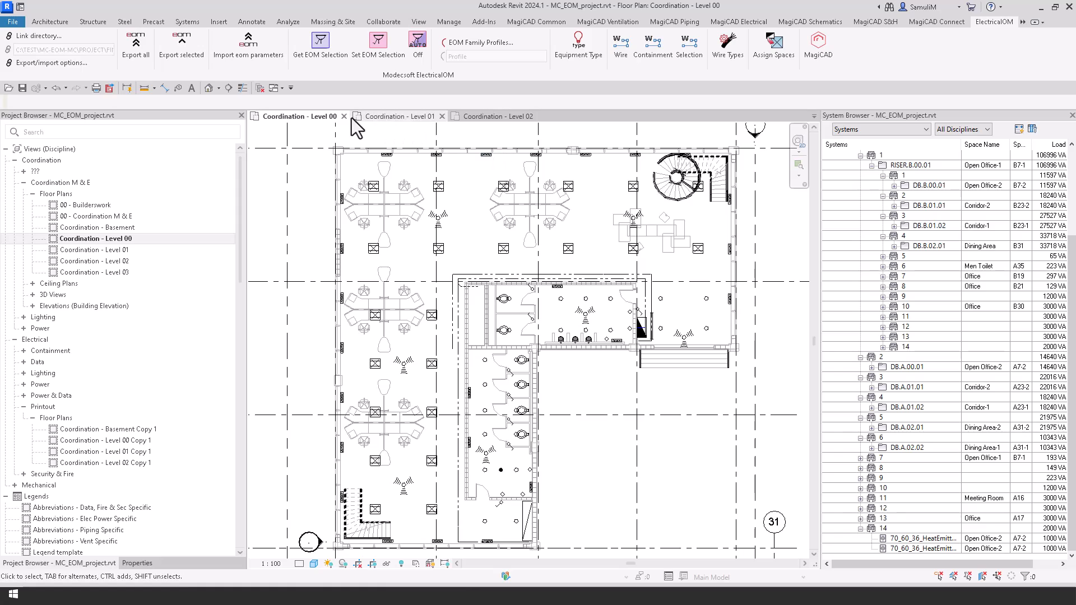
mouse_move(137, 55)
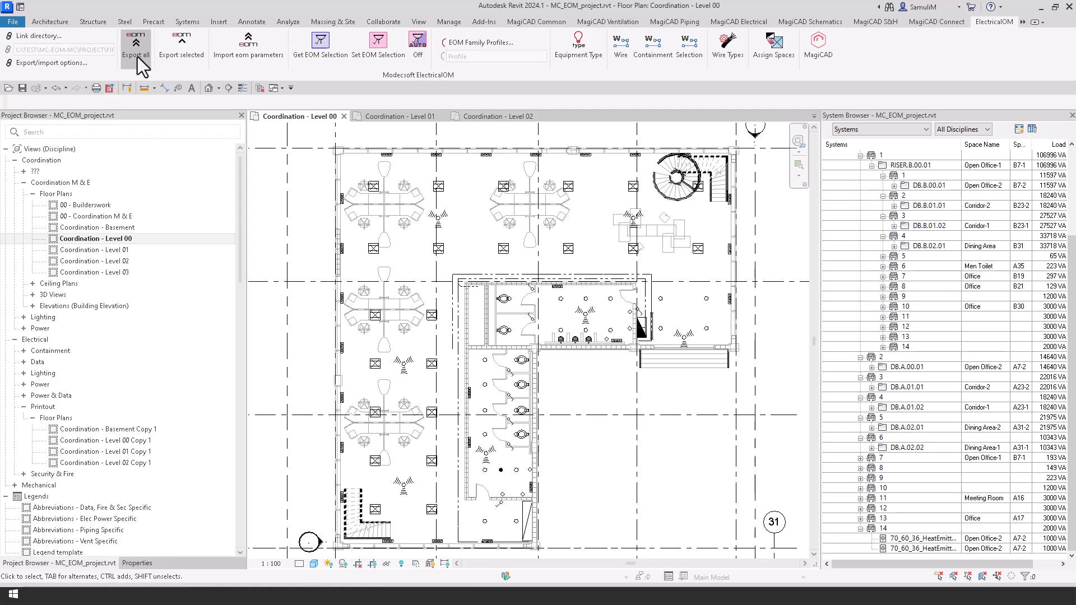
Step: Run Export all to ElectricalOM and acknowledge the successful export
click(136, 51)
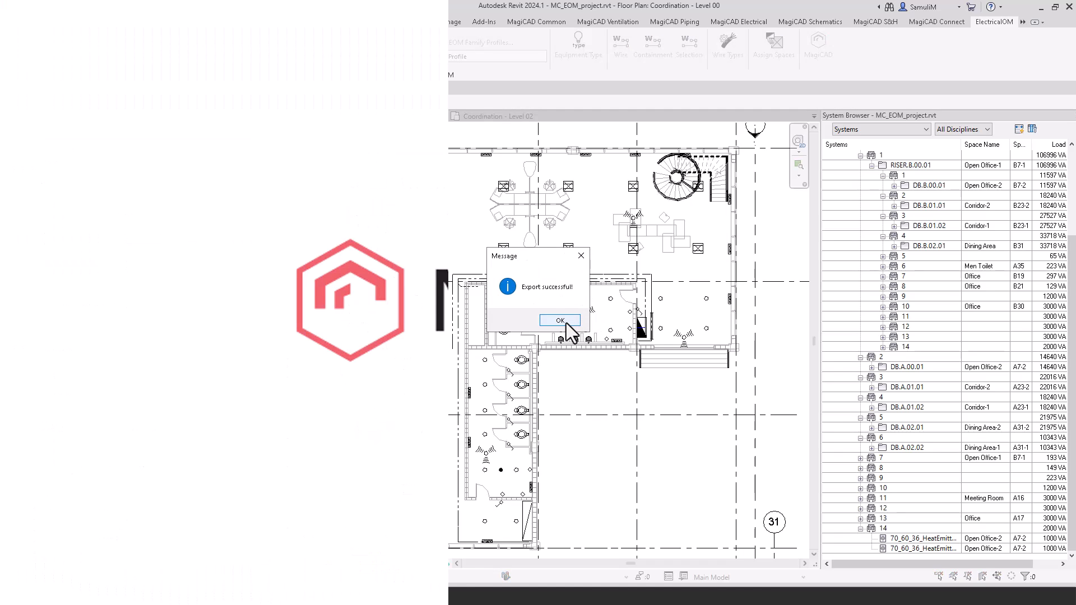
click(560, 320)
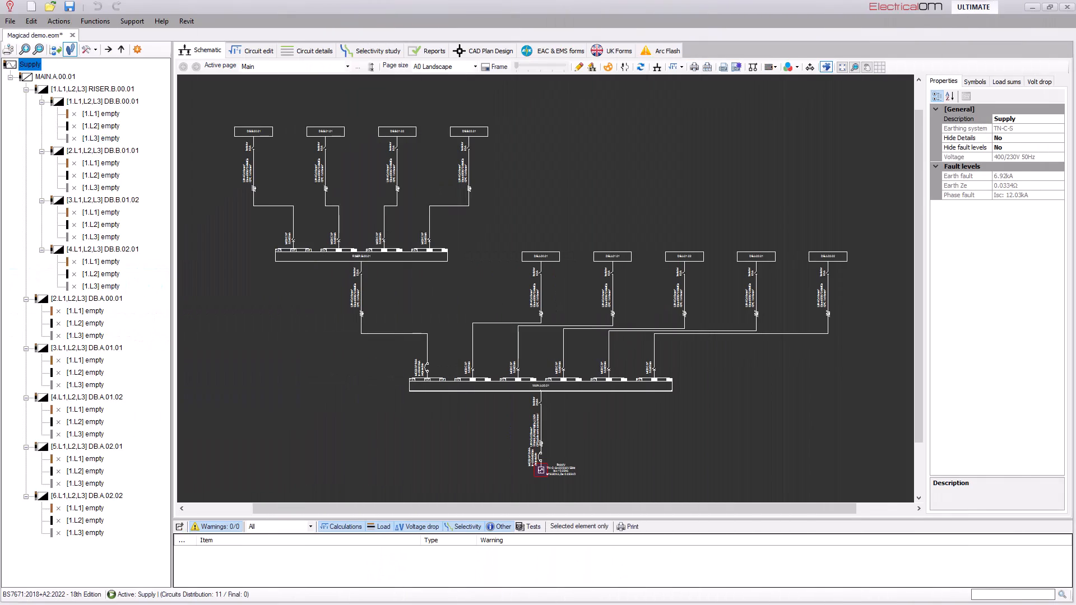
mouse_move(368, 151)
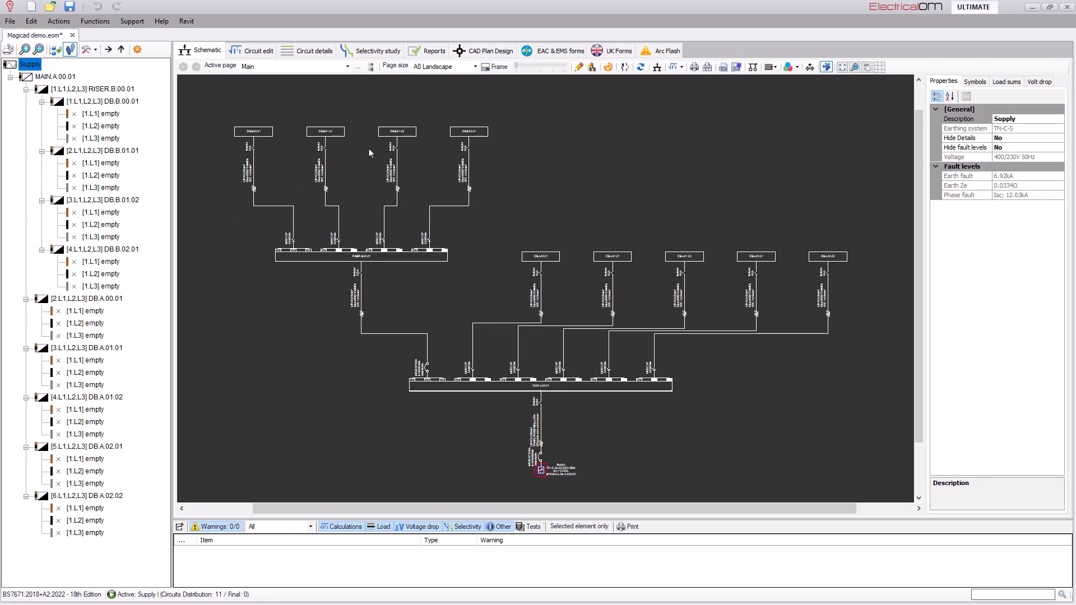
mouse_move(378, 175)
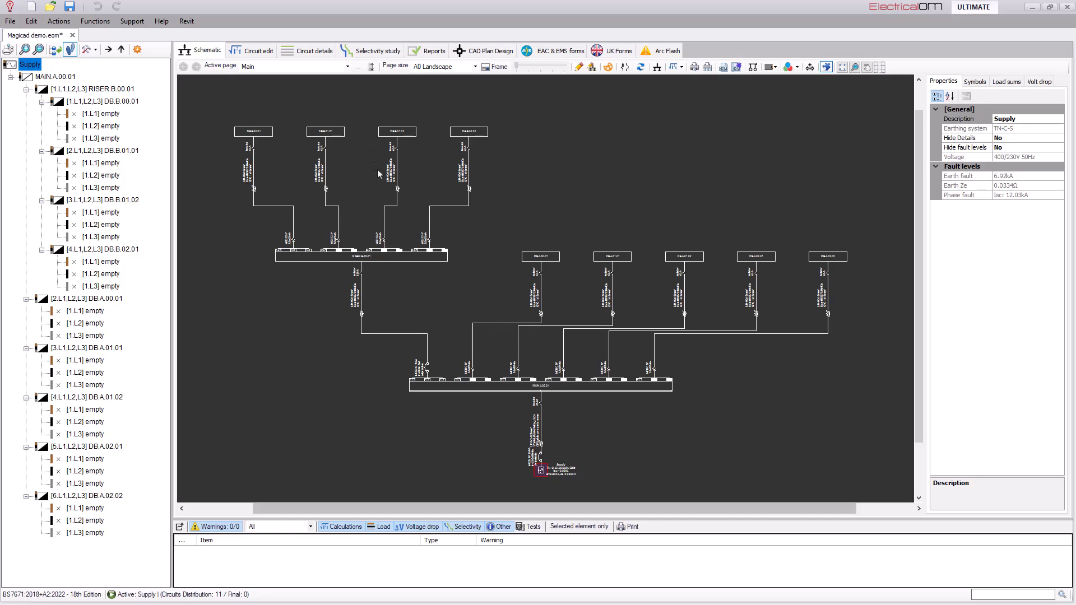
mouse_move(441, 323)
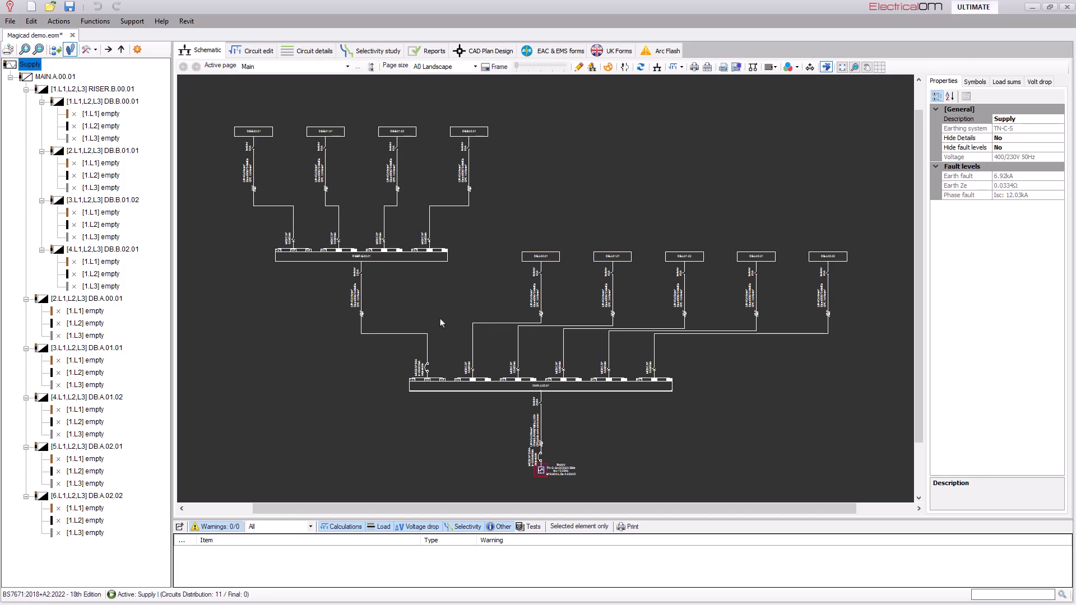
mouse_move(535, 221)
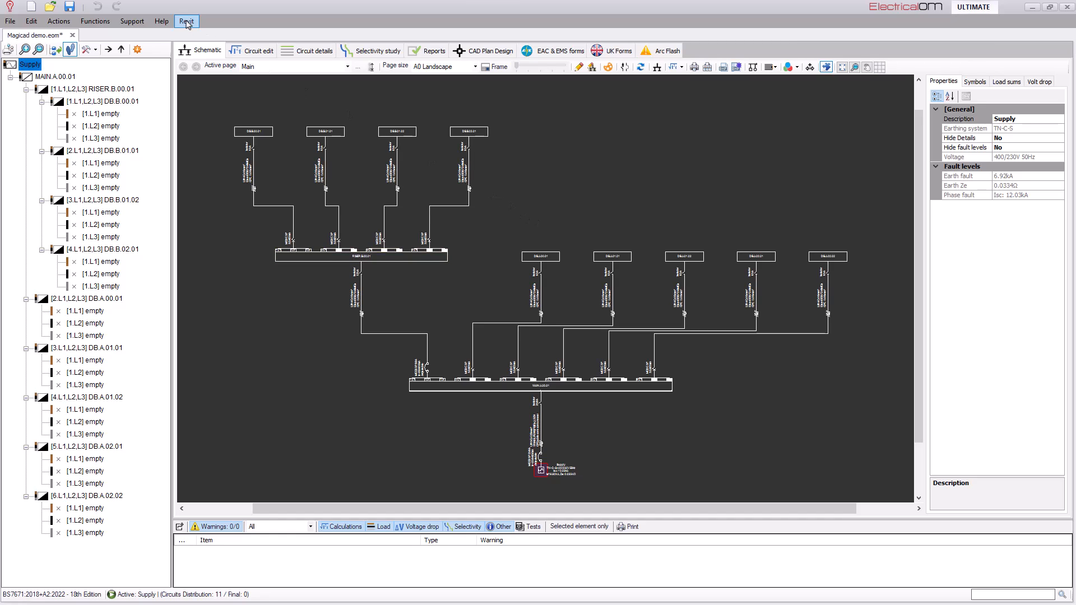
Step: Run Sync from Revit and acknowledge the successful sync message
click(186, 20)
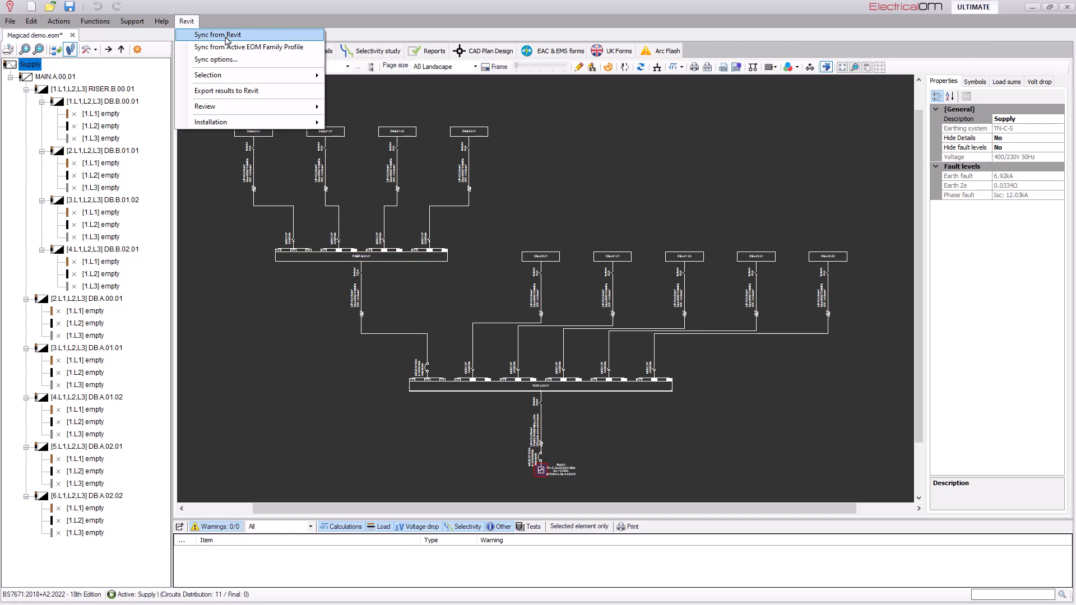
click(218, 35)
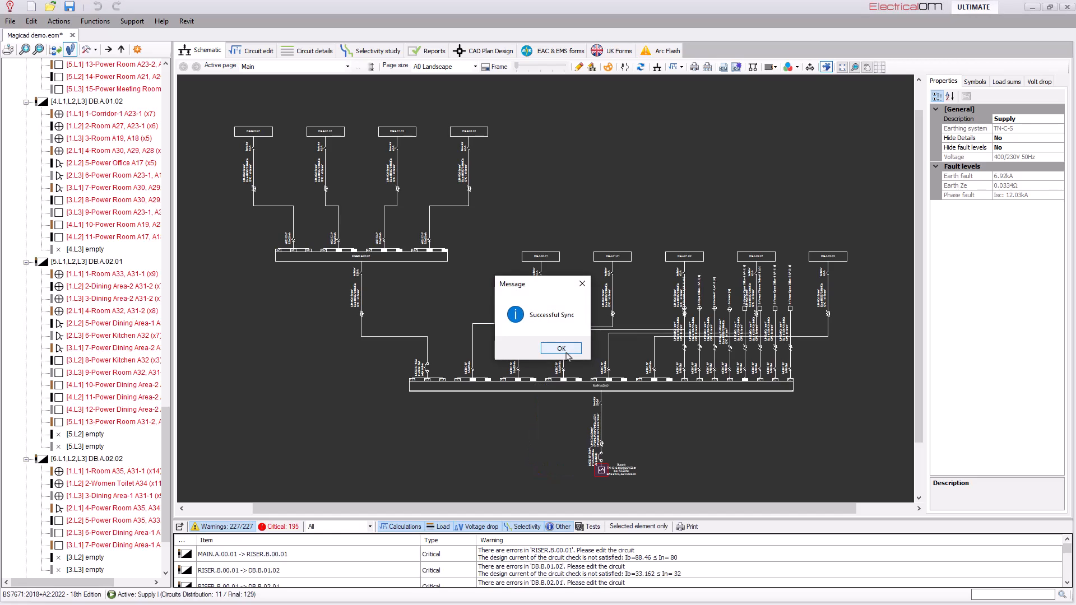
click(561, 348)
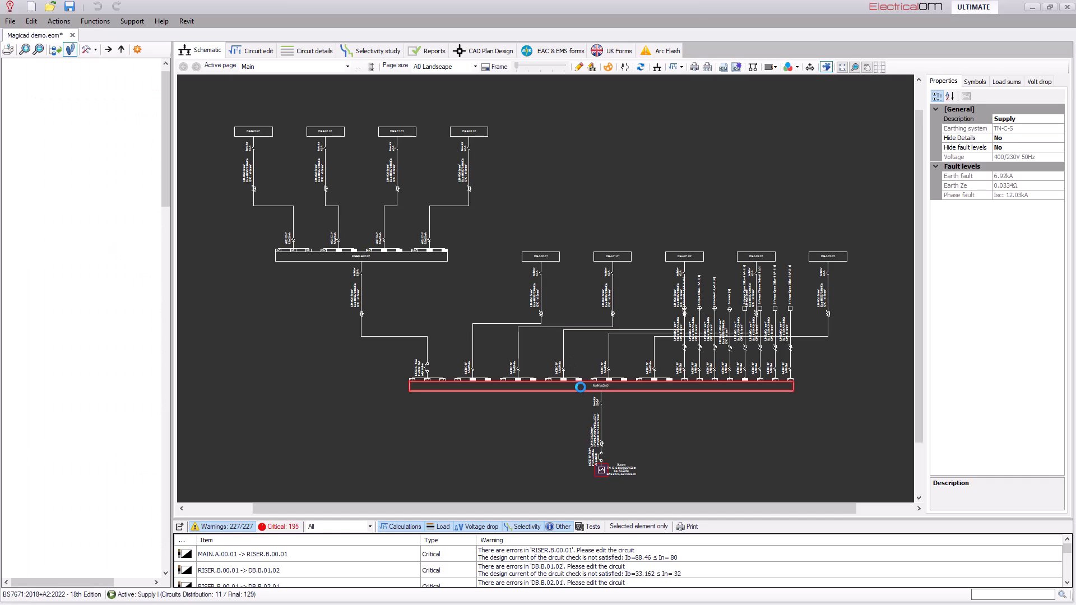
Step: Select main board MAIN.A.00.01 and refresh the schematic layout to draw the synced circuits
click(580, 386)
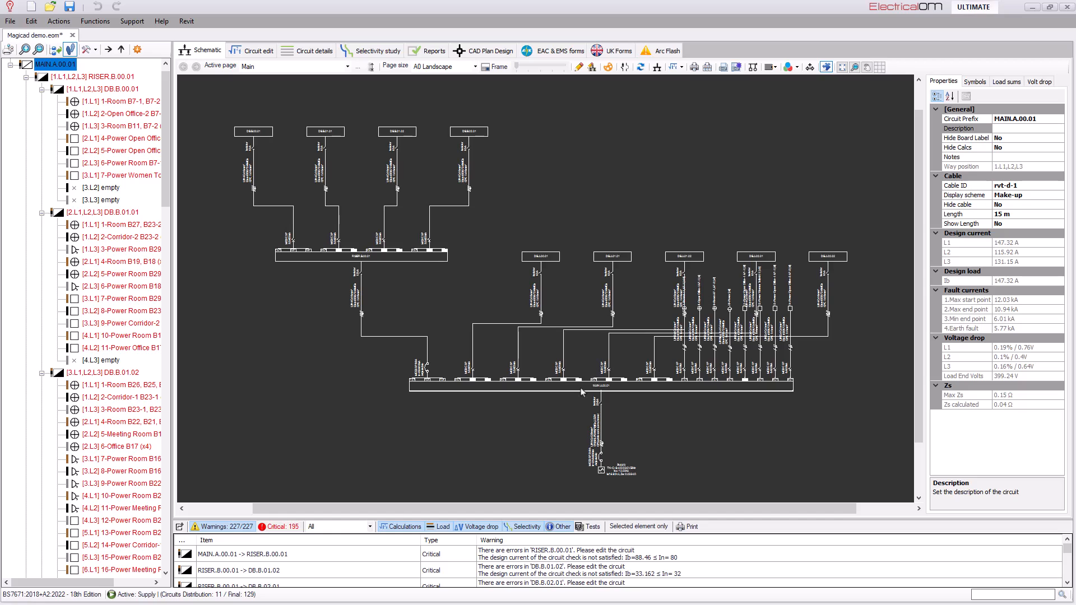
click(601, 385)
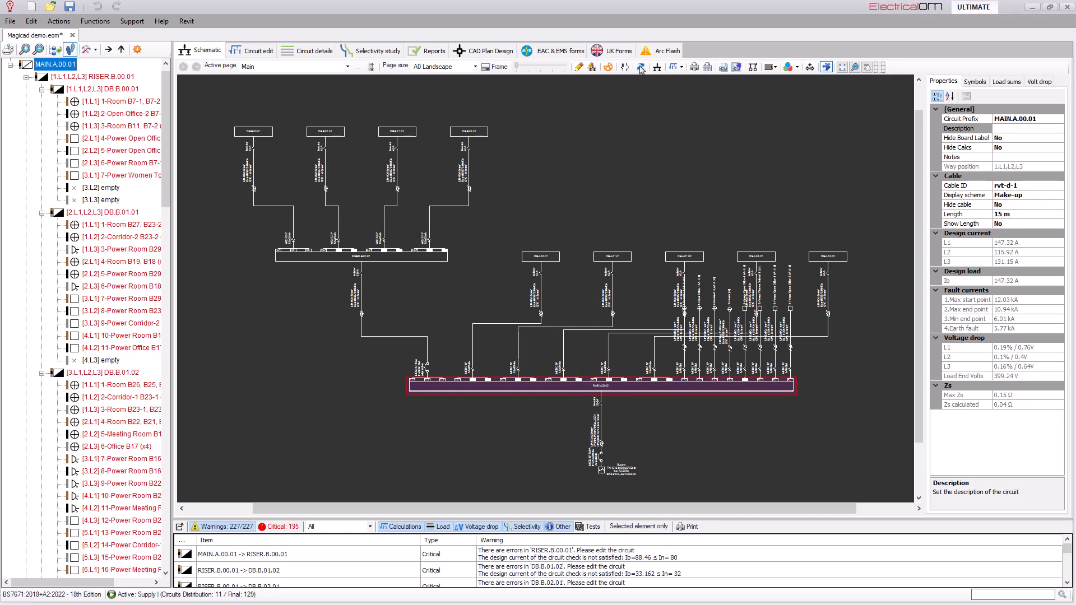
mouse_move(640, 66)
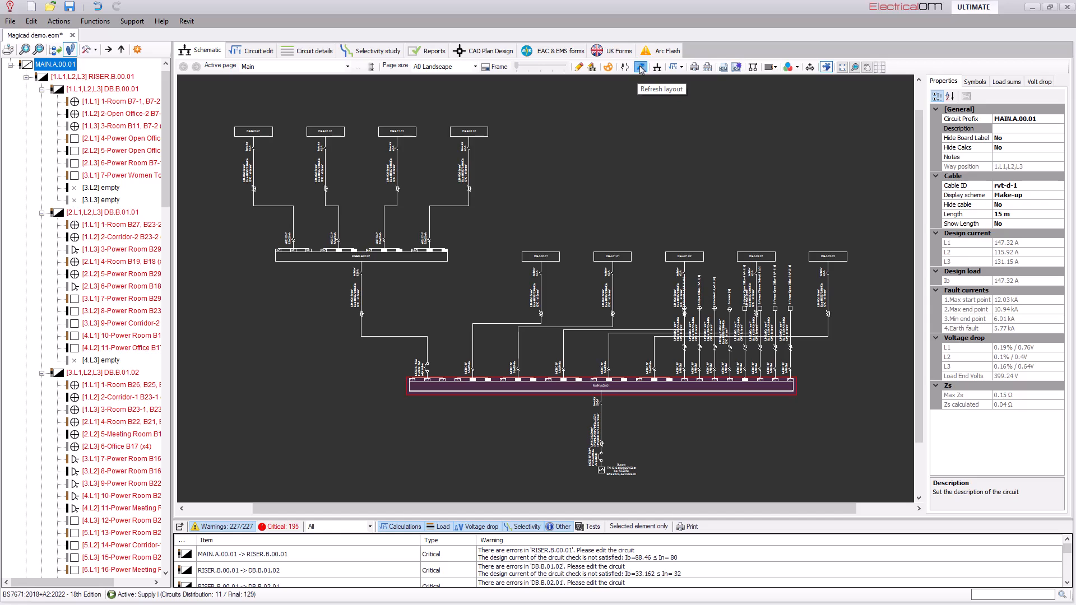
click(640, 66)
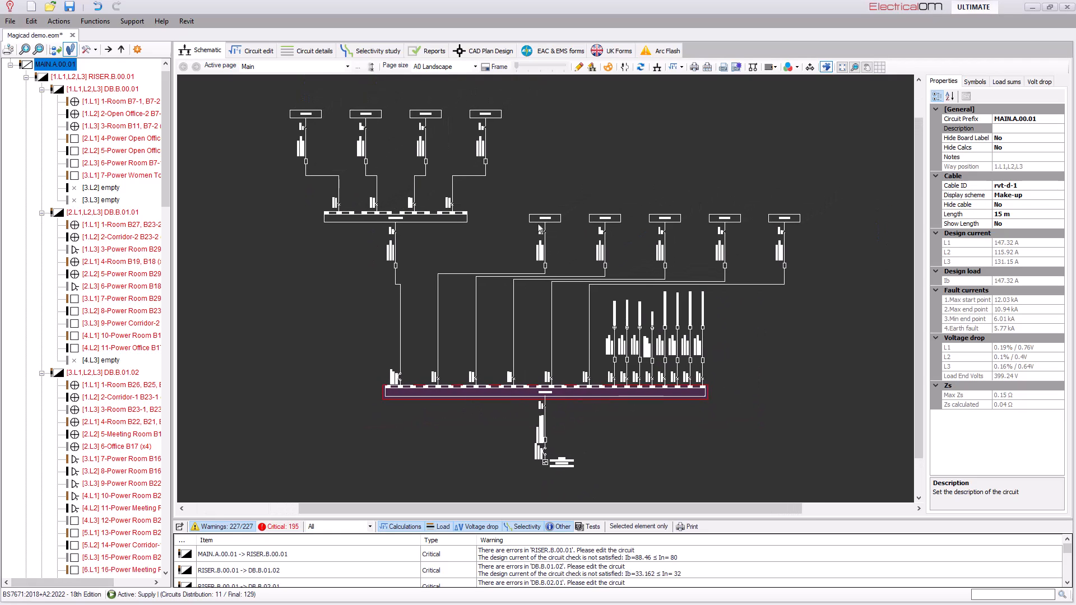
click(120, 261)
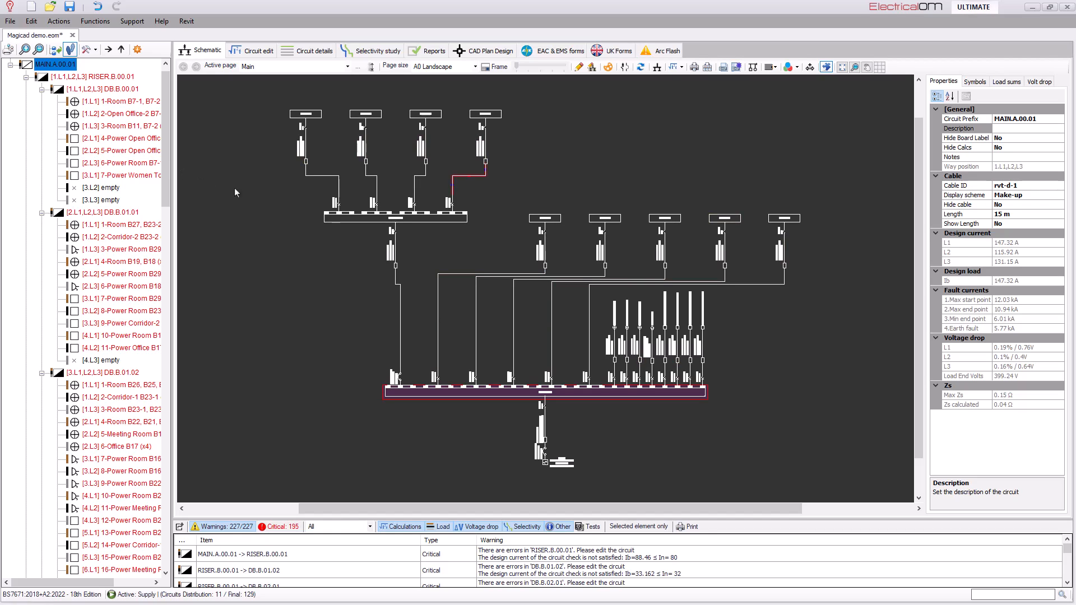
click(396, 217)
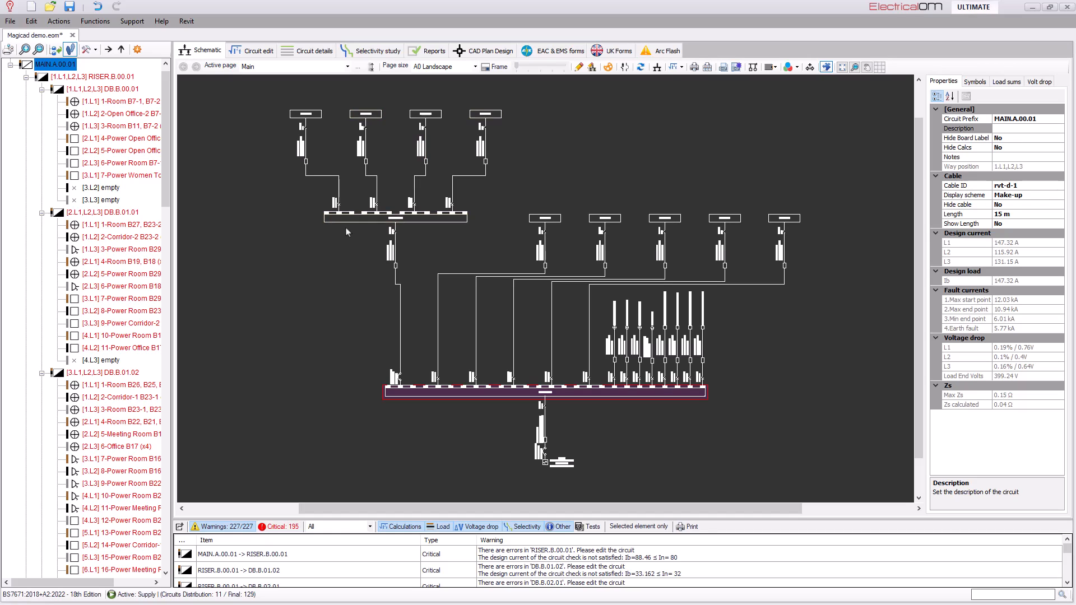
mouse_move(386, 231)
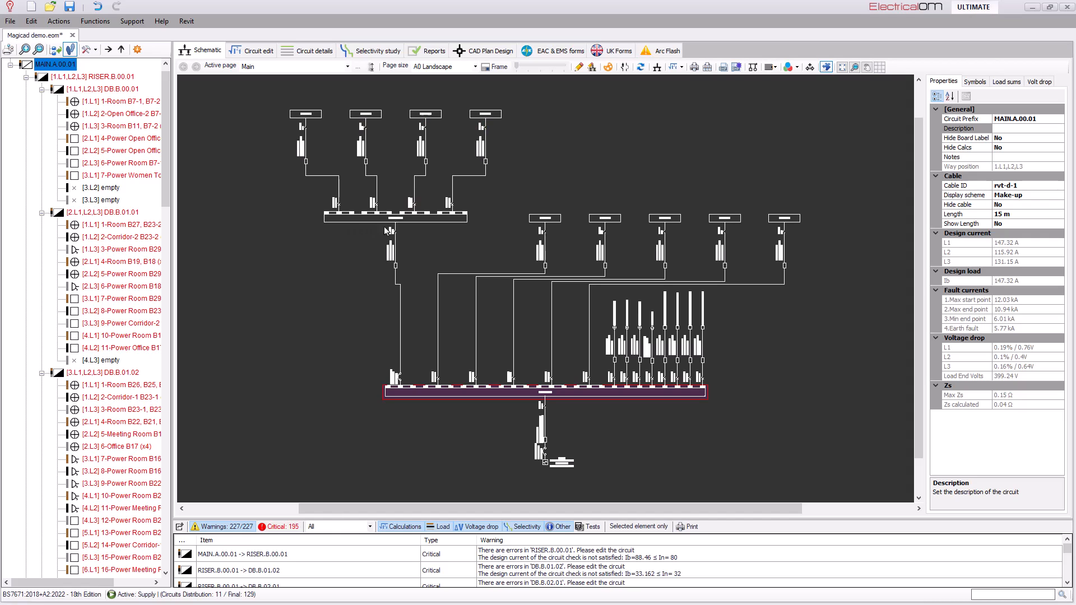
Step: Reverse the ways on the DB.B.01.02 board and the RISER.B.00.01 board via Schematic functions
right_click(779, 219)
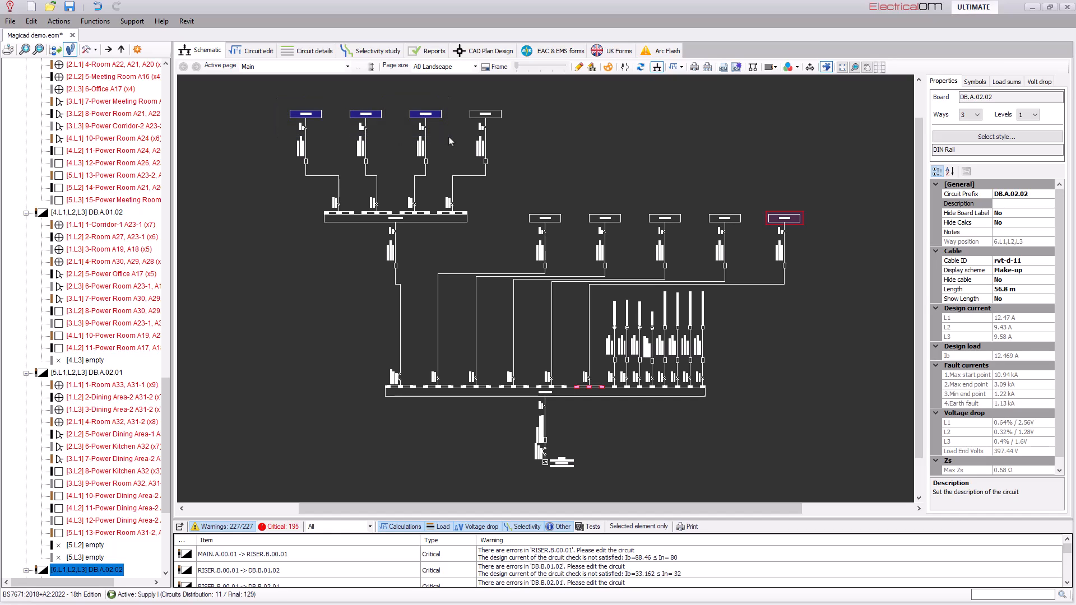
click(424, 115)
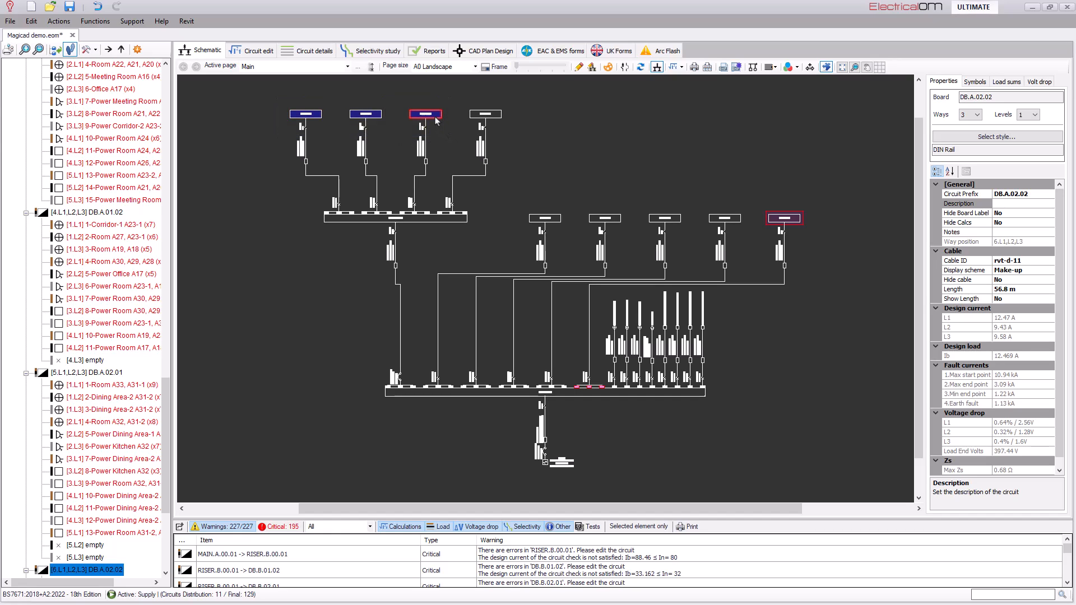
right_click(425, 114)
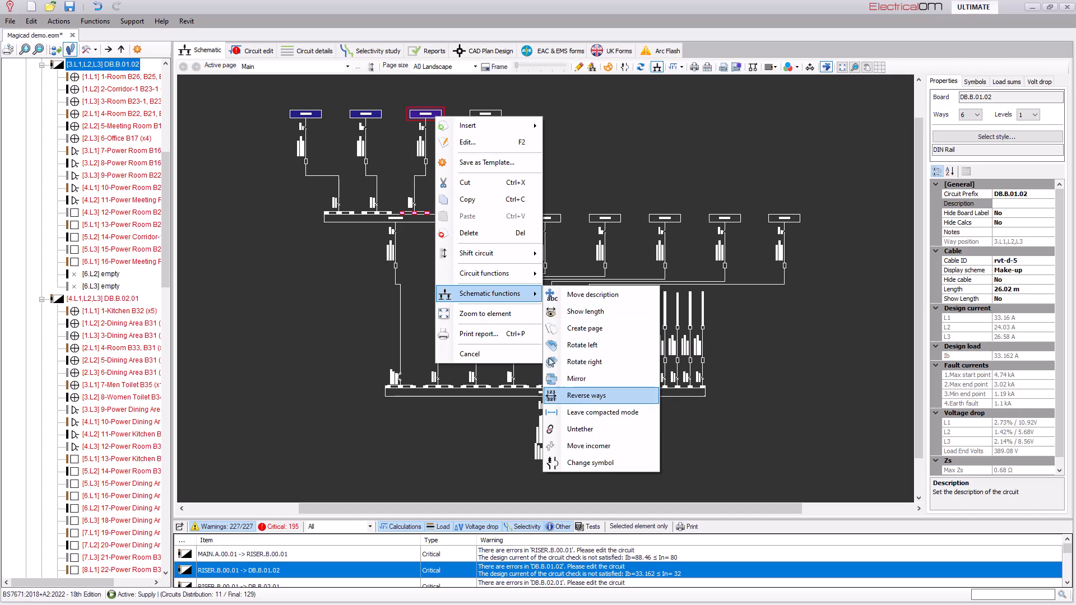
click(586, 396)
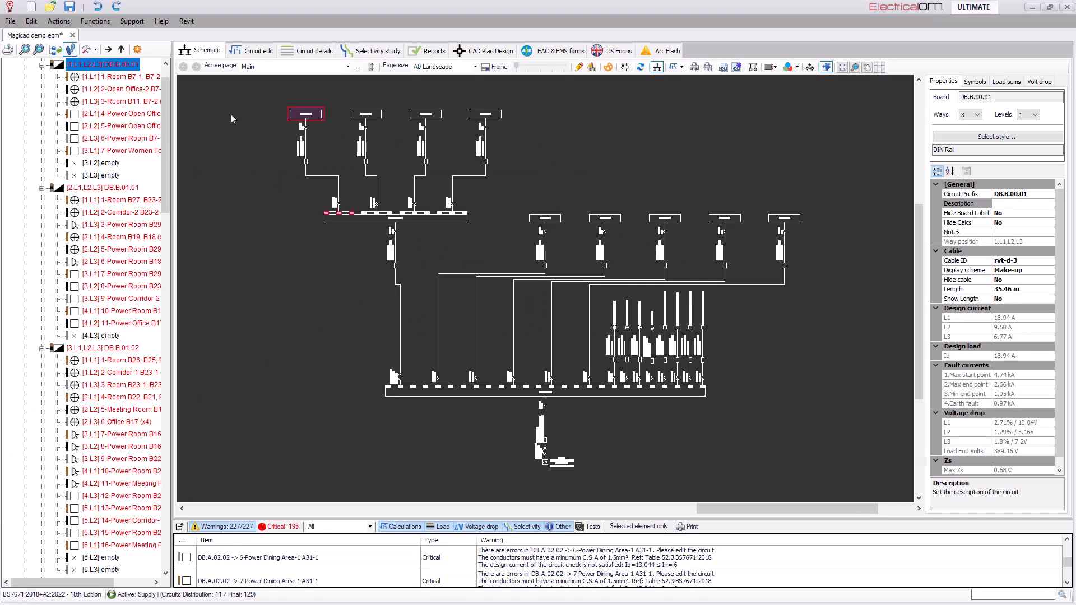
right_click(395, 214)
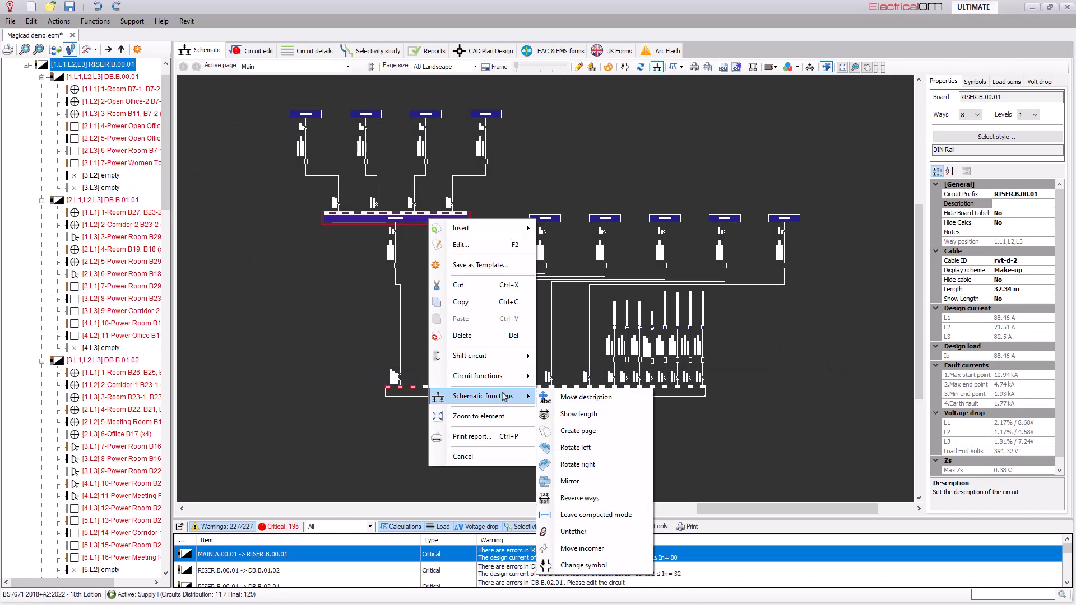
click(596, 514)
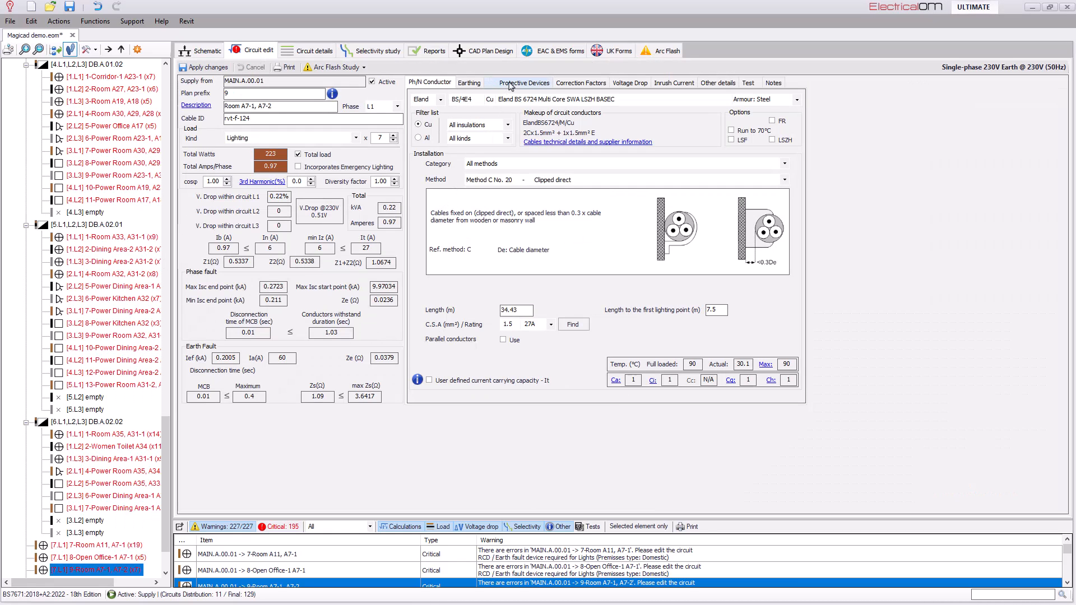
Step: Show the Protective Devices settings for the A7-1/A7-2 lighting circuit
click(523, 82)
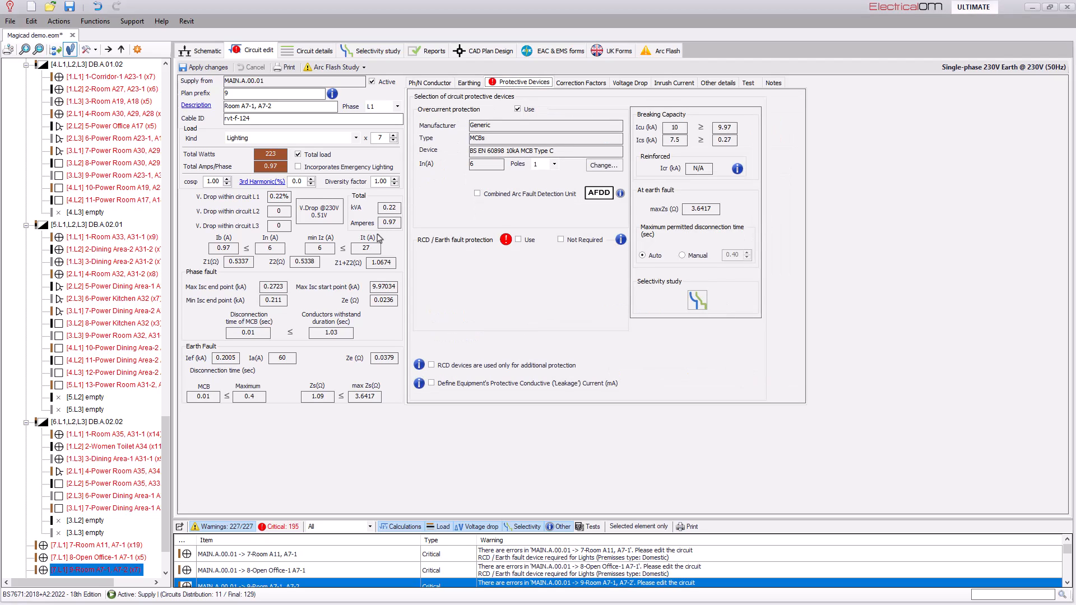
mouse_move(382, 241)
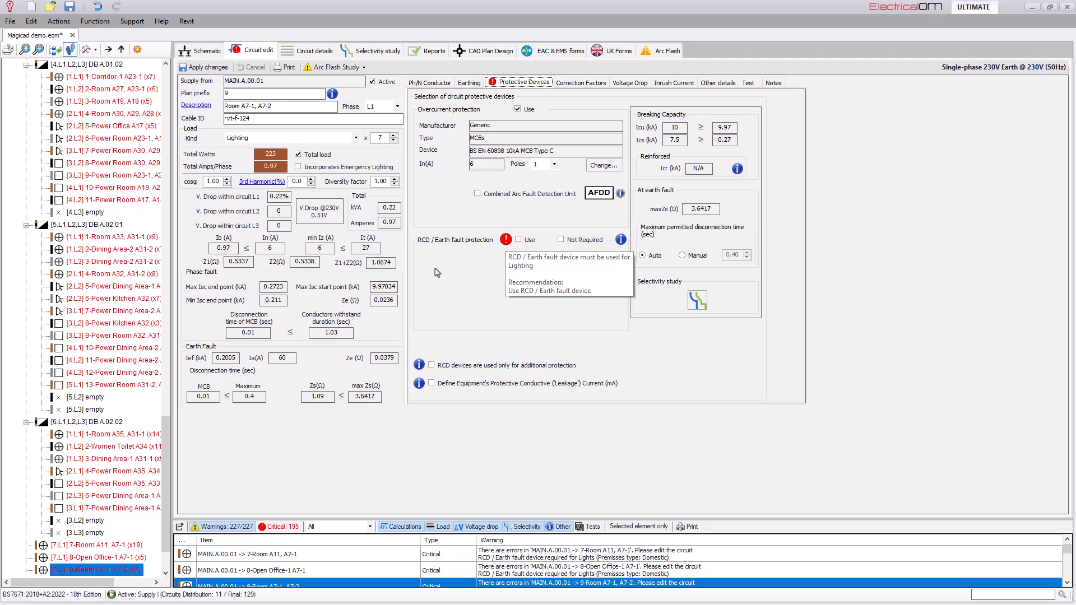
mouse_move(569, 191)
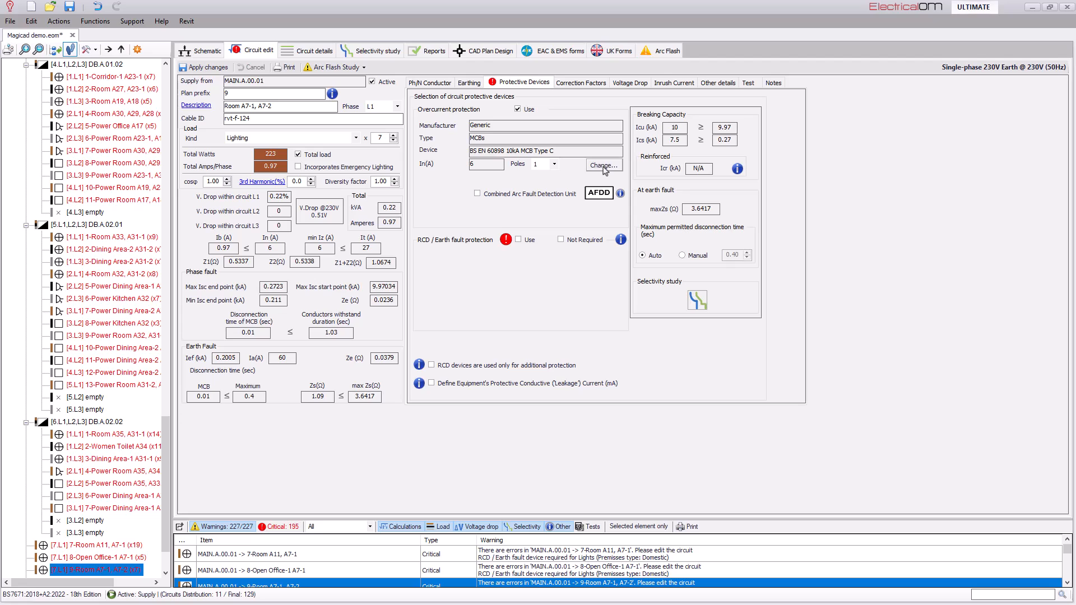
Step: Change the circuit's MCB to a 10kA RCBO 30mA Type C and apply the change
click(603, 166)
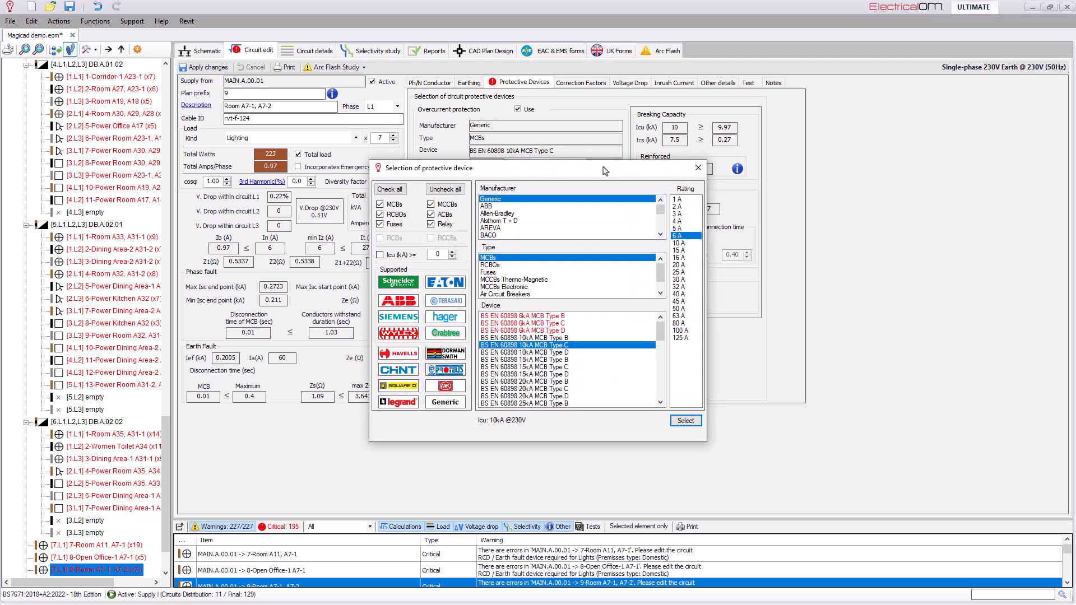
mouse_move(517, 252)
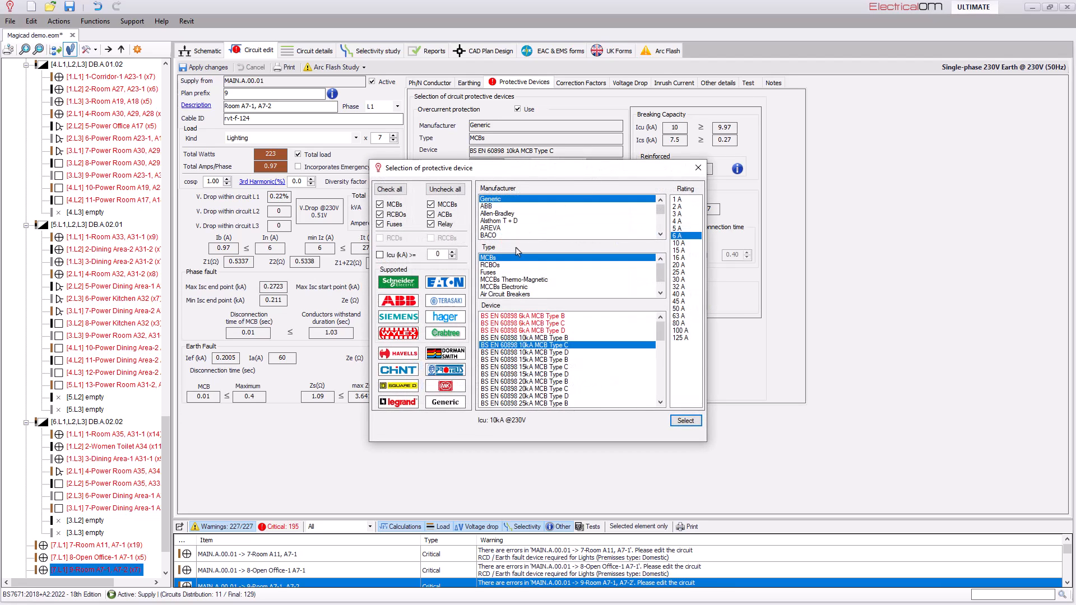
click(491, 264)
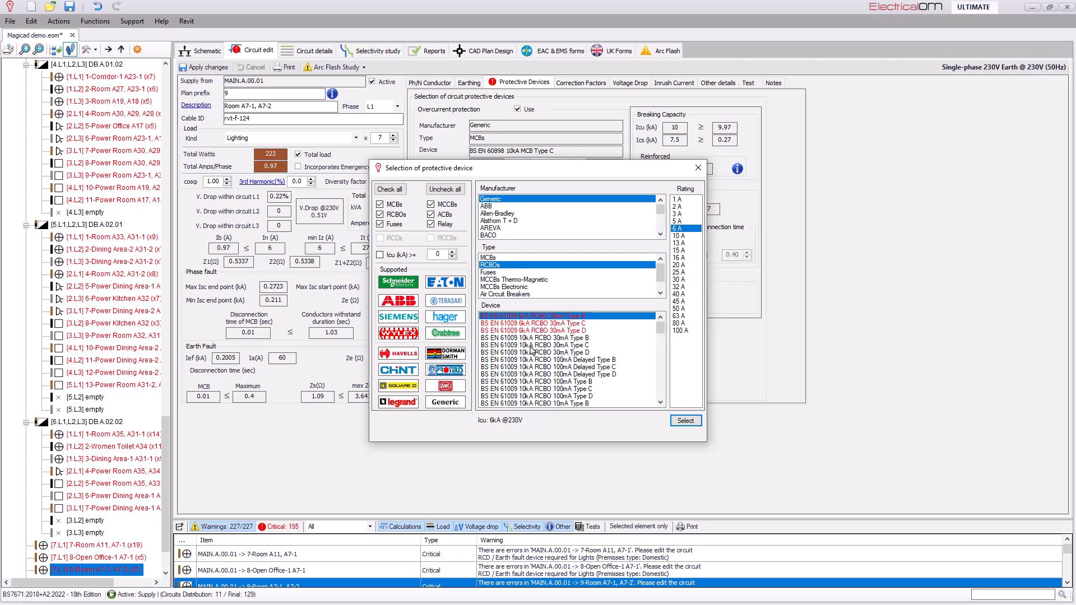
click(536, 345)
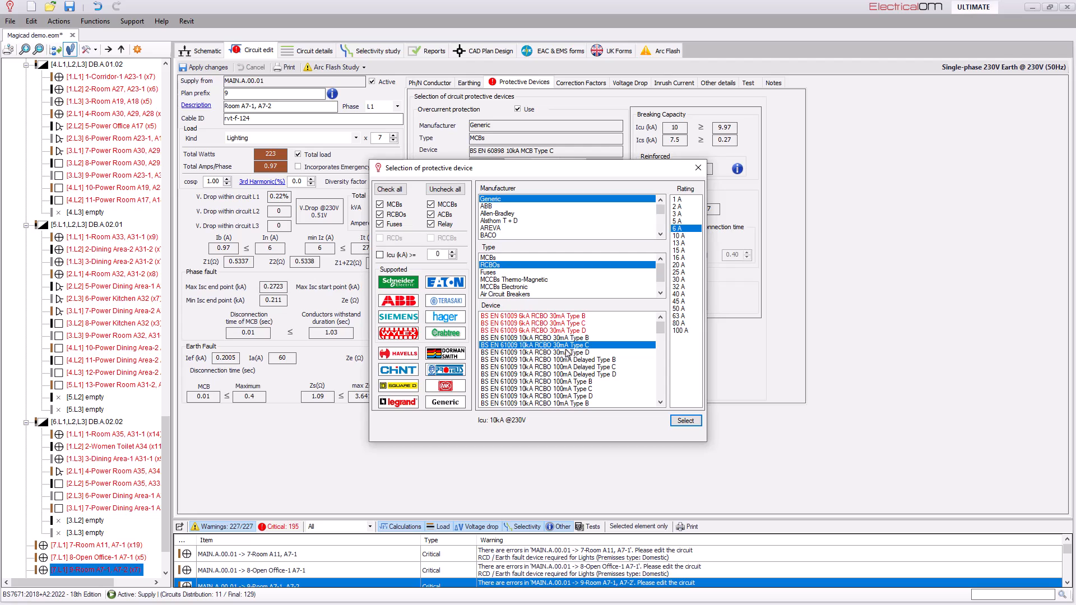
mouse_move(678, 418)
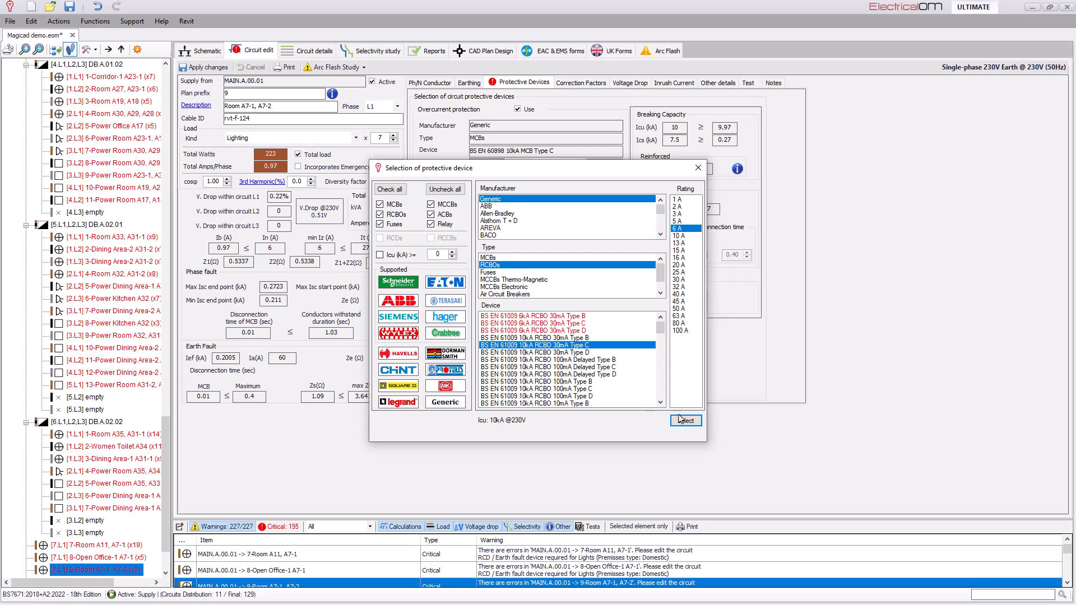
click(684, 420)
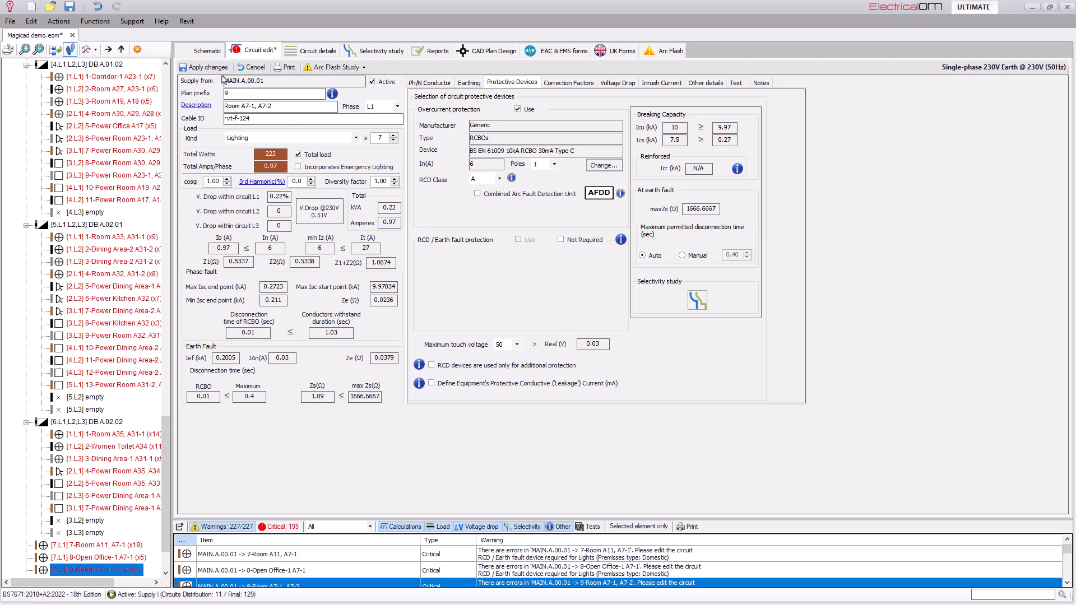
click(203, 66)
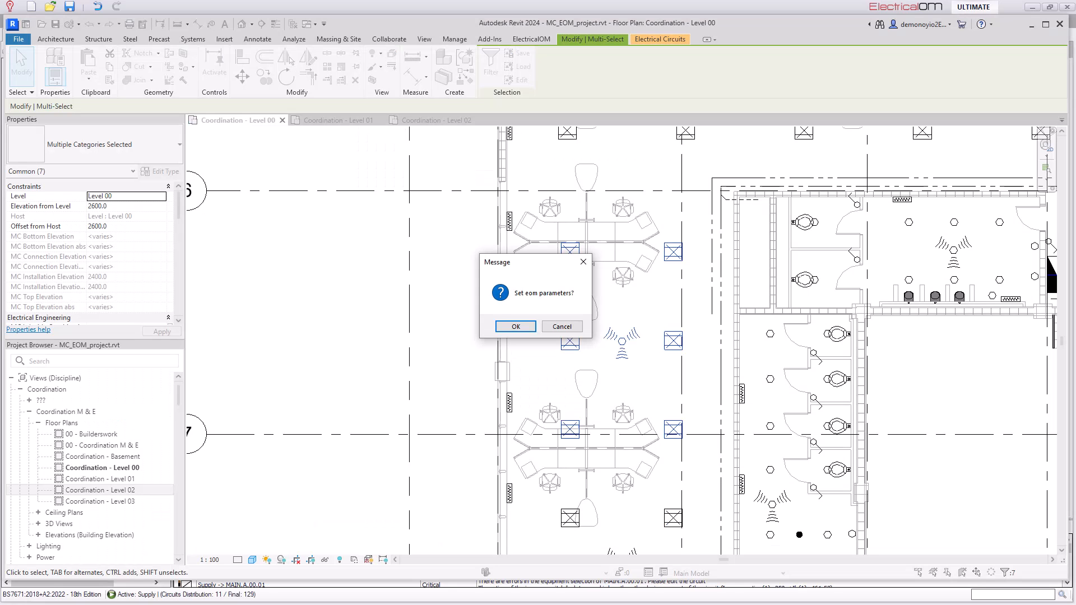
mouse_move(515, 327)
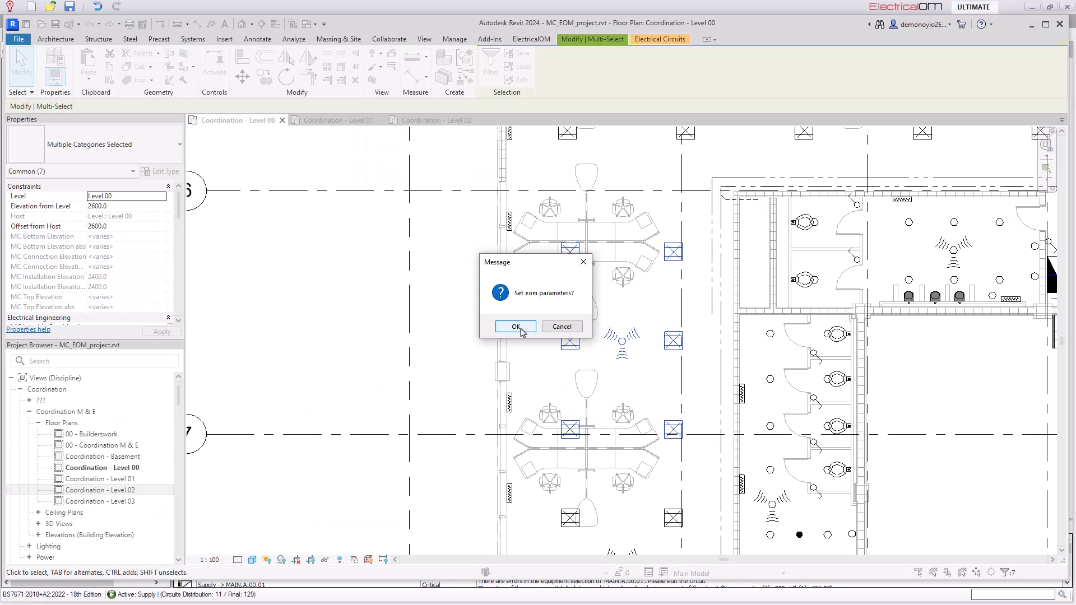
Step: Confirm writing EOM parameters to circuit 9, review the [eom] fields, then return to Circuit details
click(516, 326)
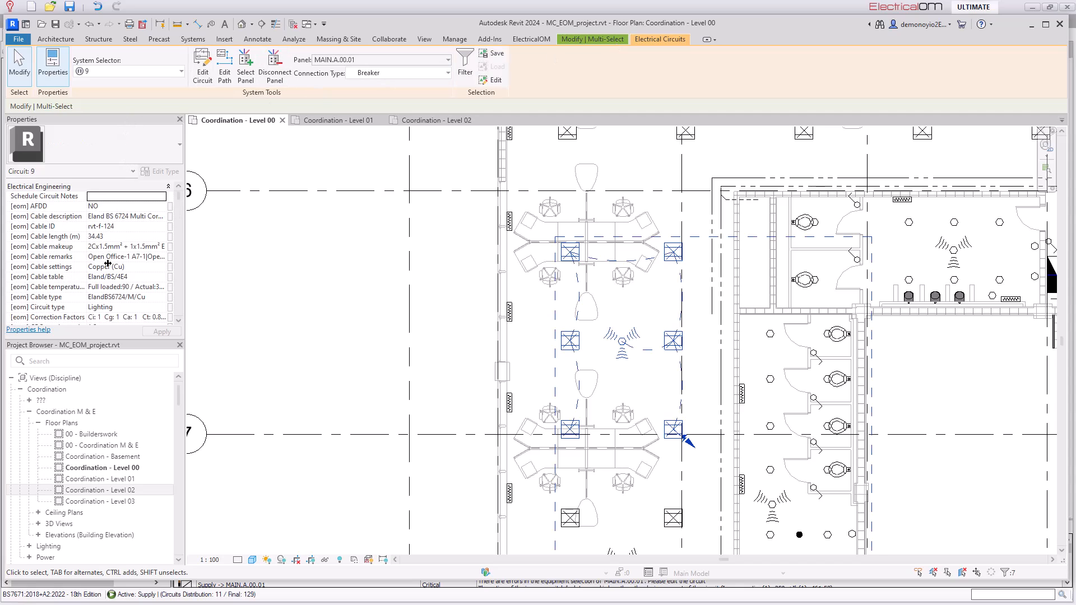
scroll(down, 3)
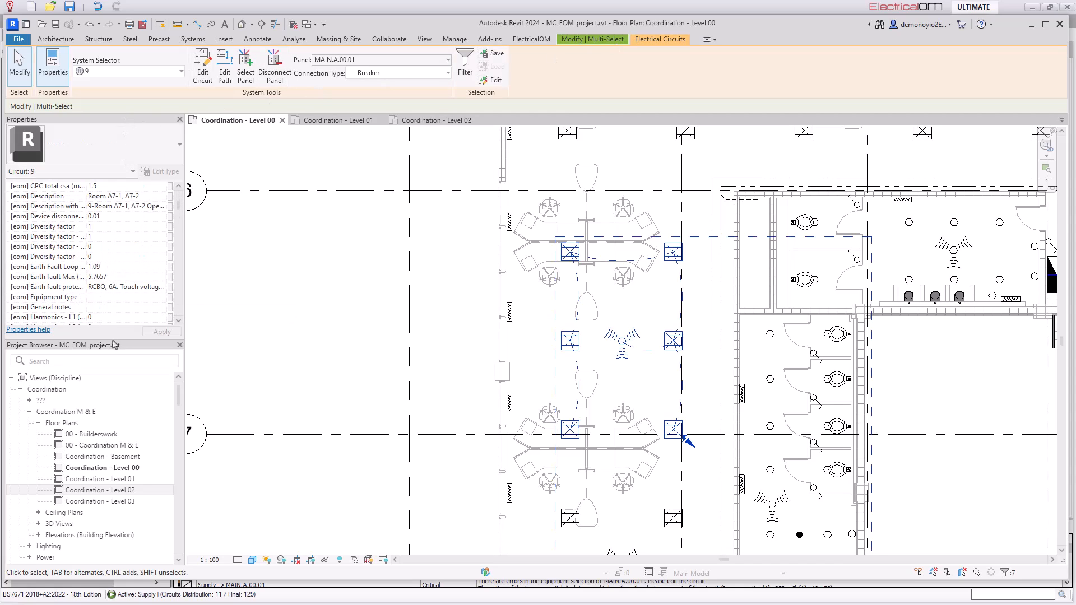
mouse_move(41, 359)
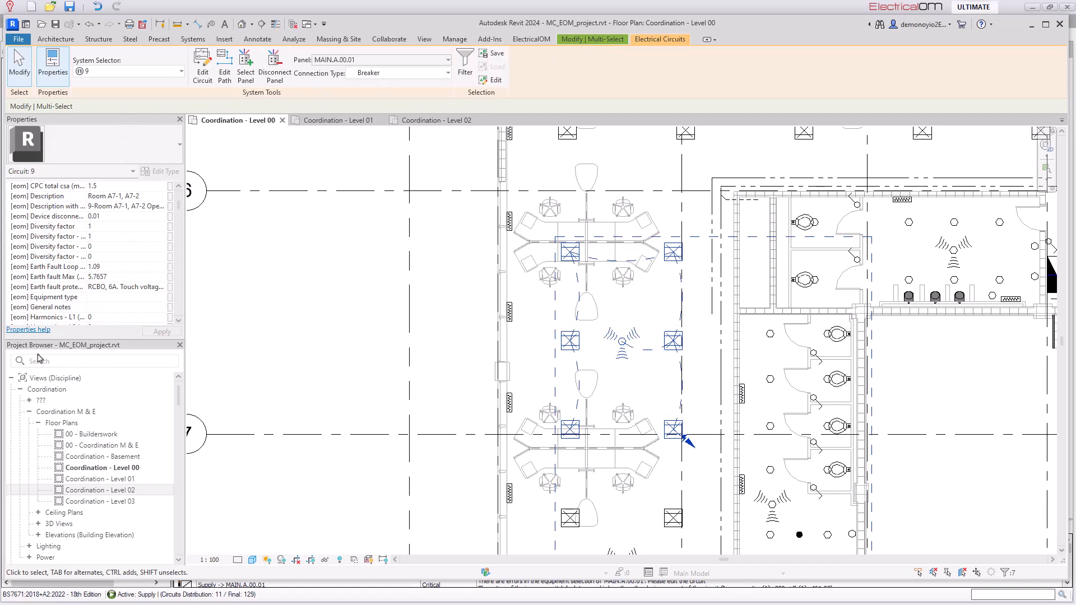
scroll(down, 3)
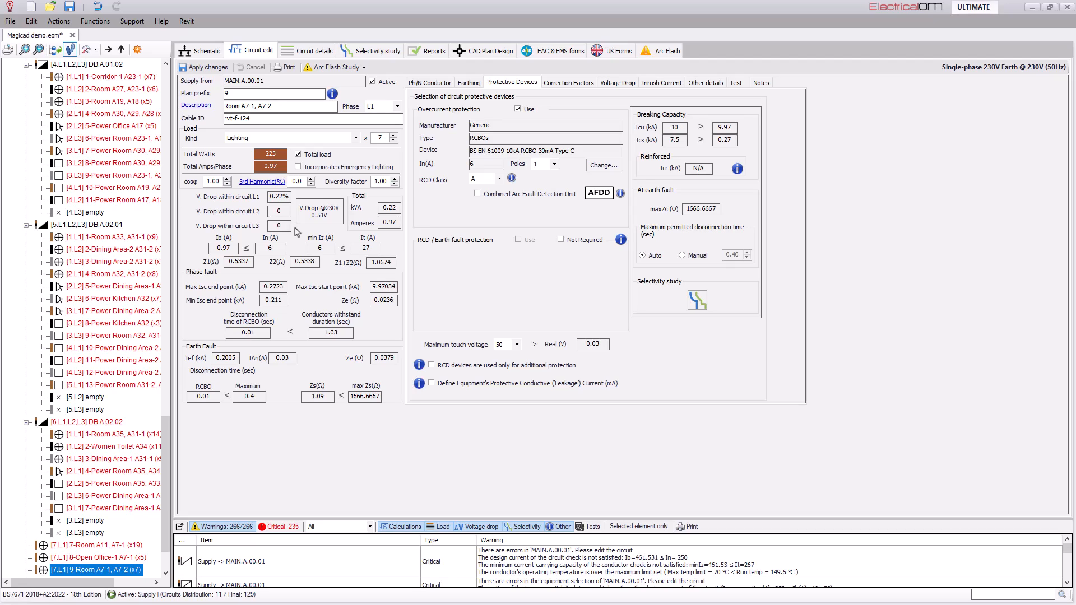
click(207, 50)
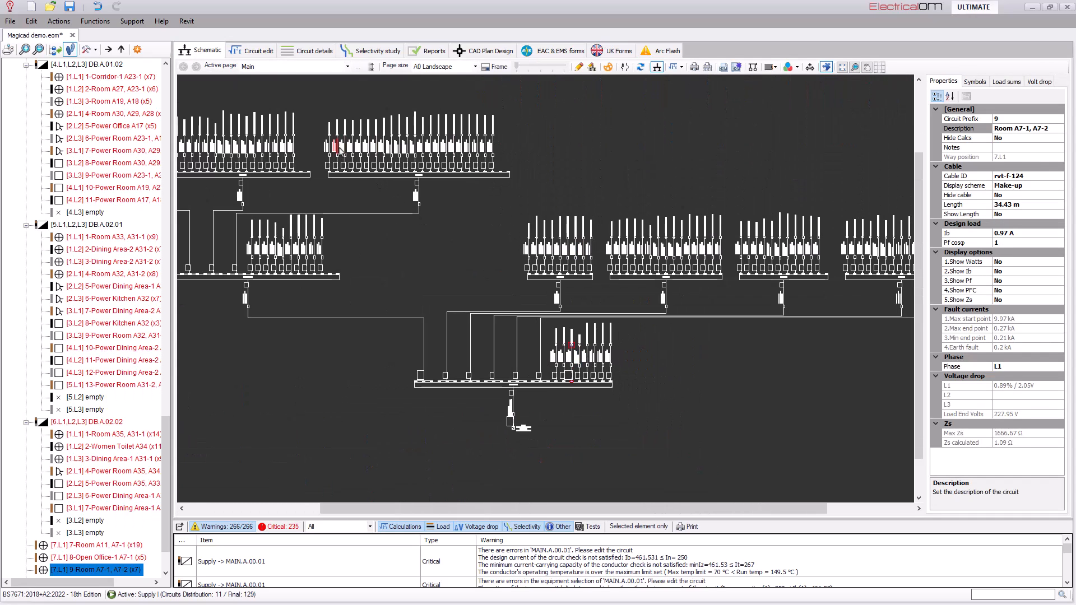
click(306, 50)
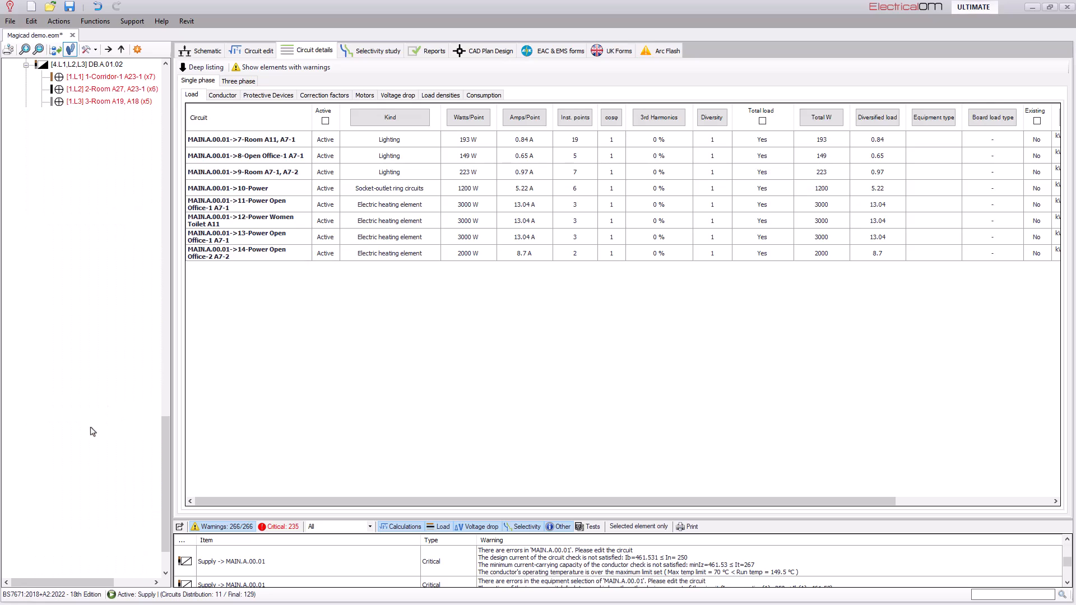
Step: Under Supply, set the lighting circuits to RCBOs and the board feed MCB to 63 A, clearing critical warnings
click(88, 421)
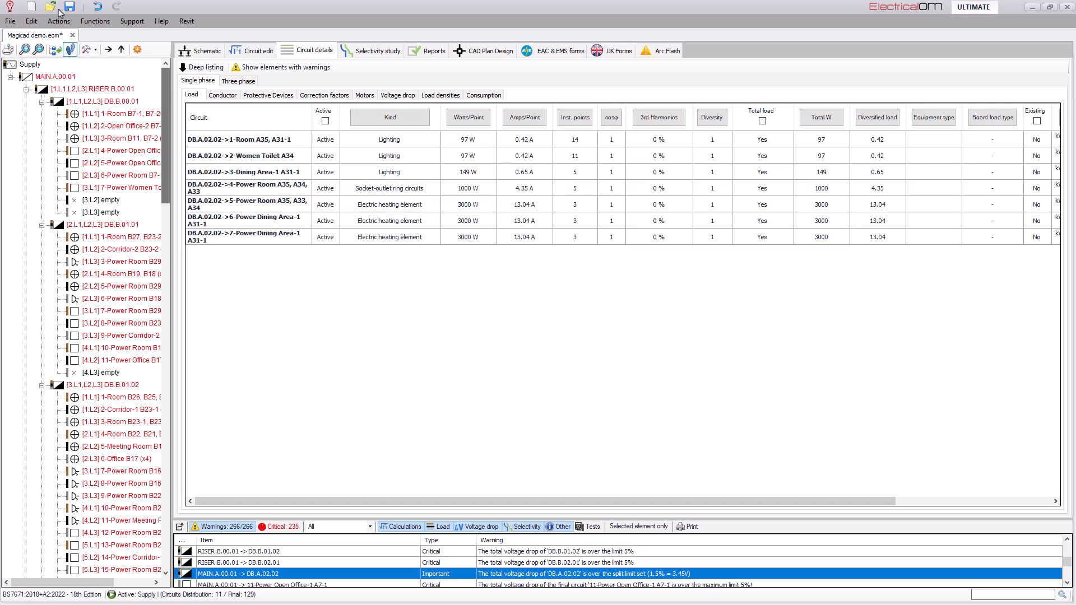
click(30, 64)
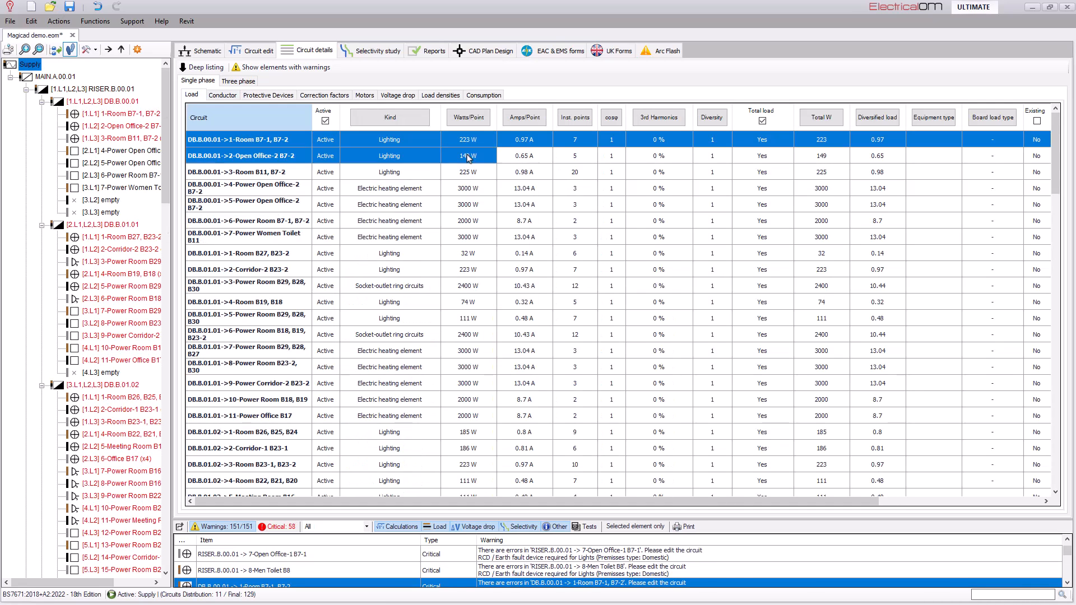
click(268, 94)
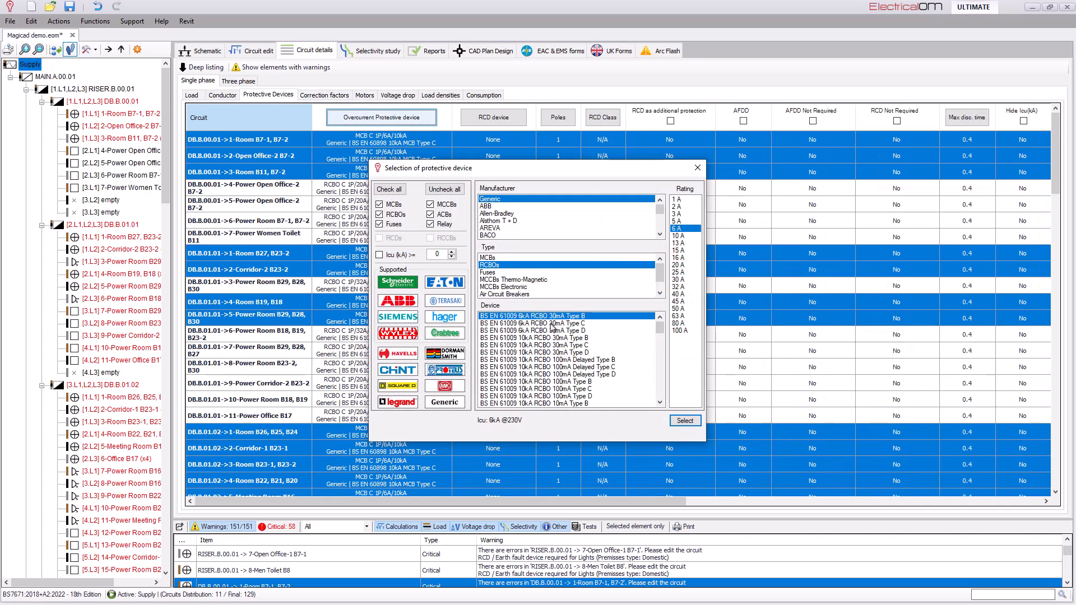
click(684, 420)
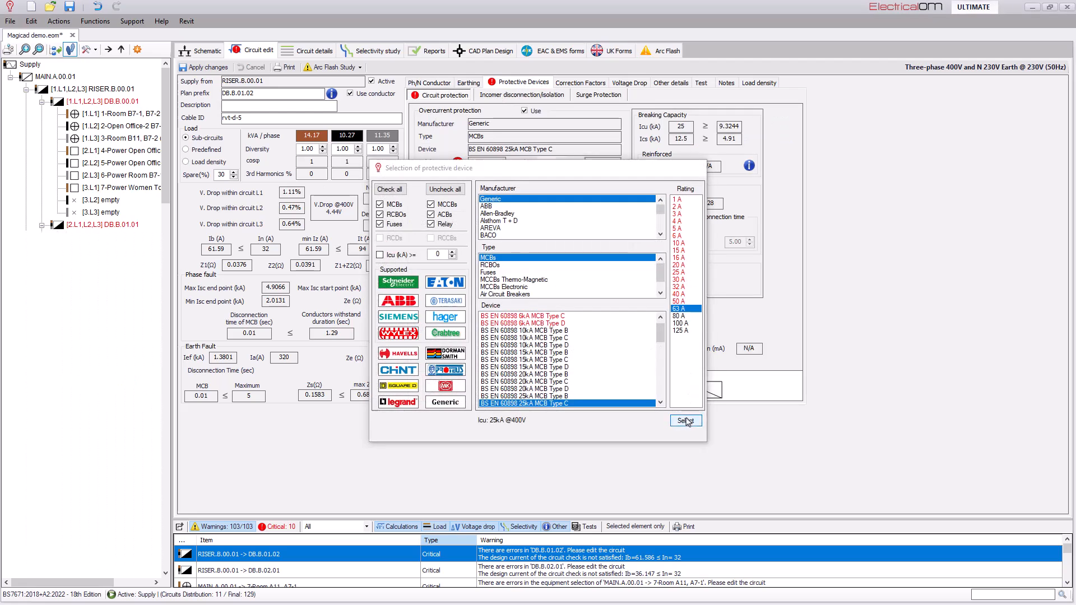
click(684, 420)
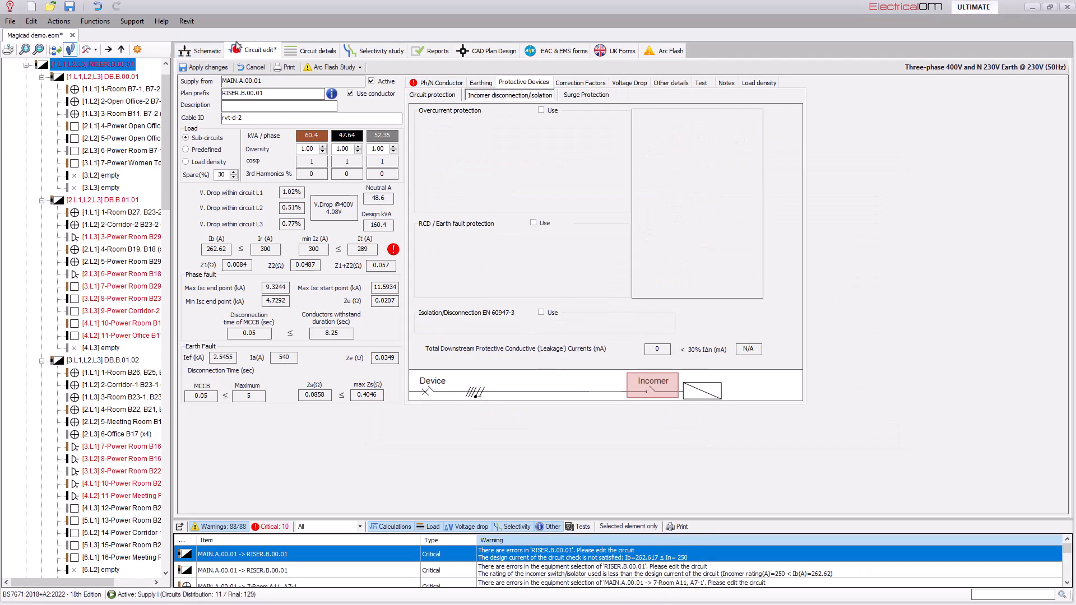
click(429, 82)
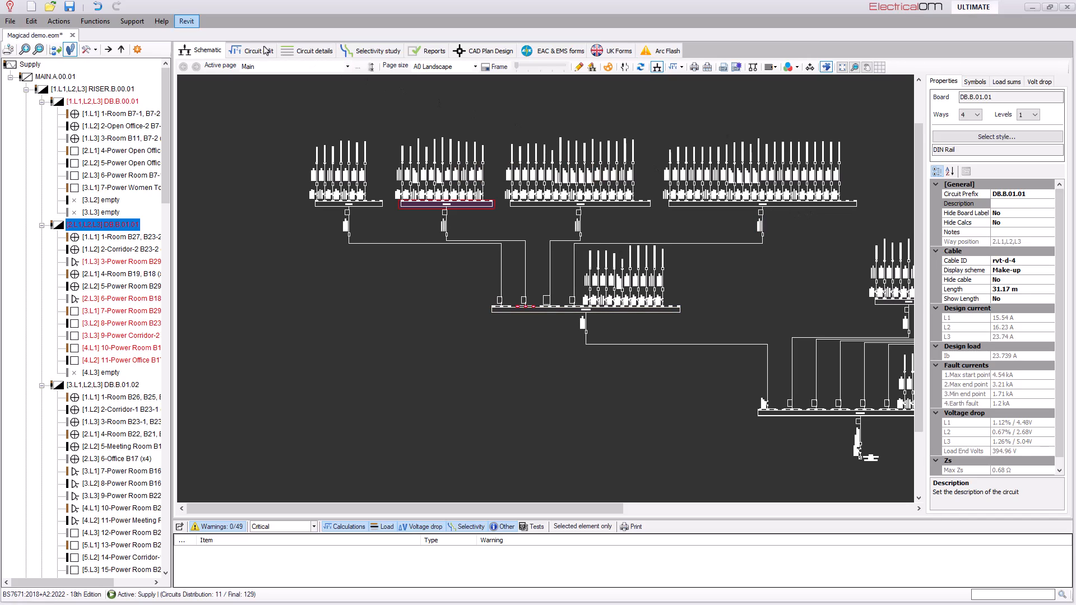
Step: Export the calculation results to Revit and dismiss the success message
click(186, 21)
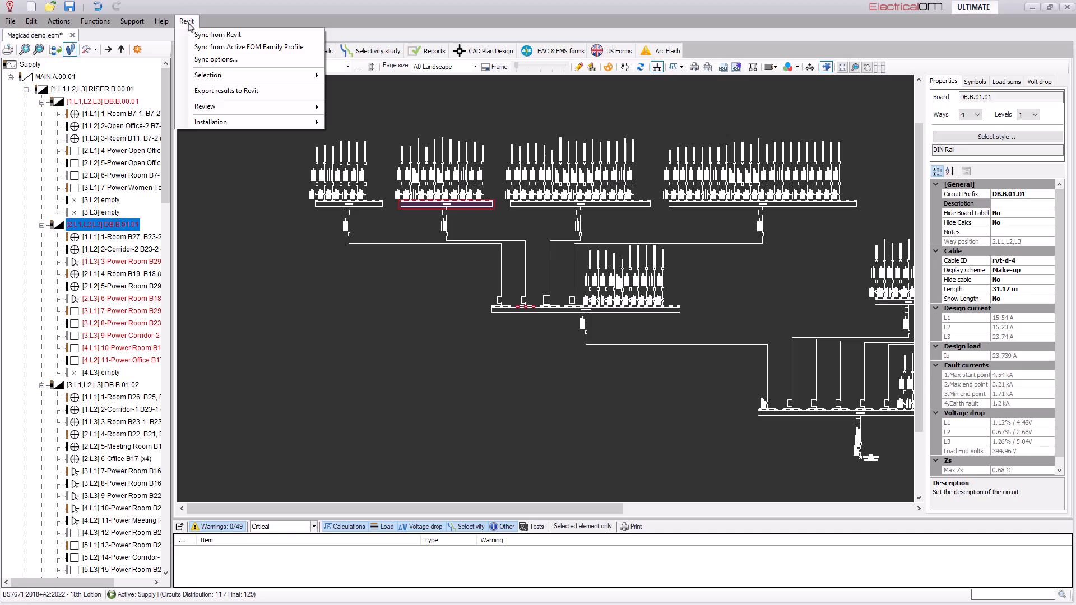
mouse_move(226, 91)
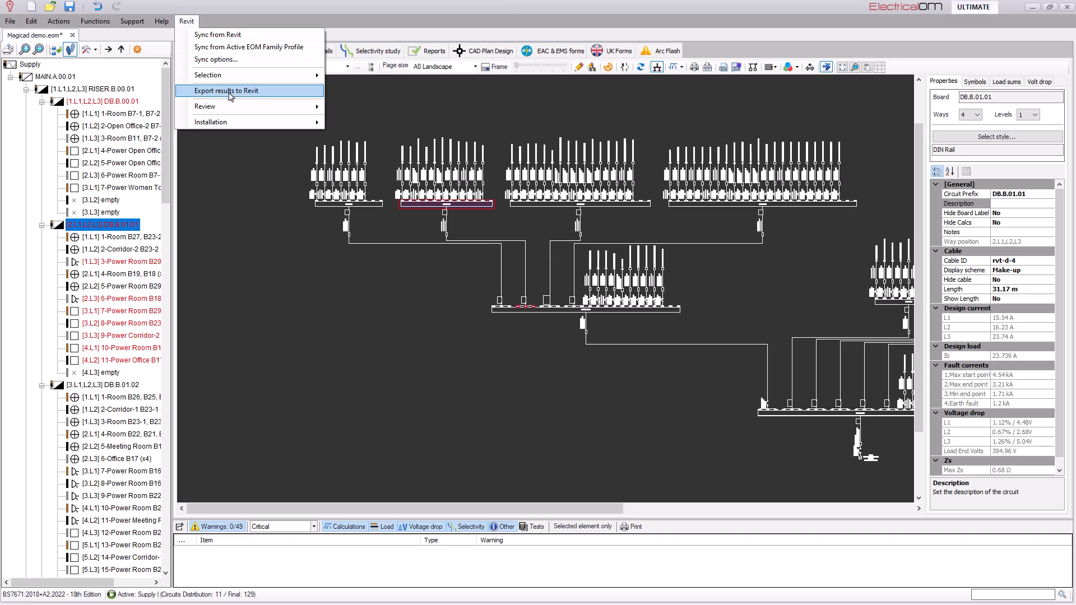
click(227, 91)
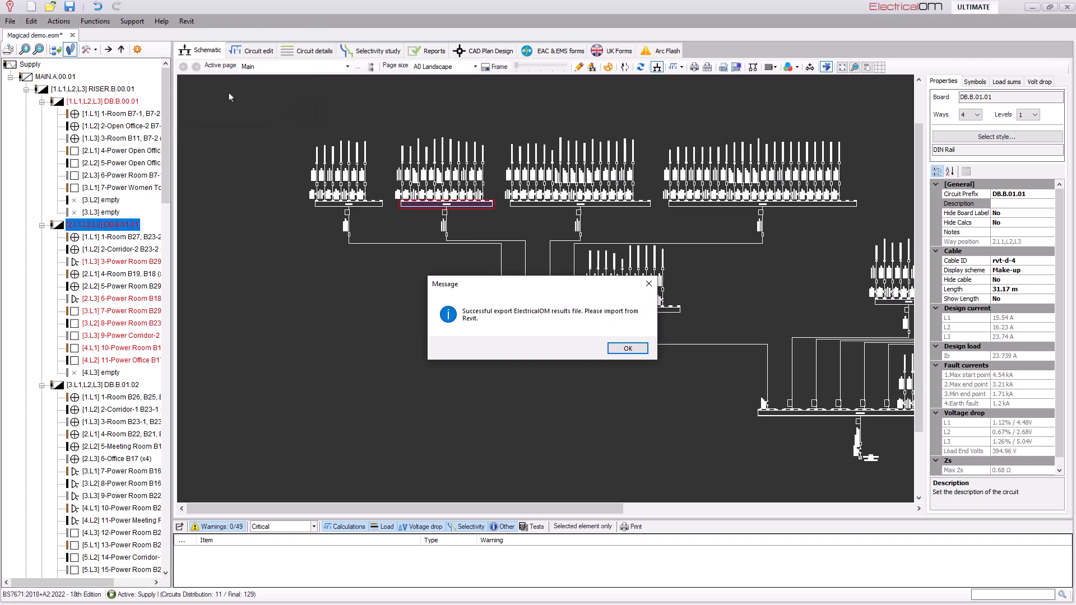
click(626, 348)
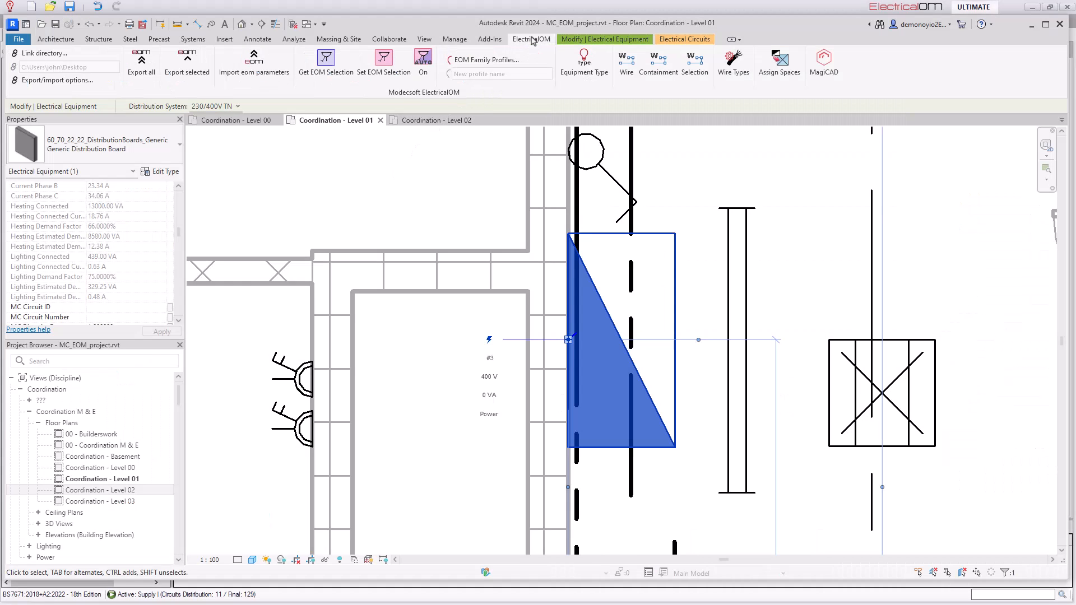
Step: Import the EOM parameters into Revit and review circuit 2's [eom] values in Properties
click(253, 62)
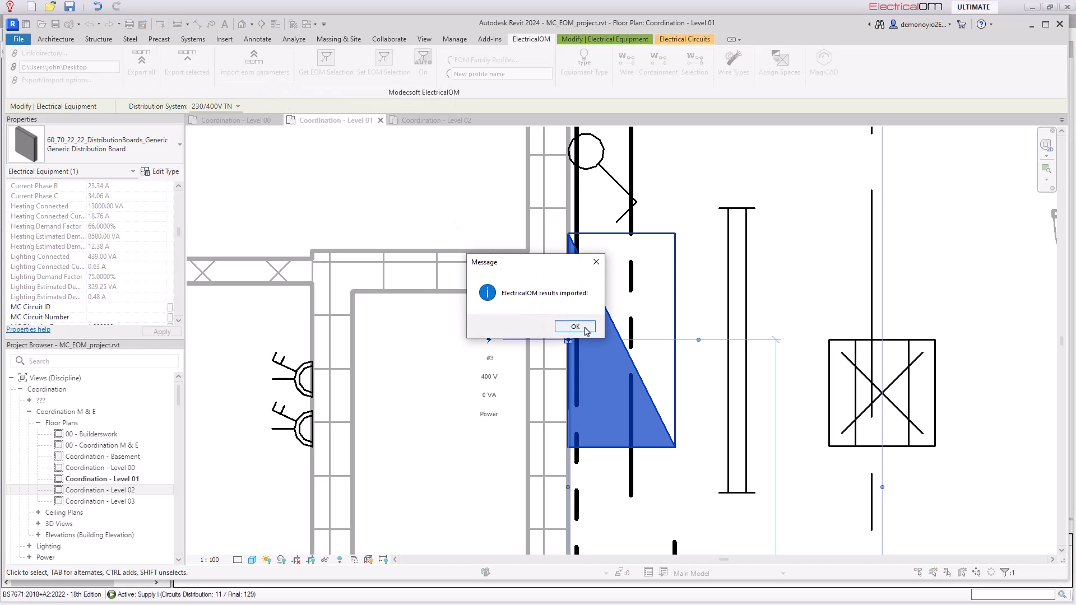
click(575, 326)
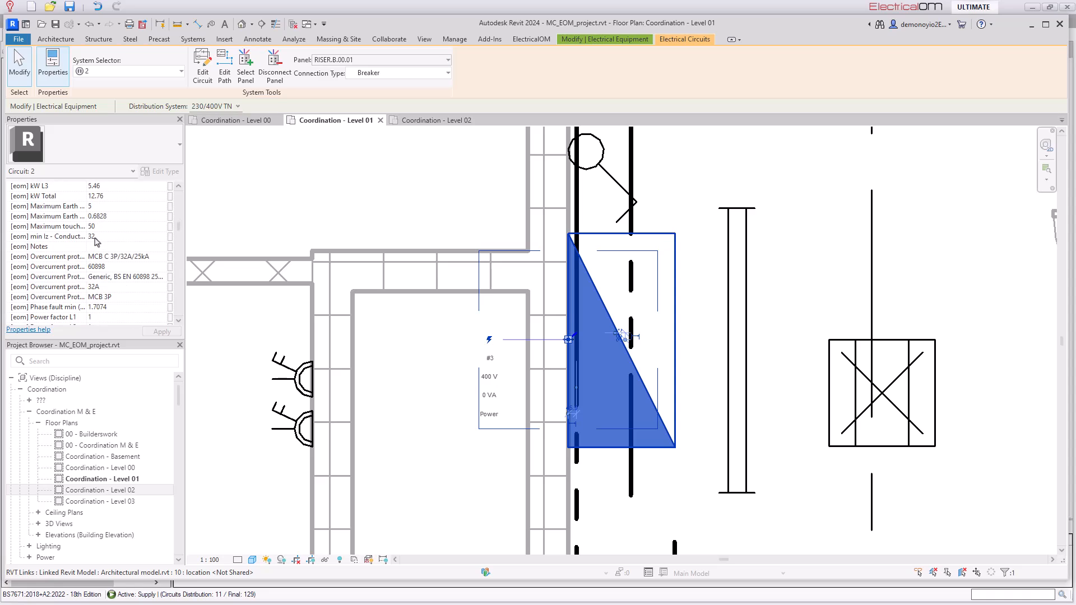
scroll(down, 3)
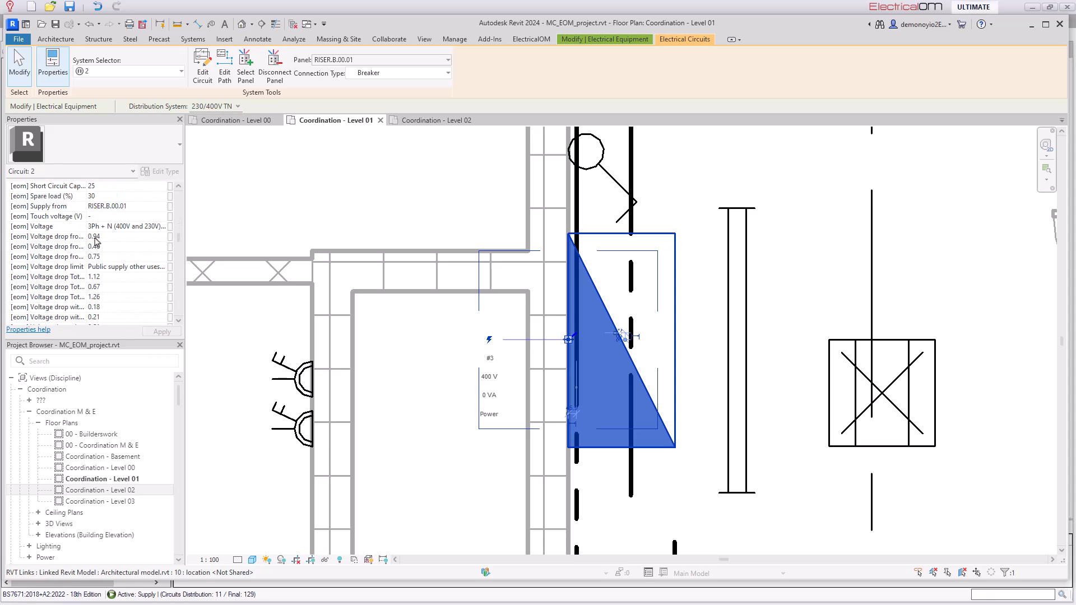
scroll(down, 3)
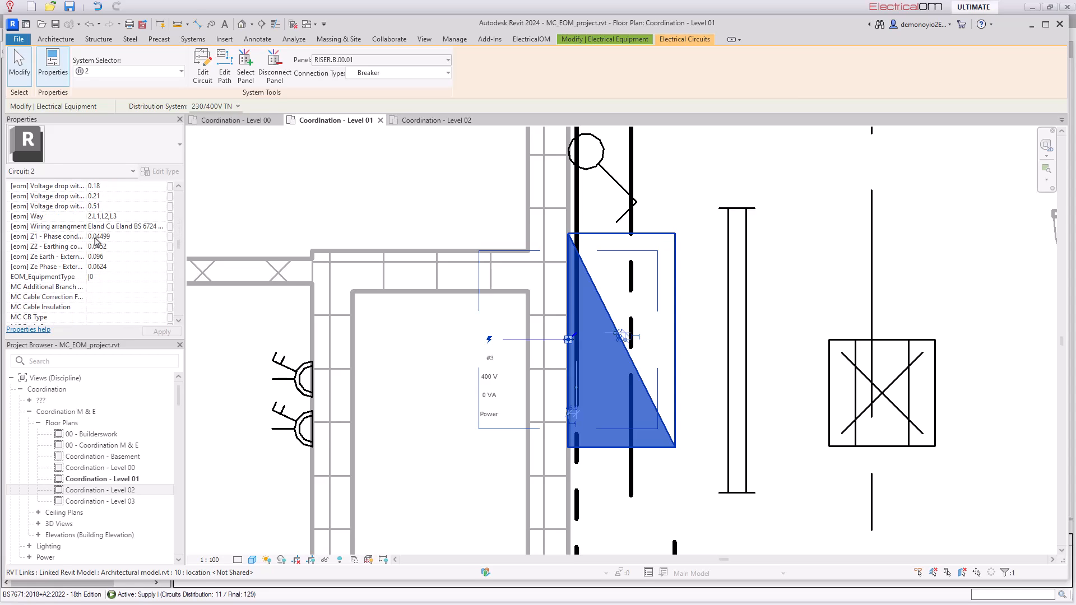
scroll(down, 3)
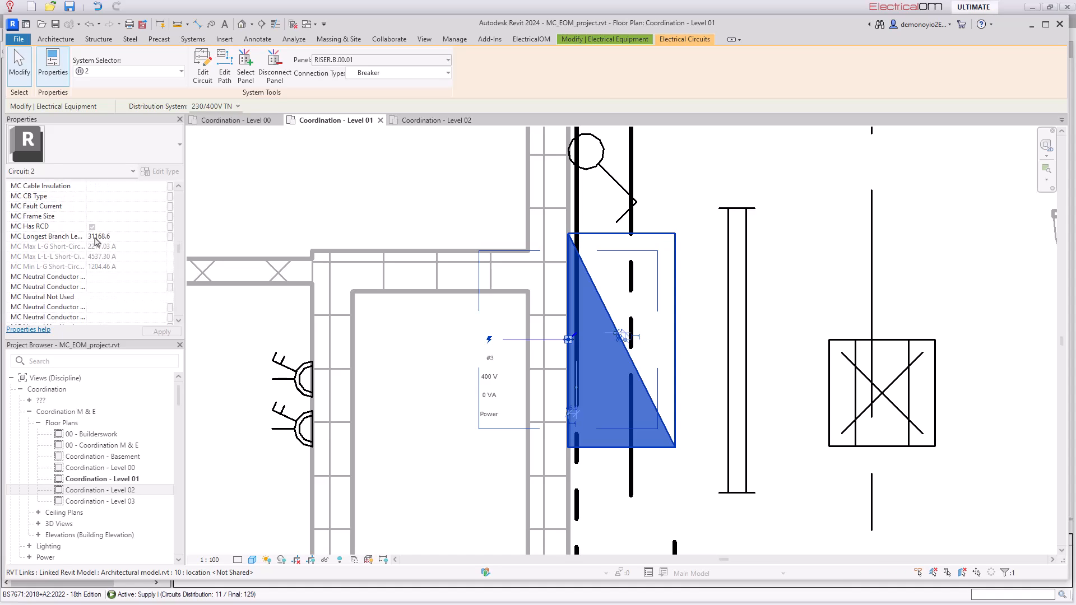
scroll(down, 3)
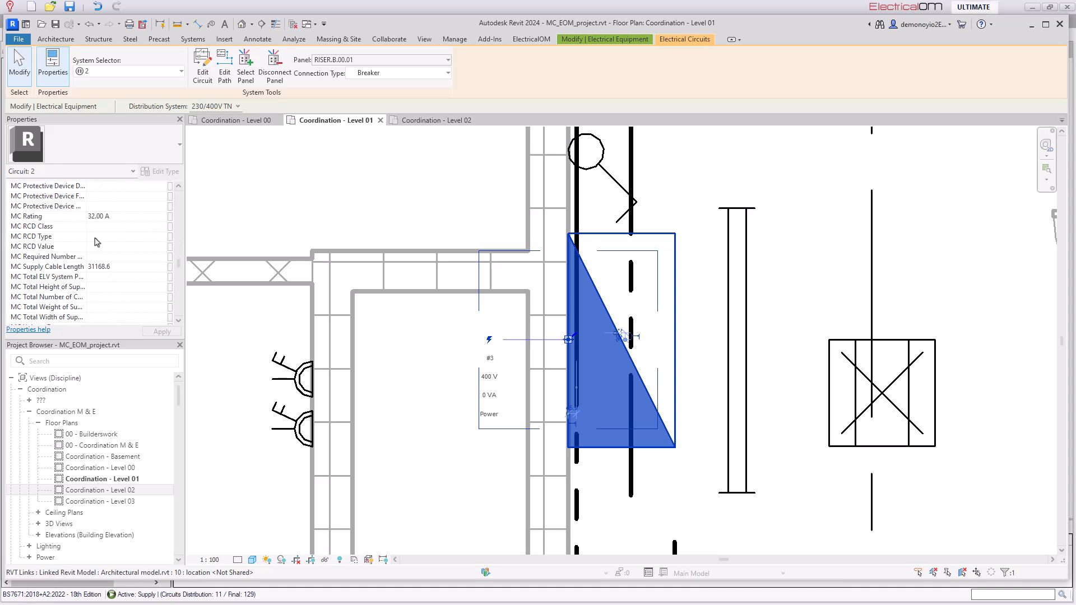
scroll(down, 3)
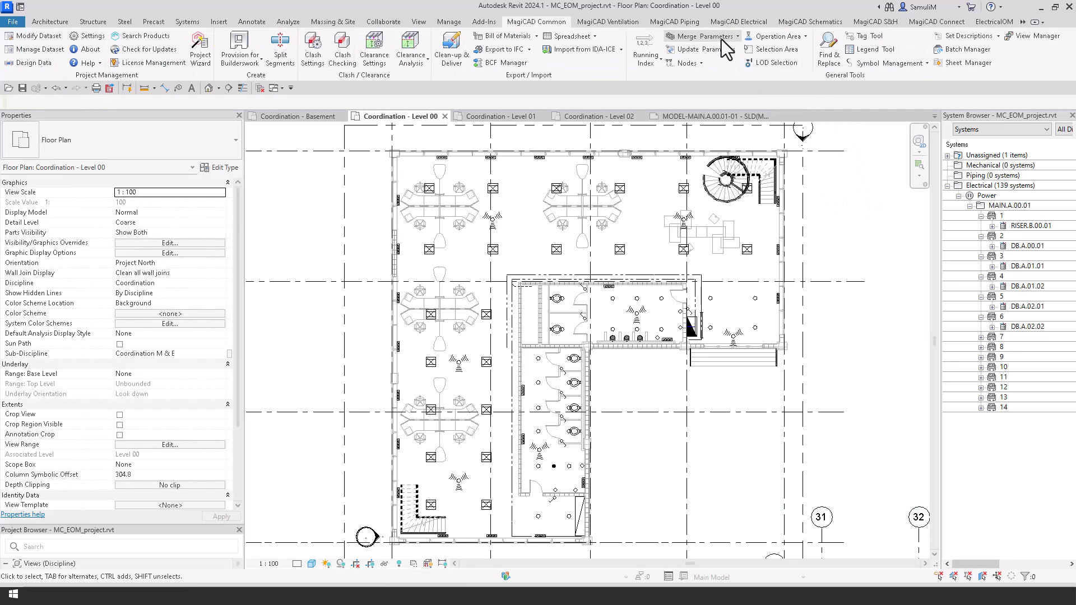
Step: Run Merge Parameters across the whole project with the EOM cable, protective device and RCD configurations
click(700, 36)
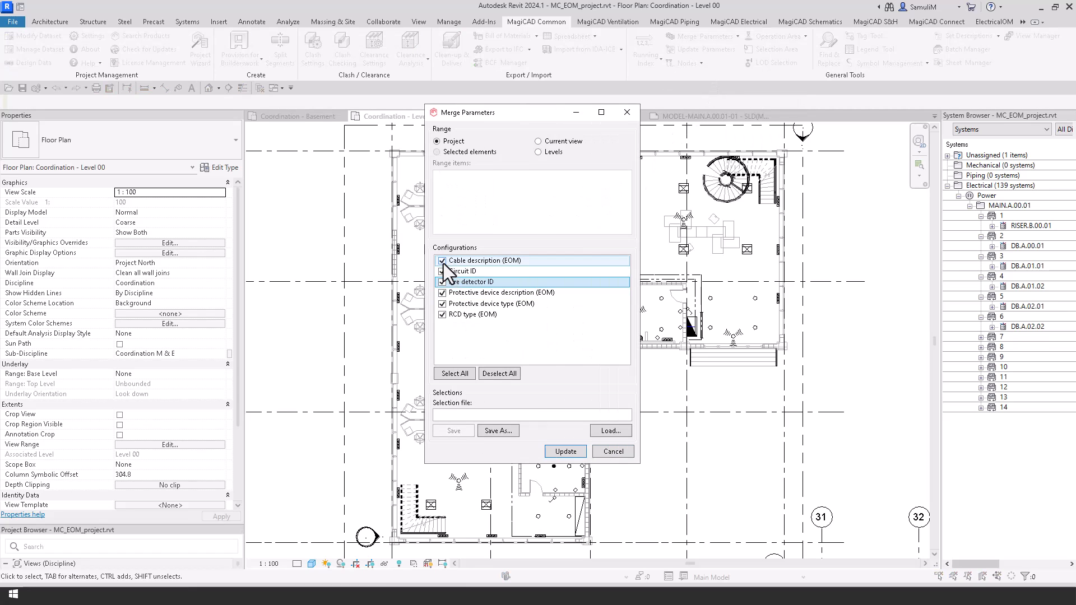
click(564, 450)
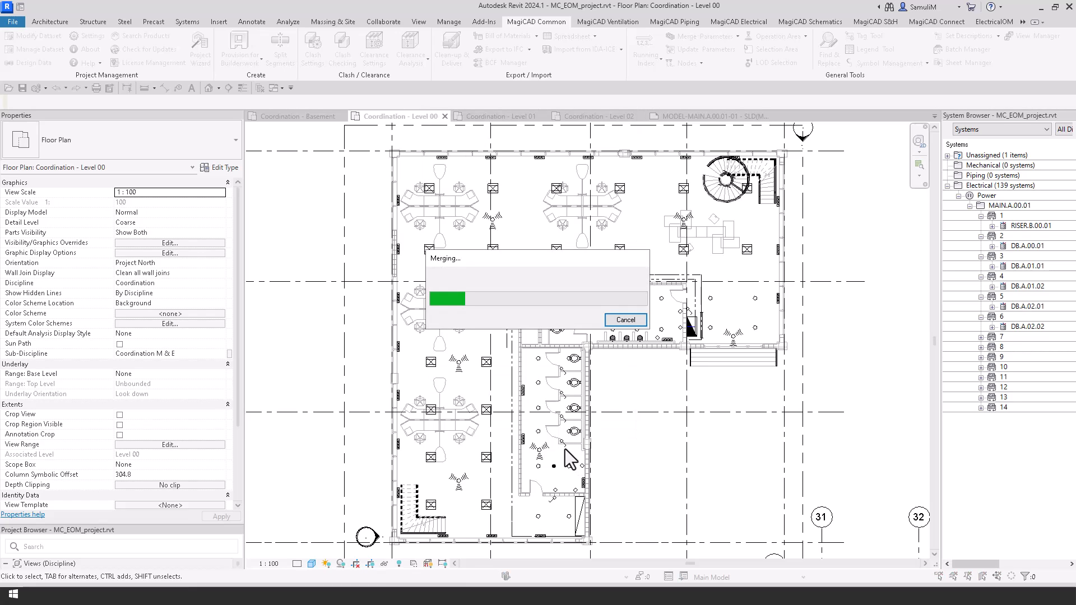
mouse_move(571, 431)
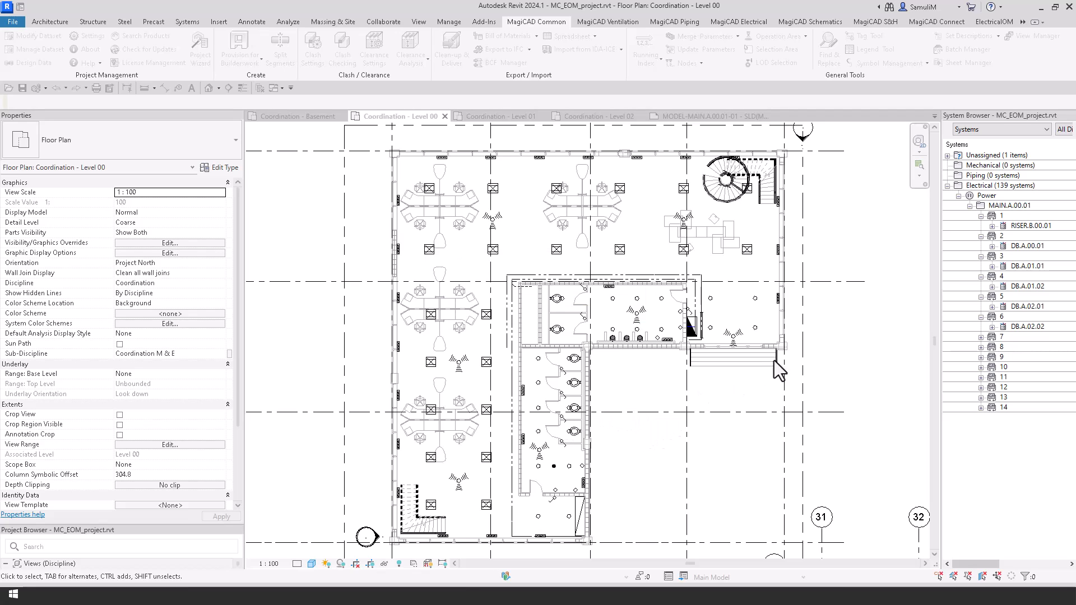
click(1002, 217)
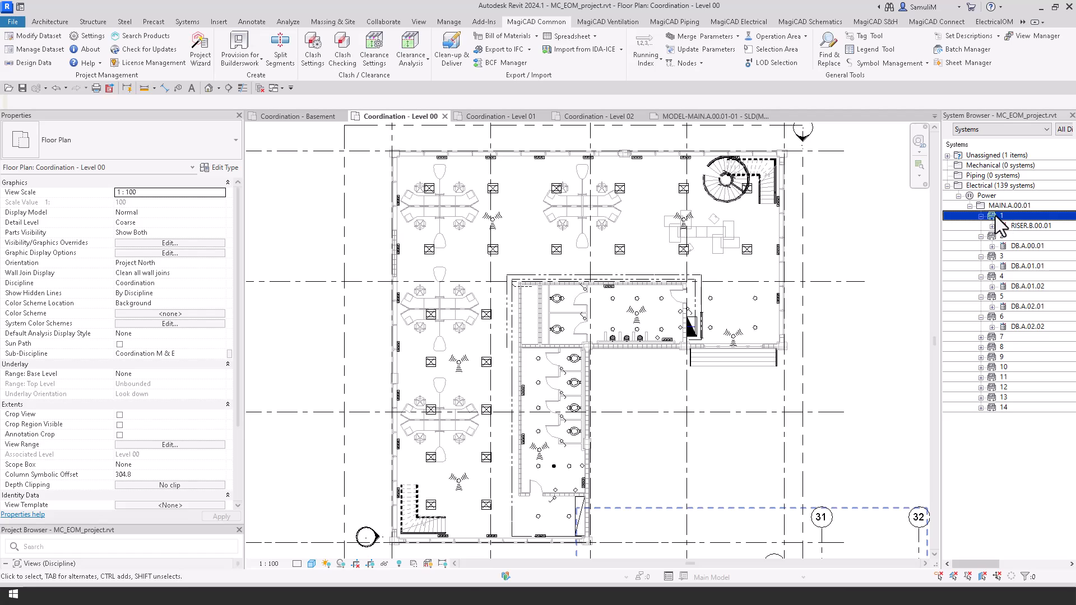
click(1028, 225)
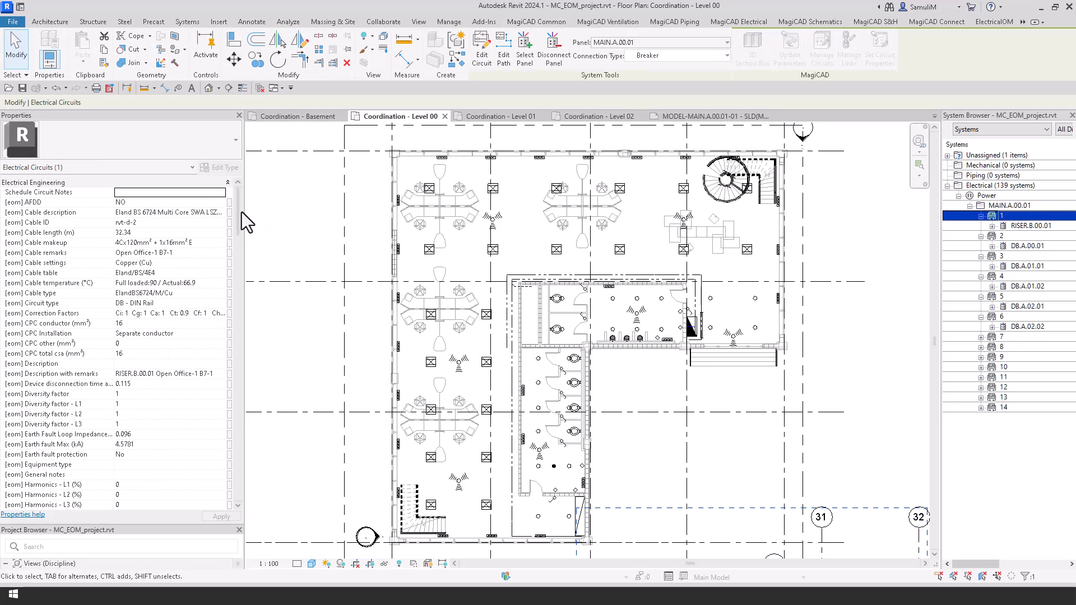
scroll(down, 3)
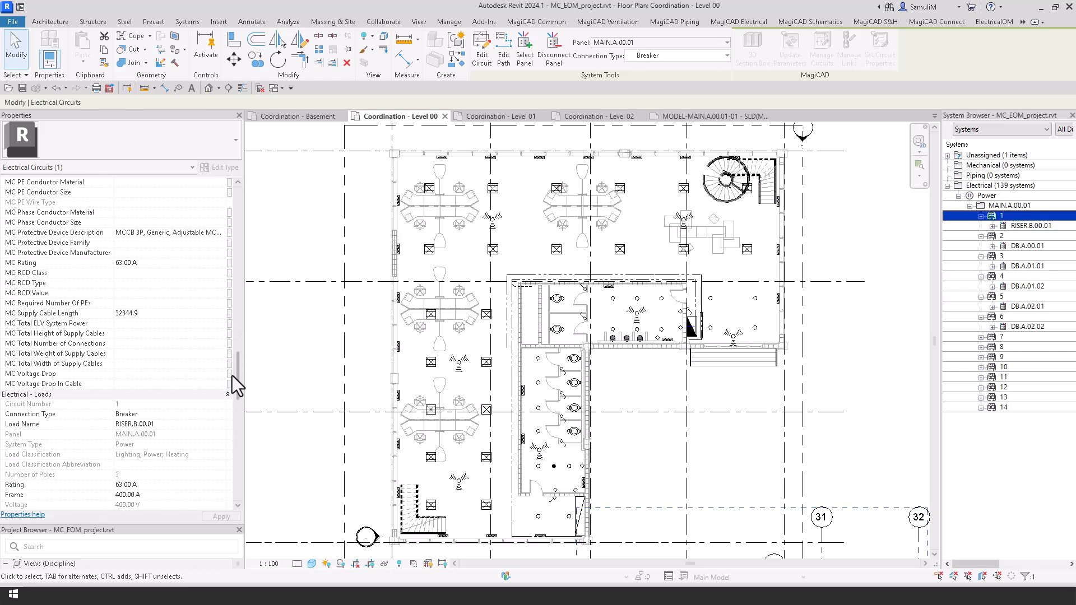
scroll(down, 3)
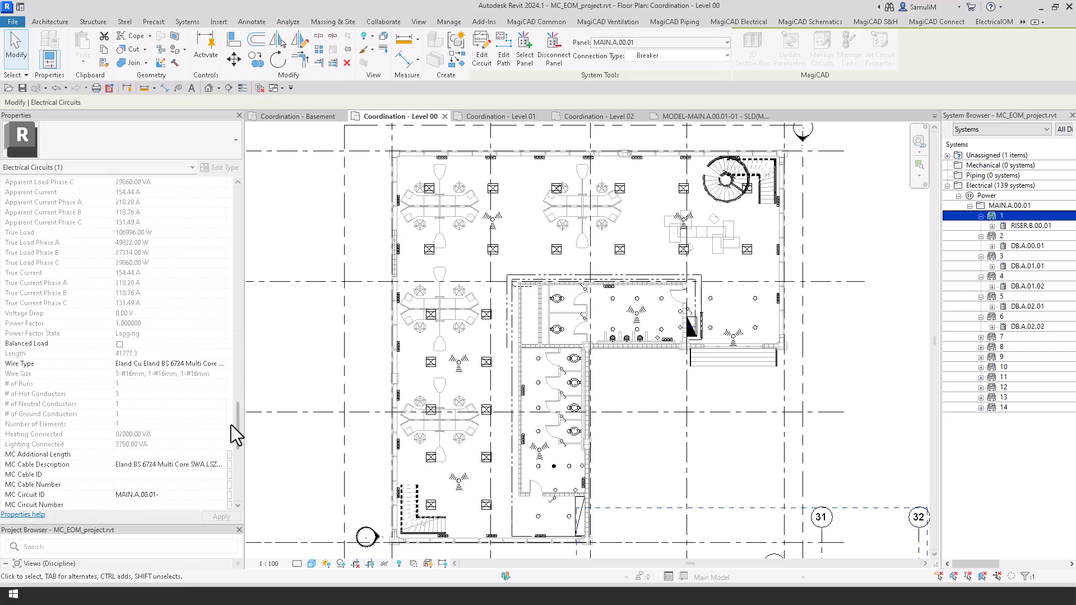
scroll(down, 3)
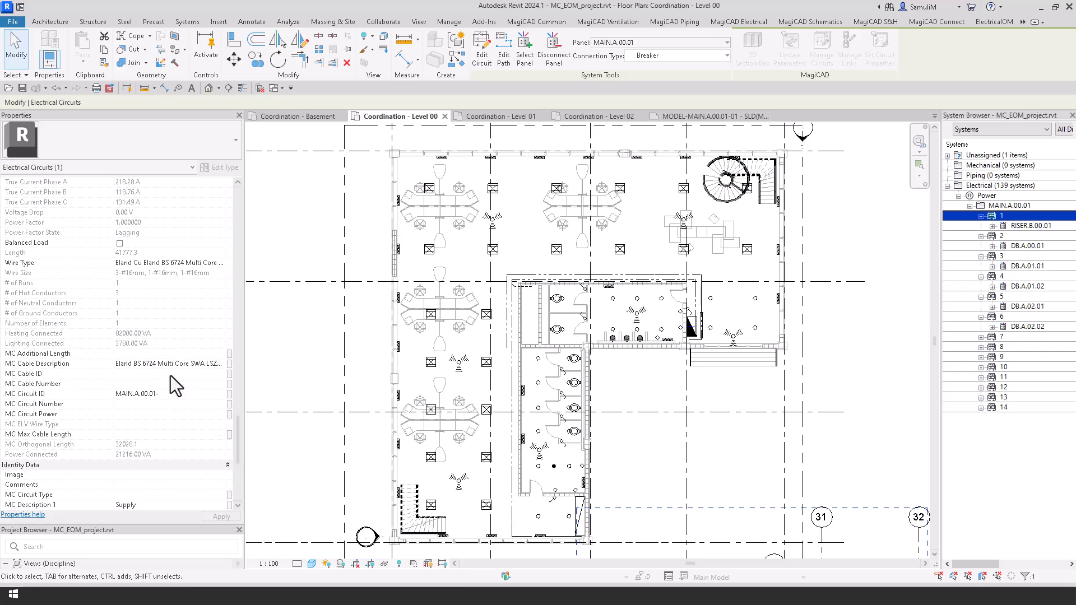
mouse_move(240, 415)
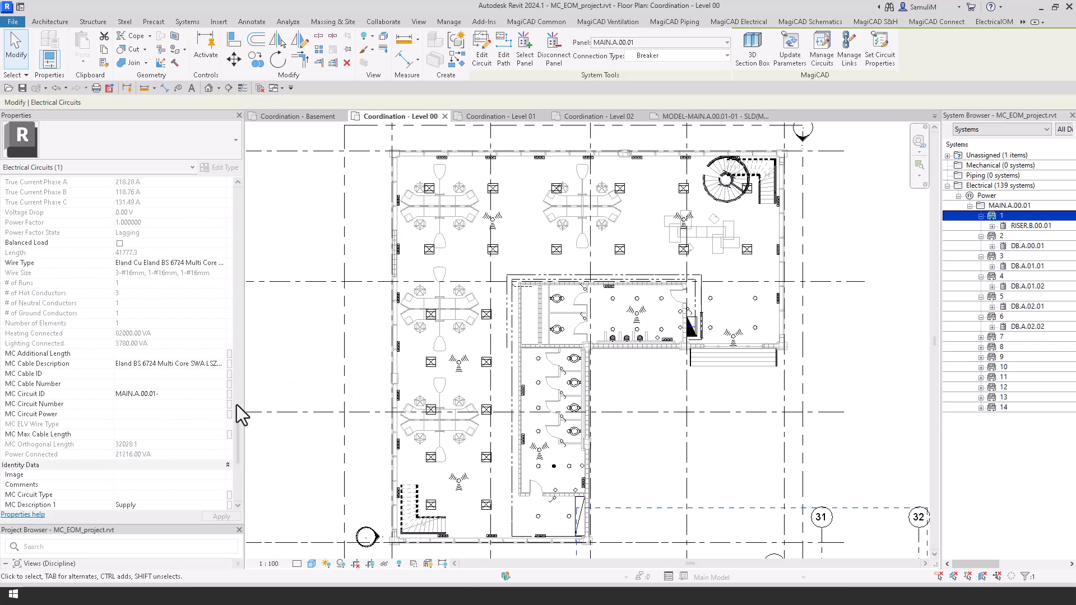
scroll(down, 3)
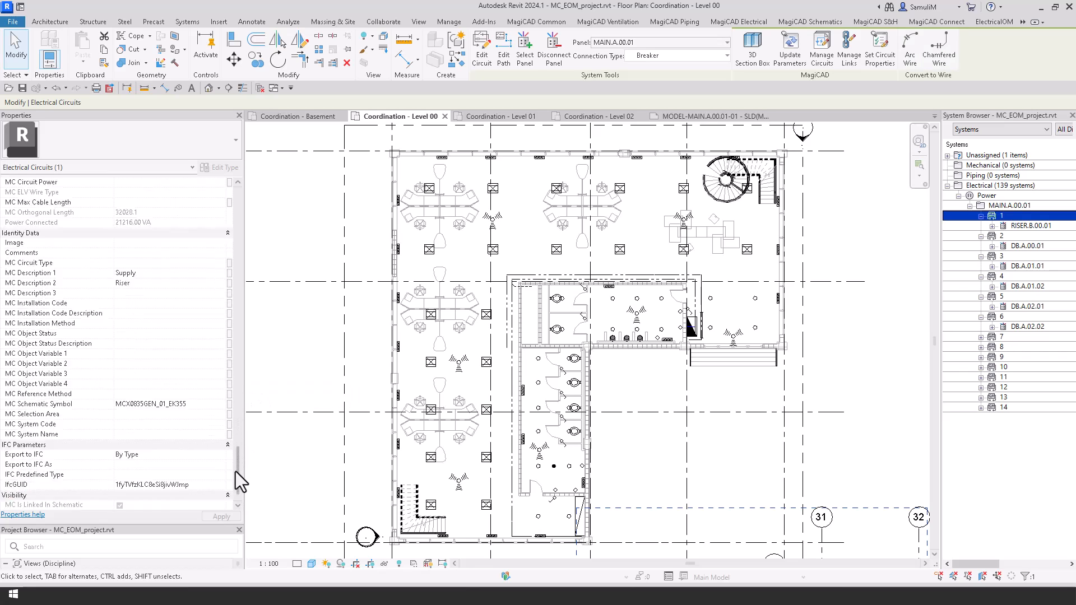
click(536, 21)
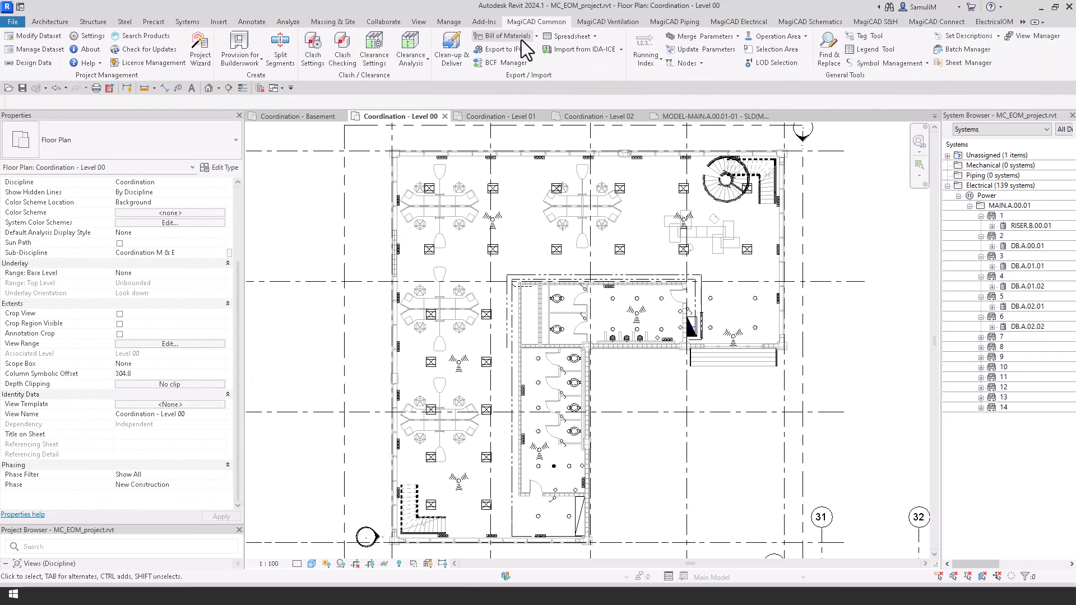
Step: Generate the Power circuits bill of materials for the entire project and review cables, devices and RCDs
click(503, 36)
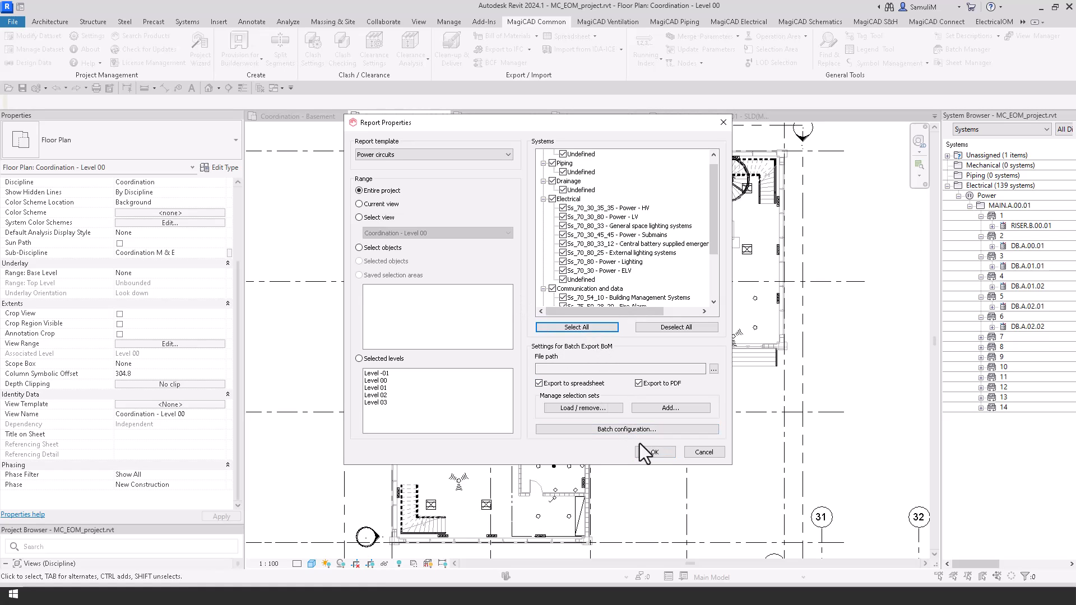
click(651, 452)
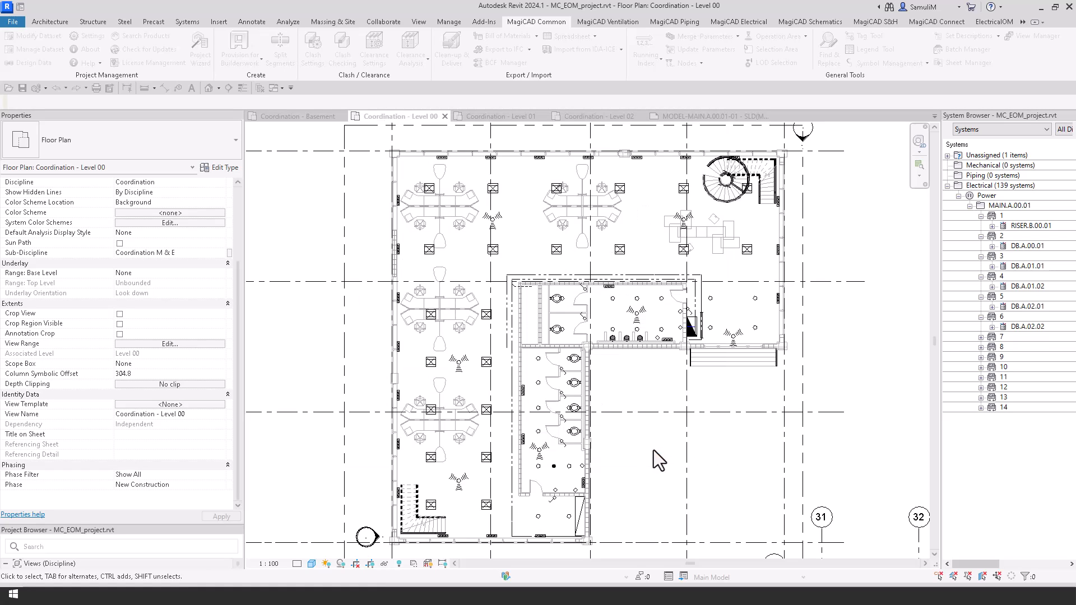
click(503, 35)
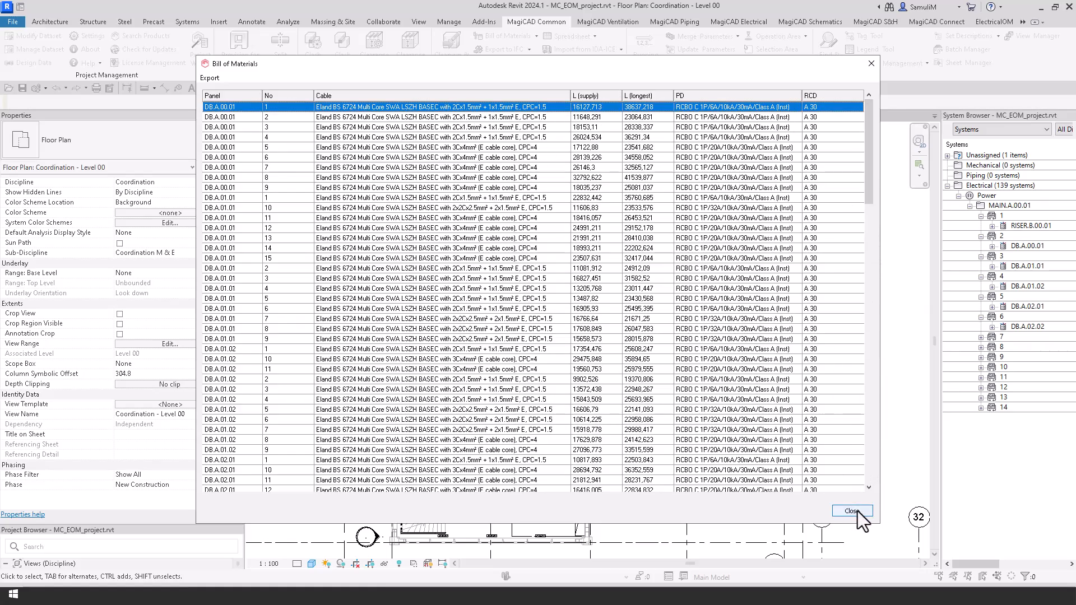
click(852, 511)
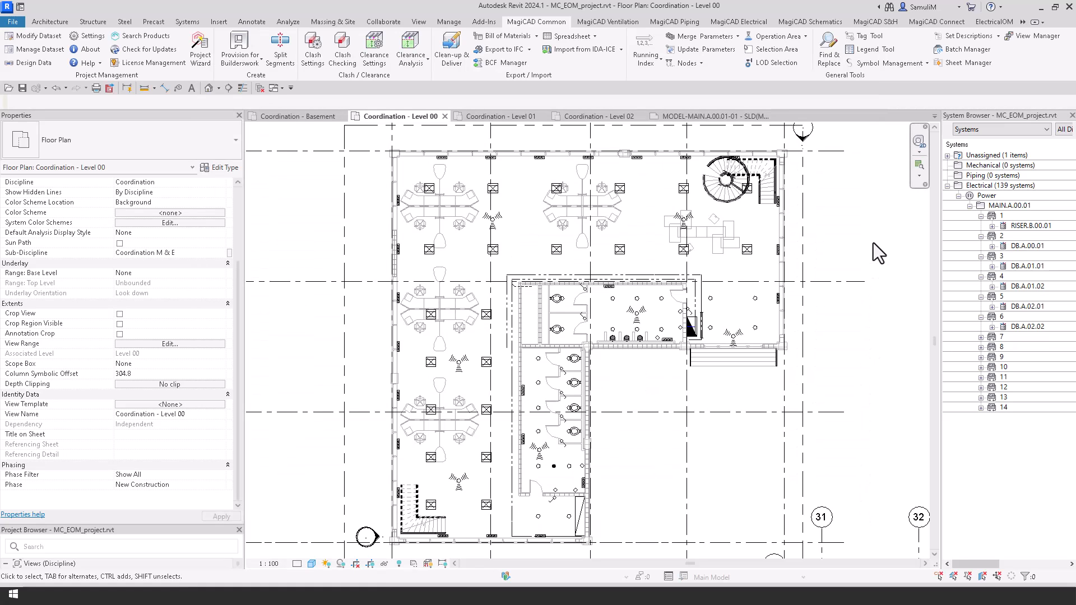
mouse_move(643, 91)
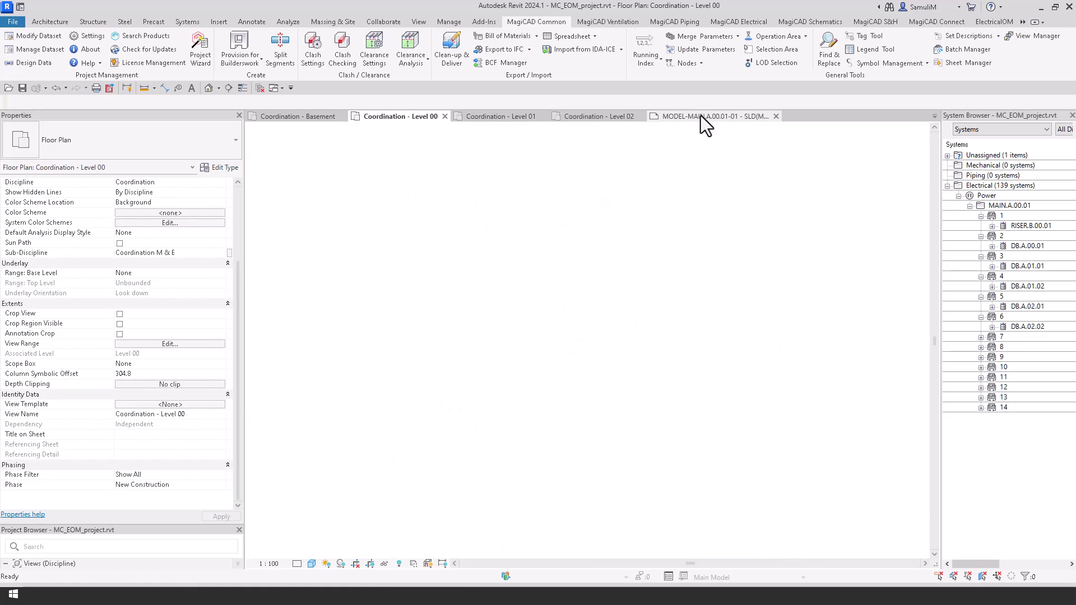
Step: Run Update Circuits on the MAIN.A.00.01 schematic sheet and inspect the refreshed supply row
click(700, 115)
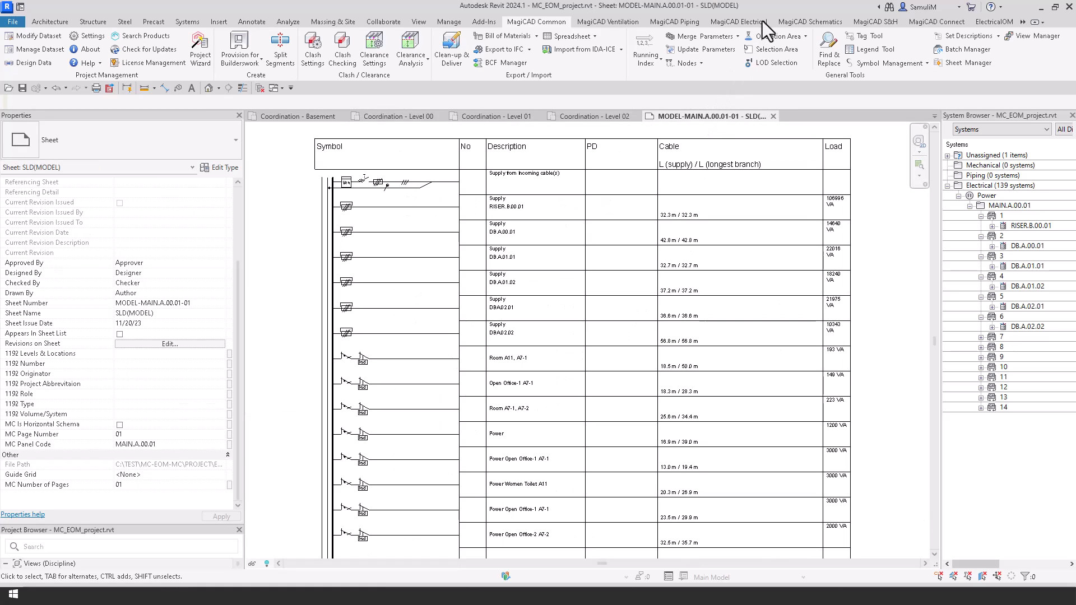
click(739, 21)
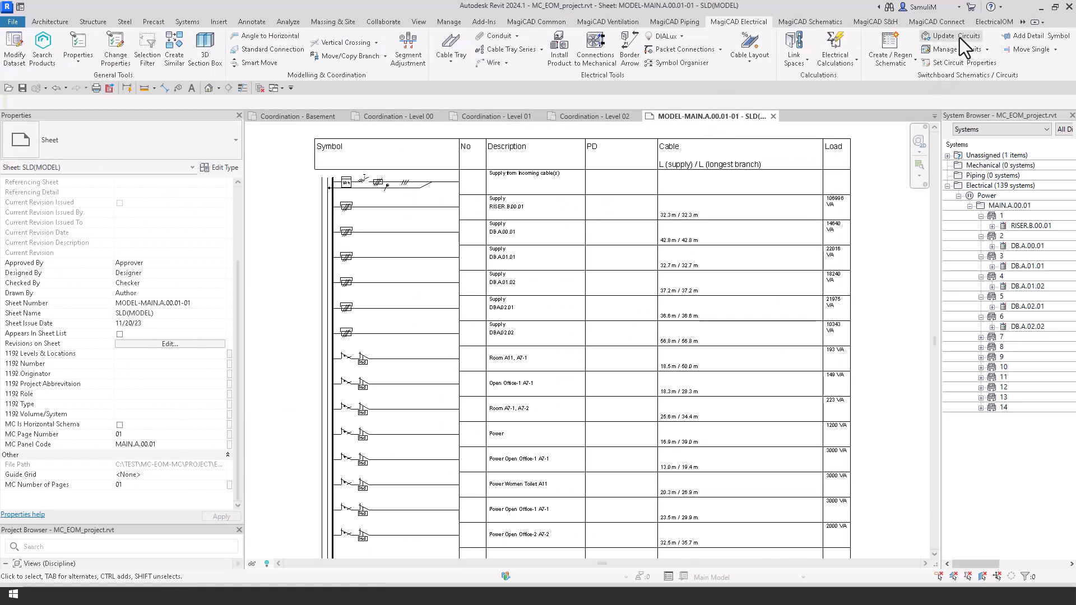
click(952, 36)
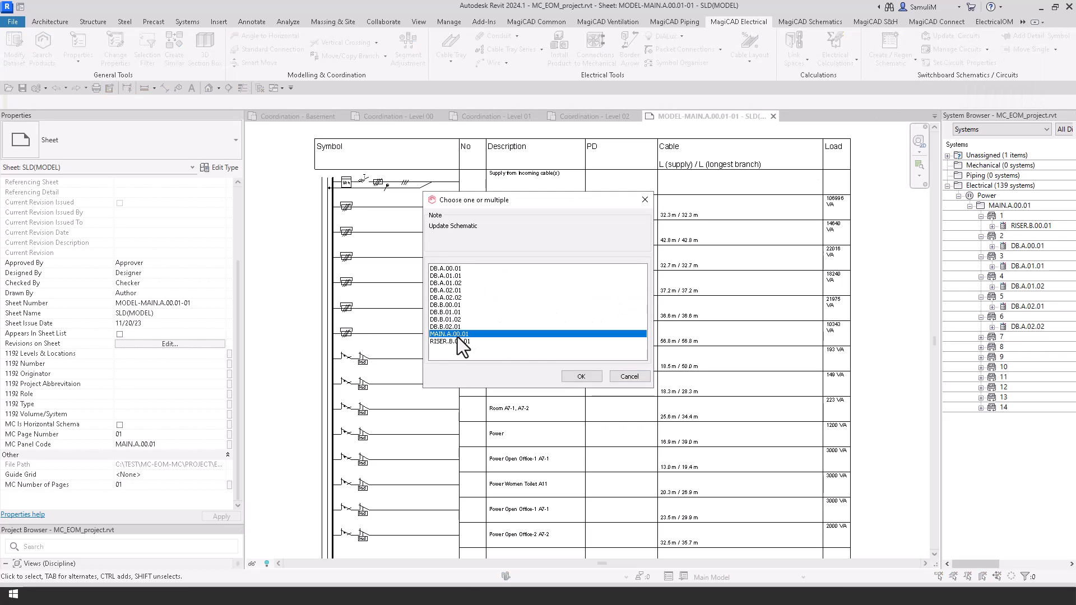
click(579, 377)
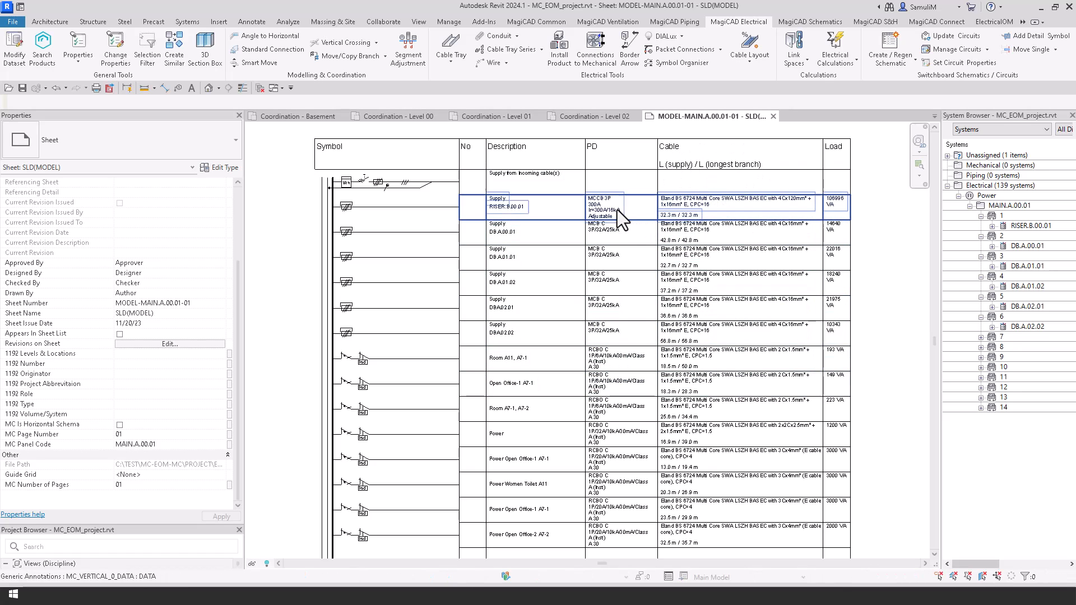
click(638, 307)
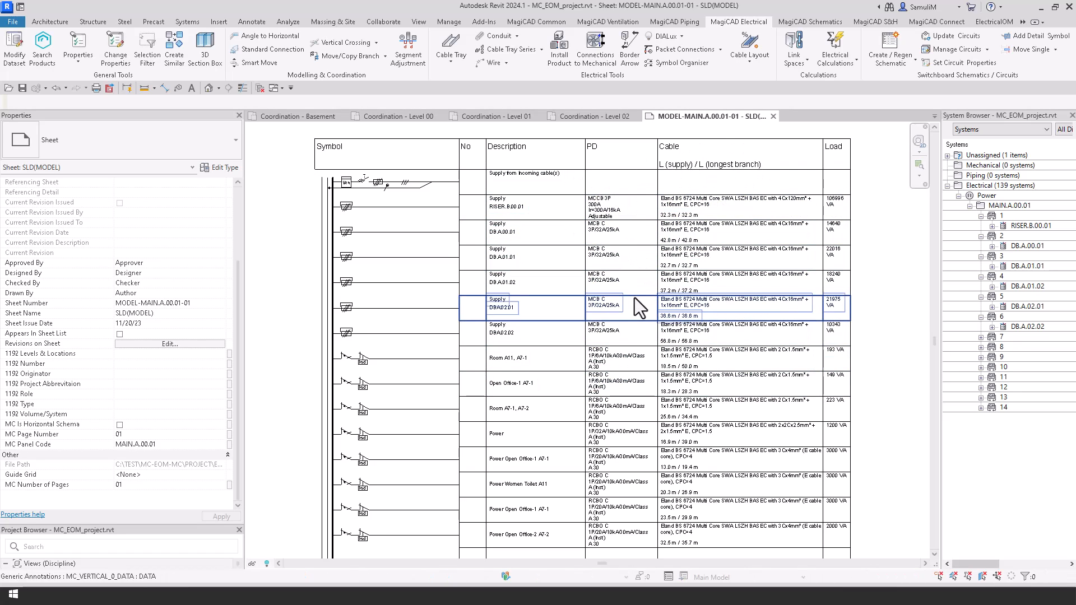